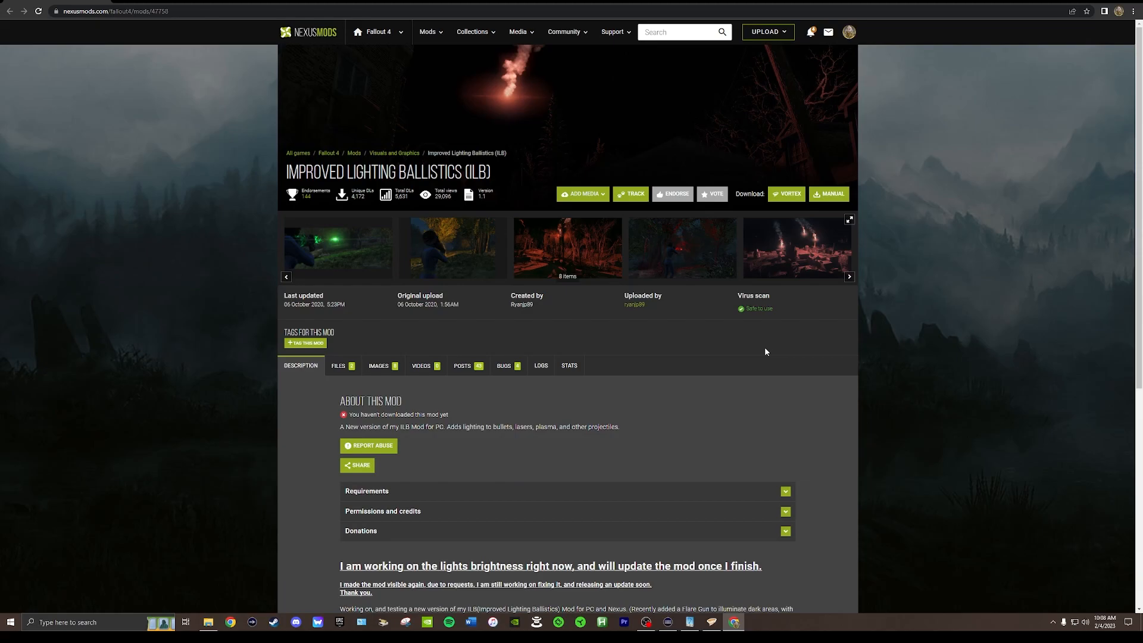
mouse_move(659, 331)
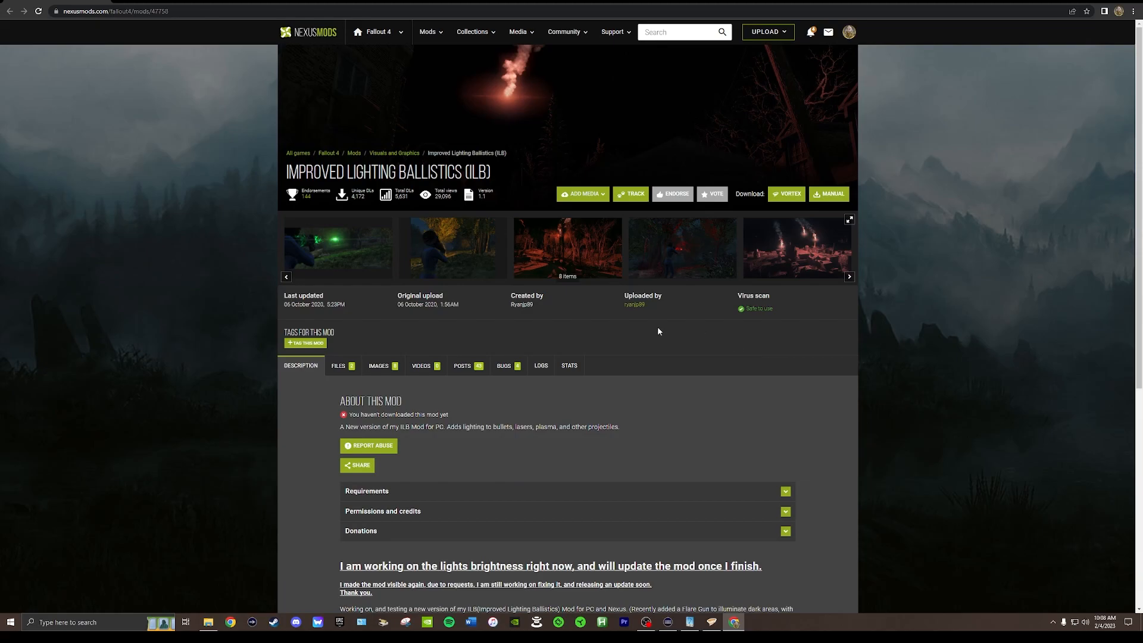
mouse_move(650, 344)
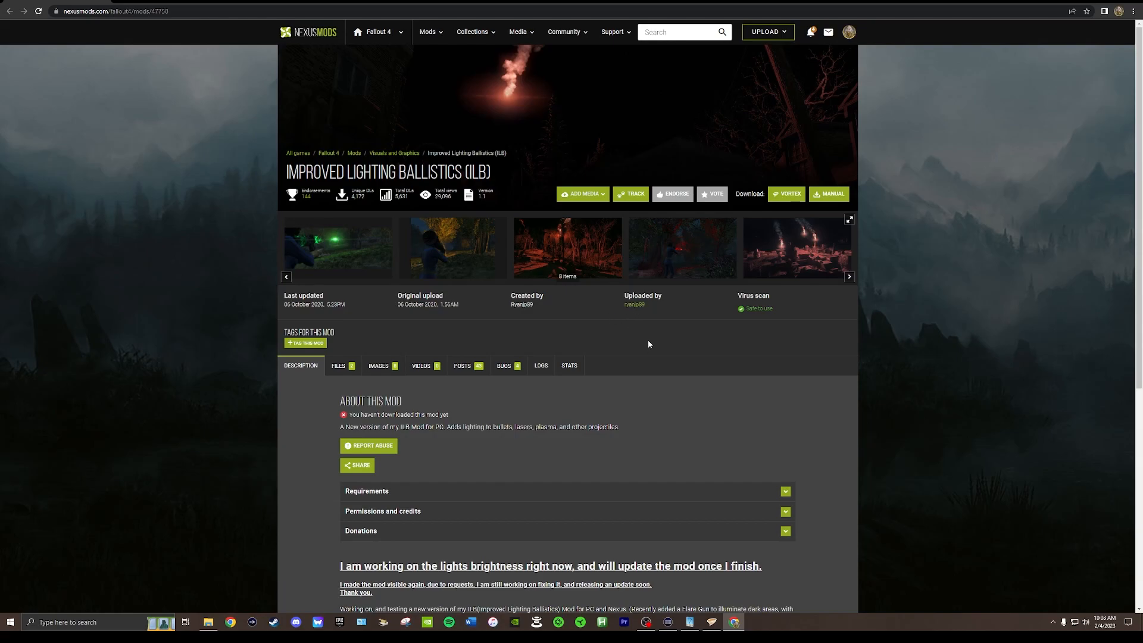
mouse_move(357, 265)
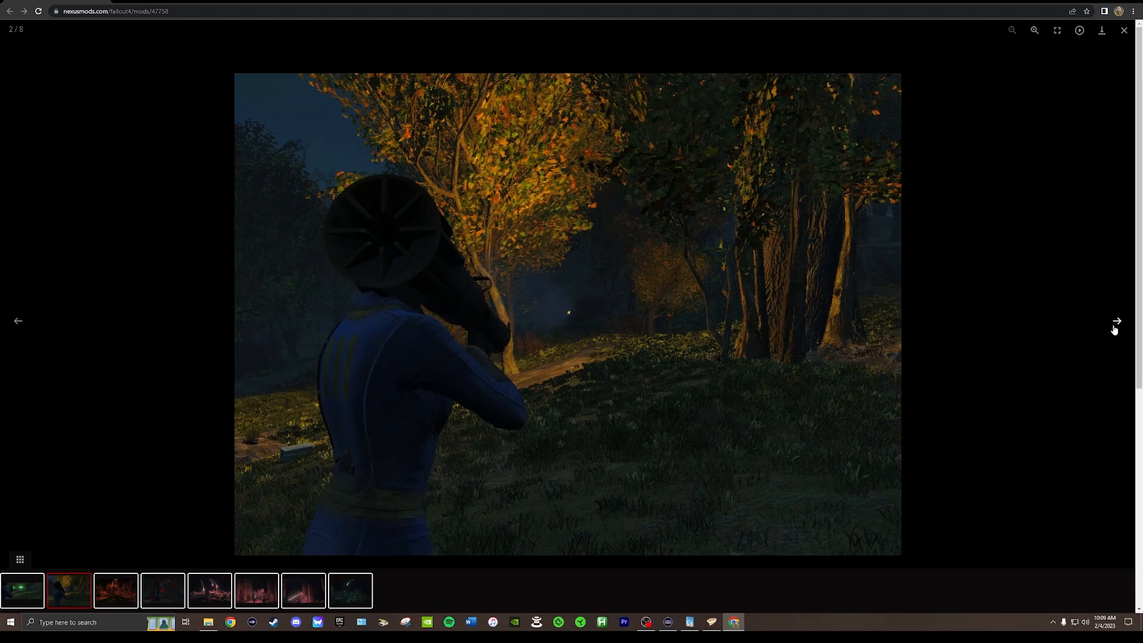
Advance the lightbox from screenshot 2 through to the eighth and final image
left_click(1116, 322)
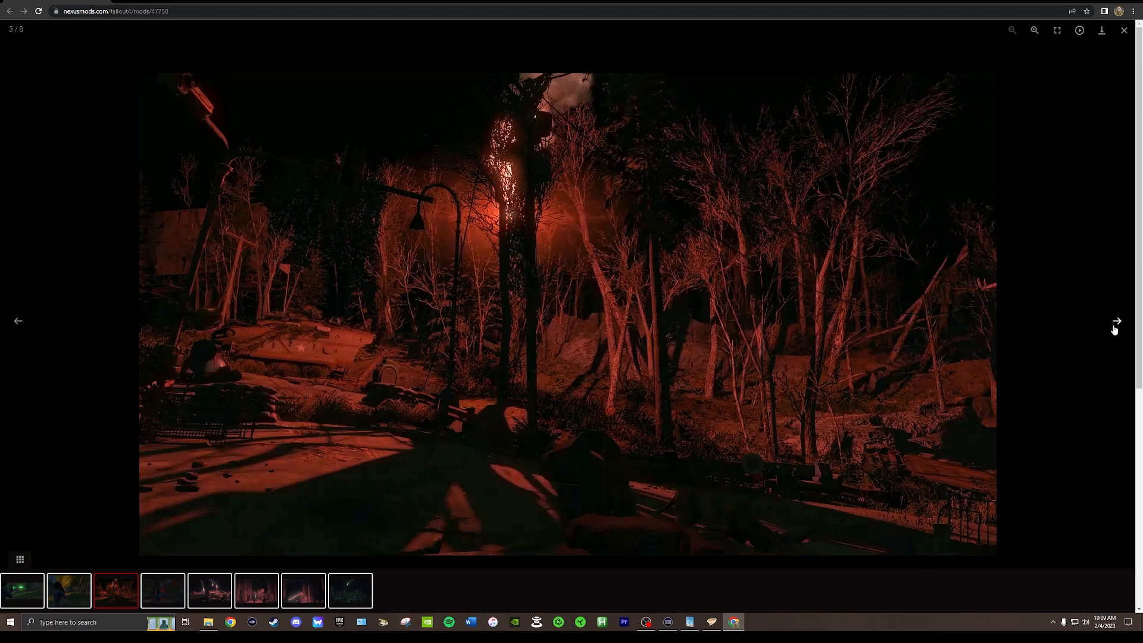
left_click(1117, 321)
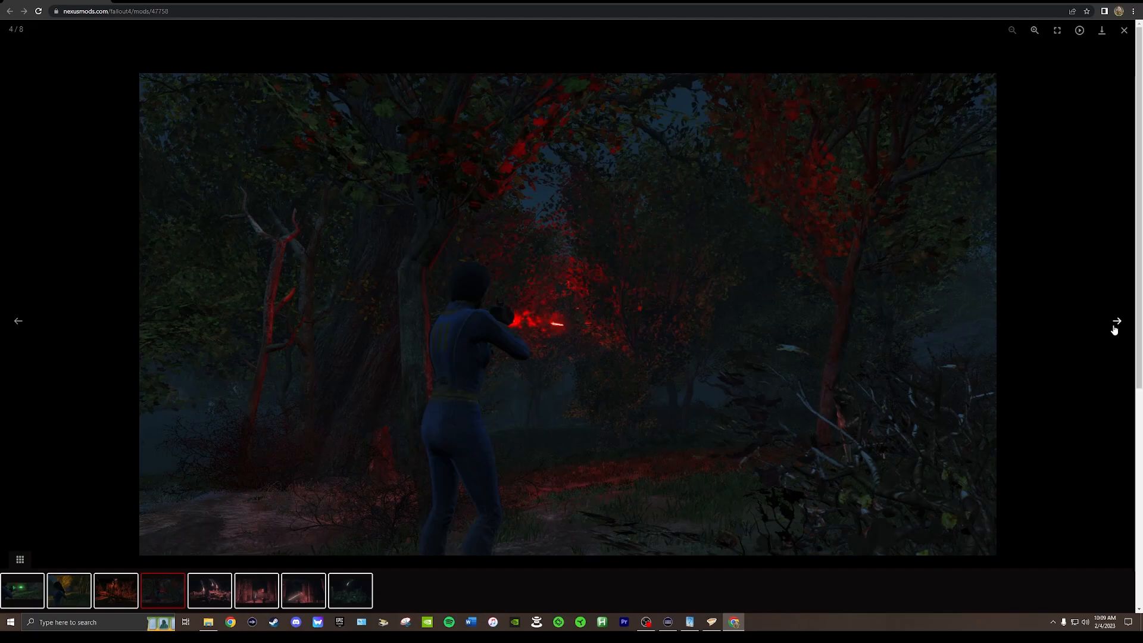
left_click(1117, 322)
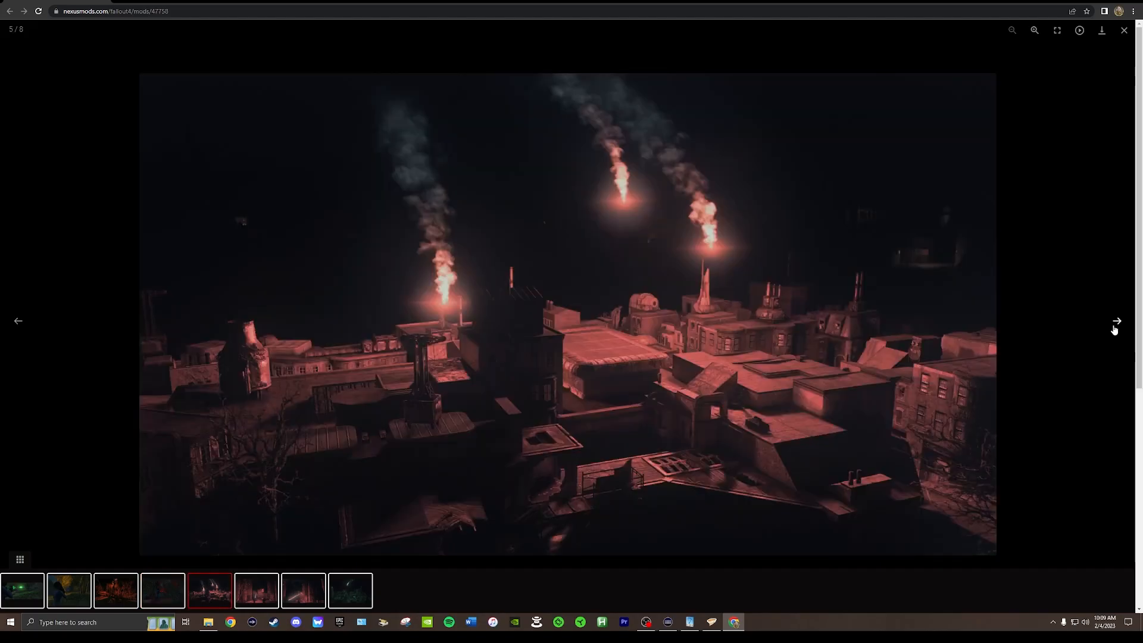
left_click(1117, 321)
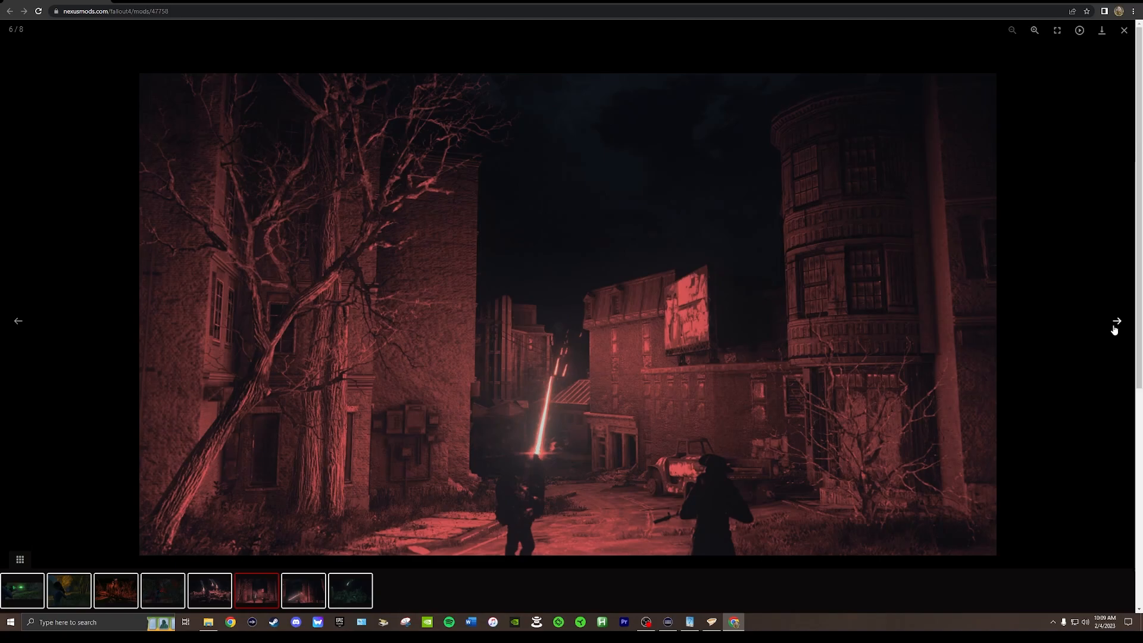
left_click(1116, 322)
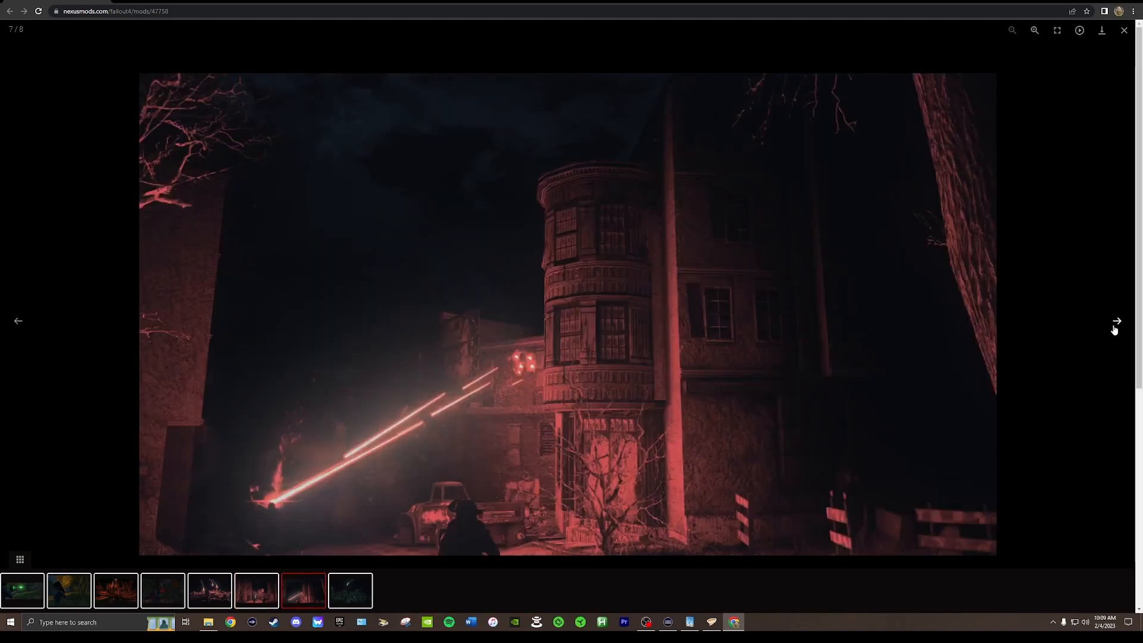
left_click(1117, 322)
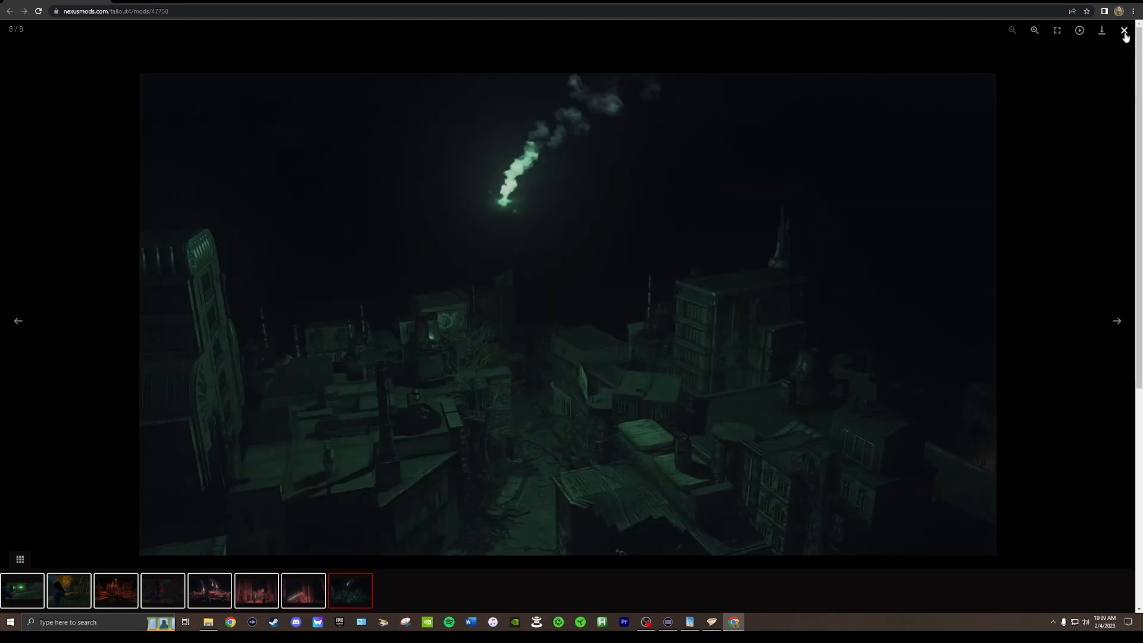
Close the lightbox and scroll down into the mod's description text
left_click(1121, 31)
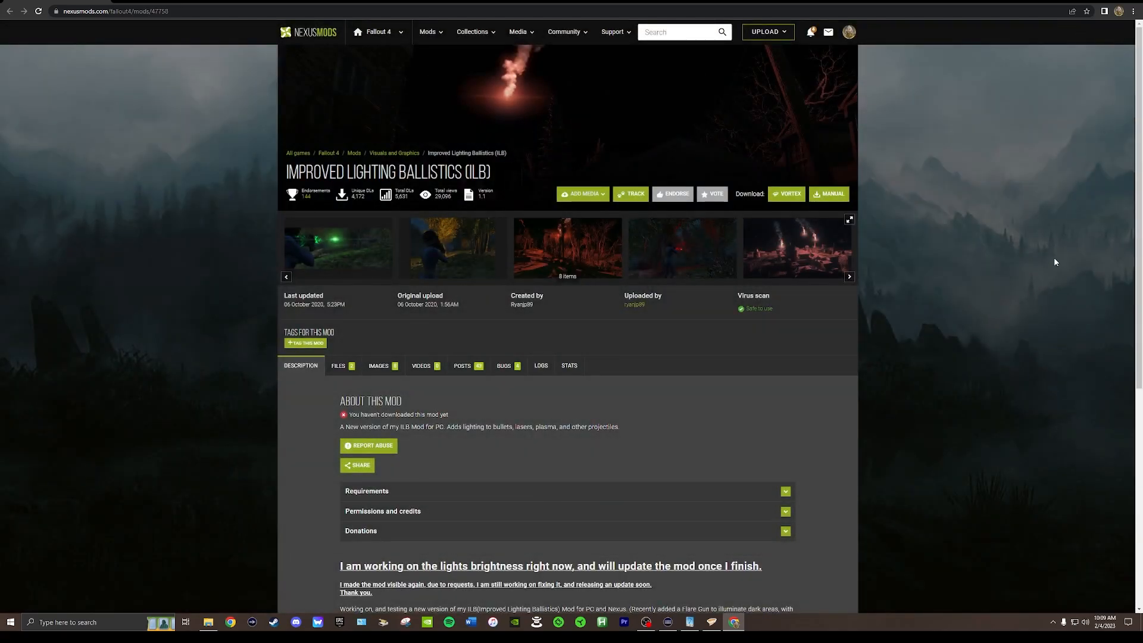
mouse_move(995, 331)
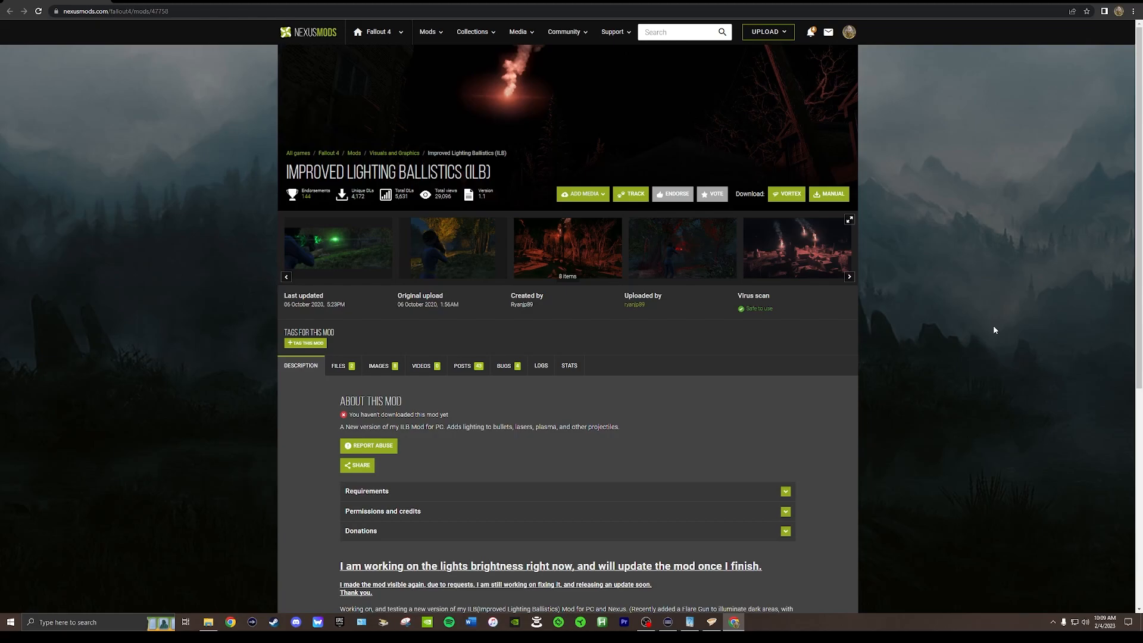
mouse_move(398, 206)
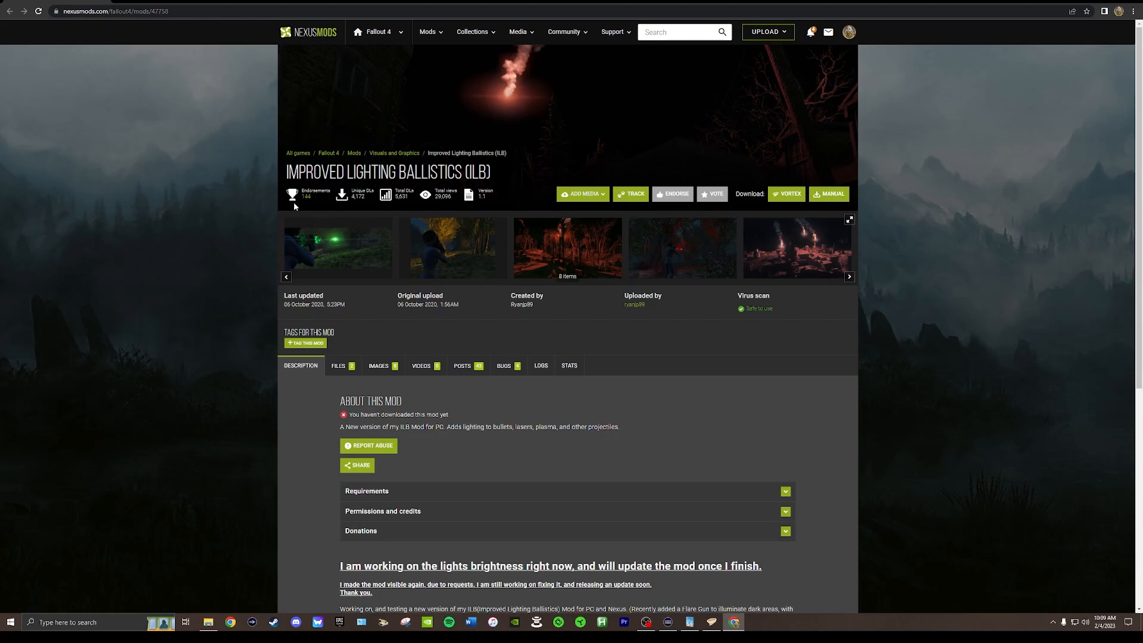
scroll("down", 3)
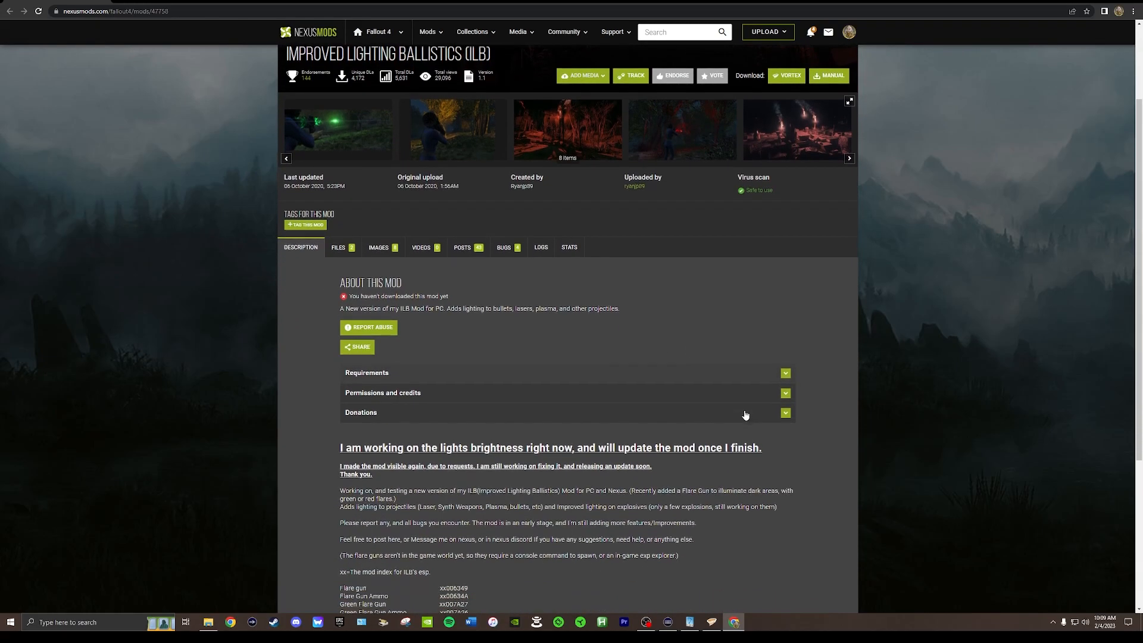
scroll("down", 3)
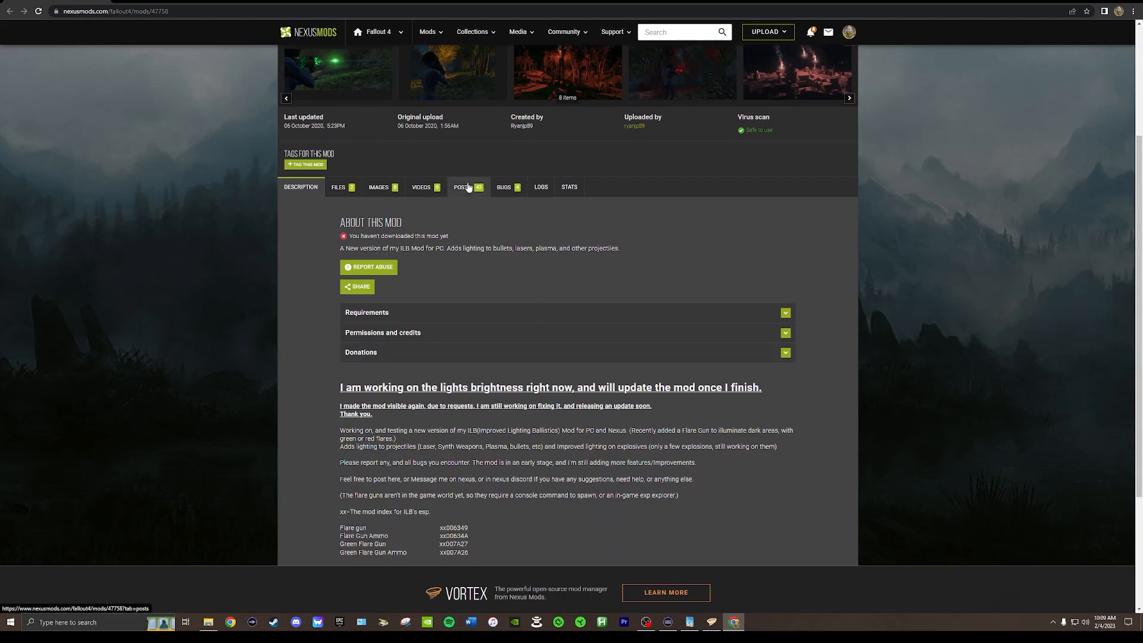
mouse_move(467, 192)
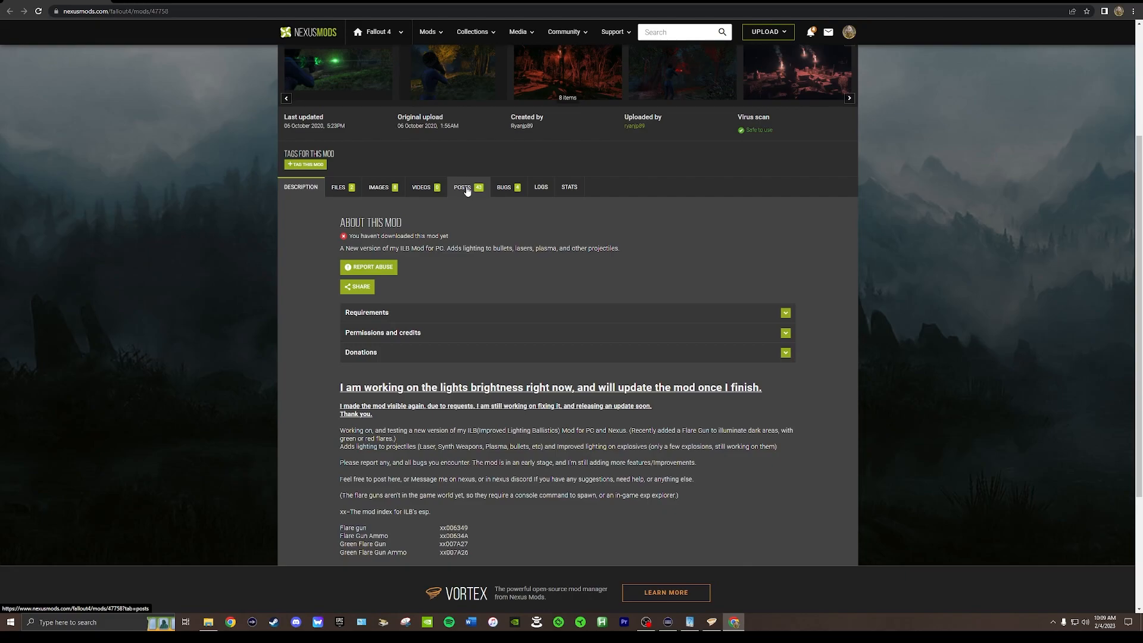
Show the Posts tab and scroll through the recent comment threads
left_click(462, 187)
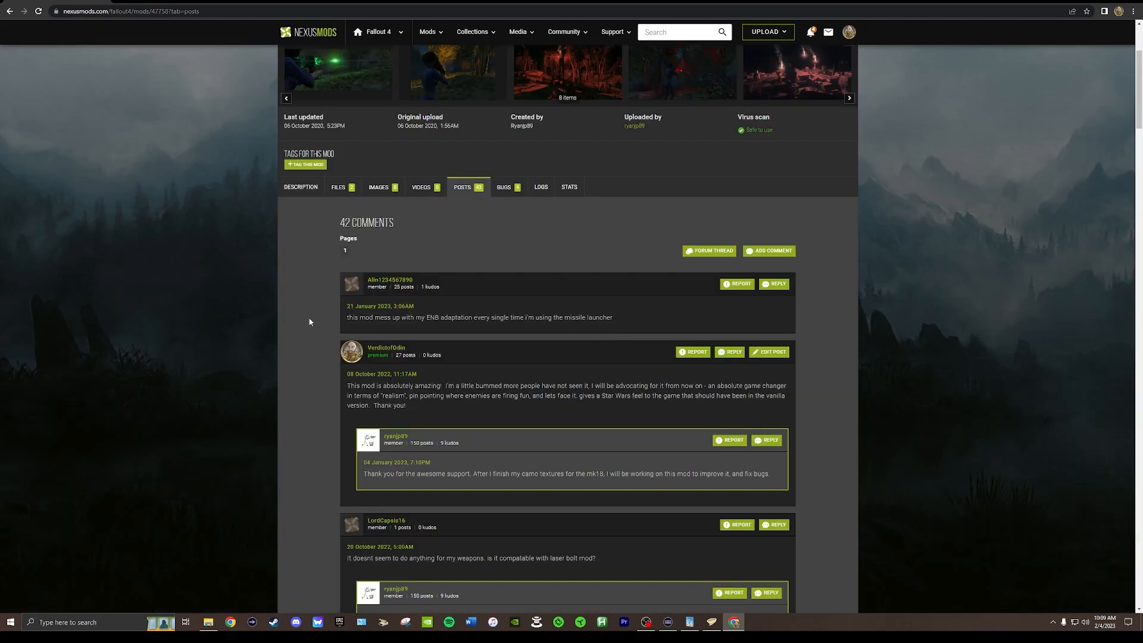
scroll("down", 3)
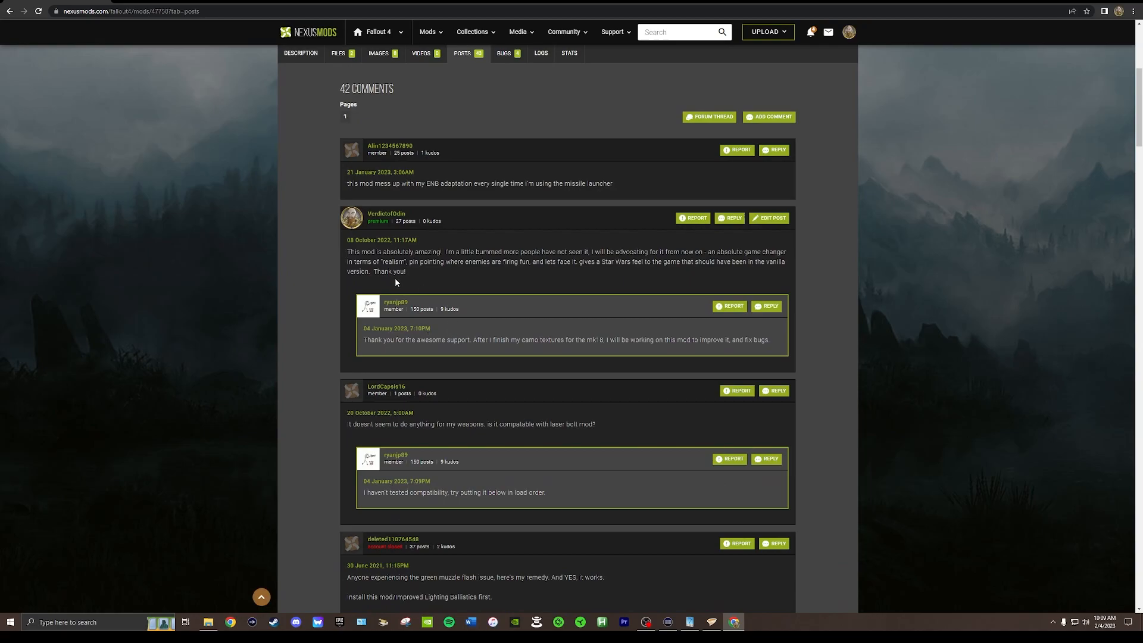
scroll("down", 3)
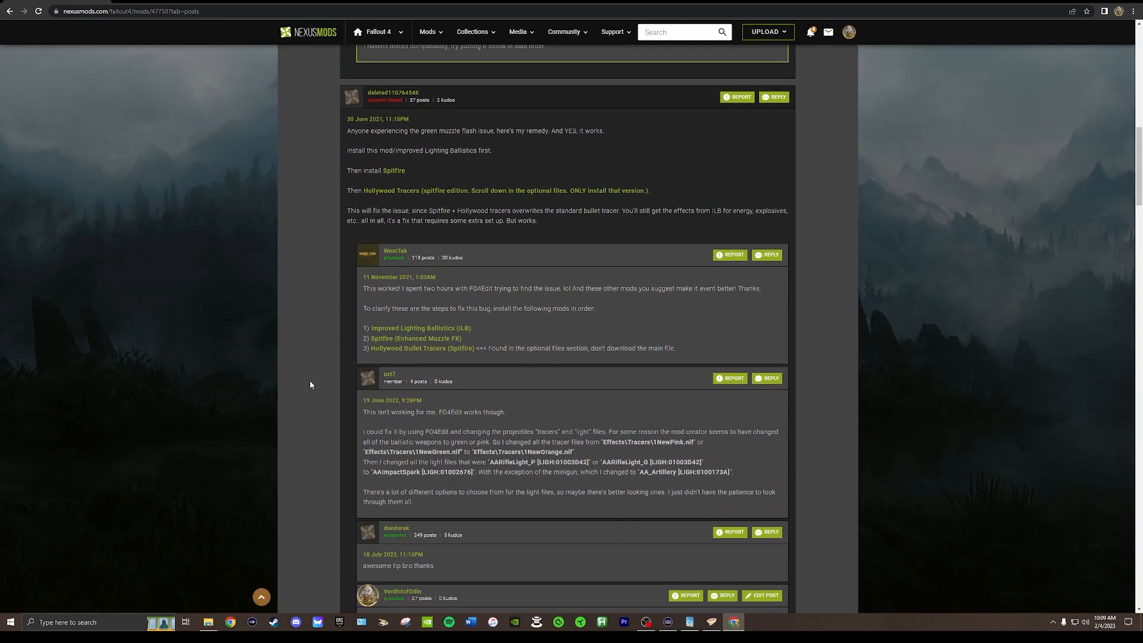
scroll("down", 3)
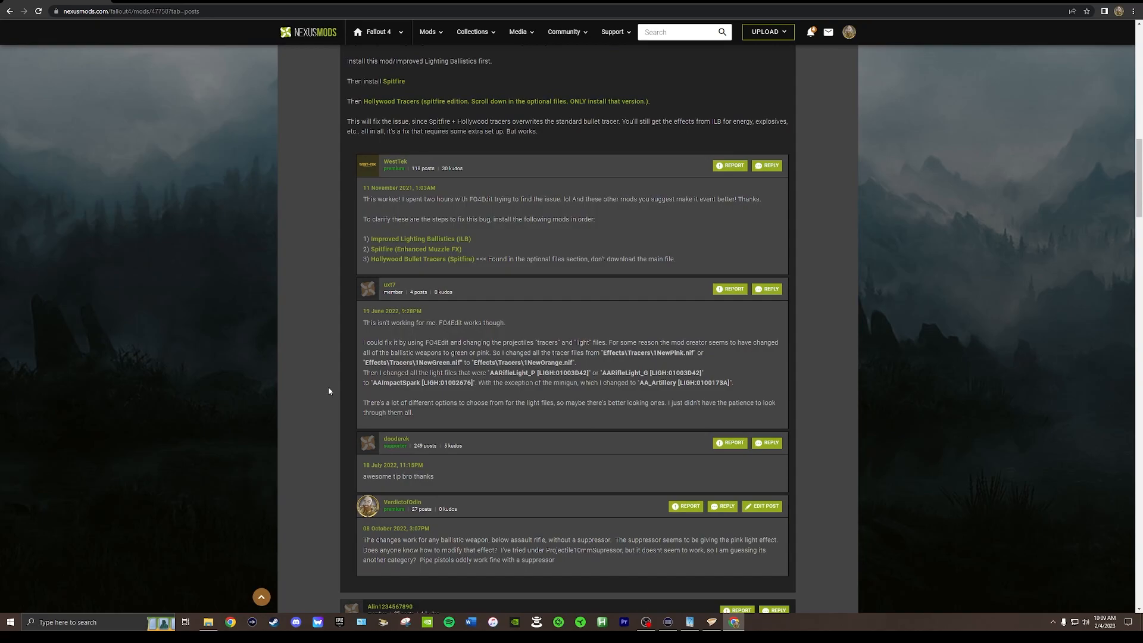
scroll("down", 3)
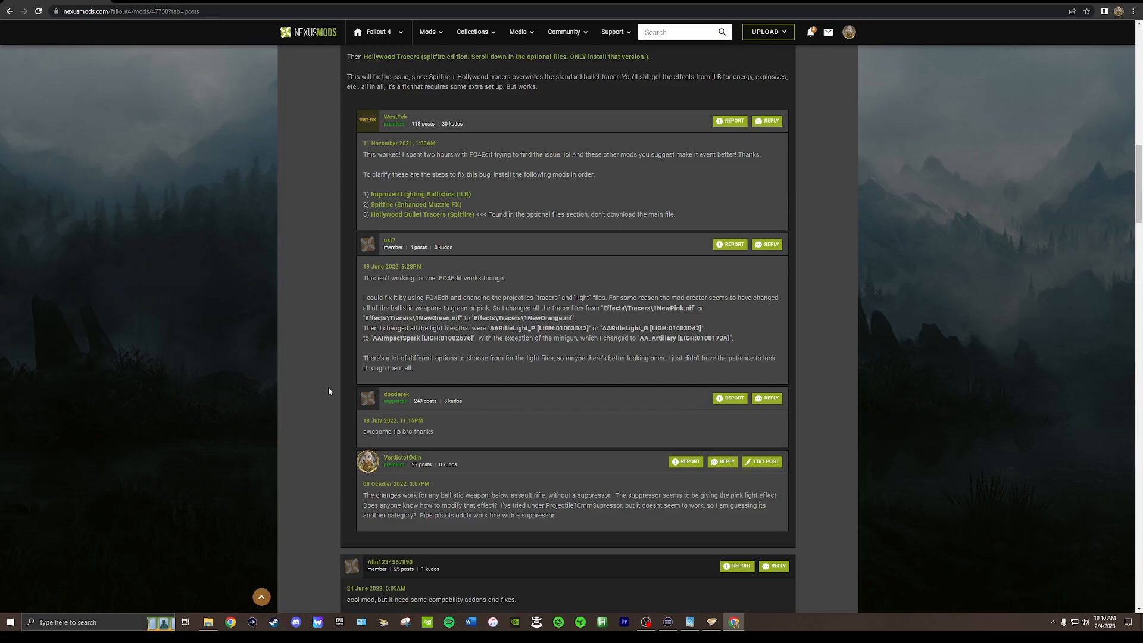
mouse_move(383, 358)
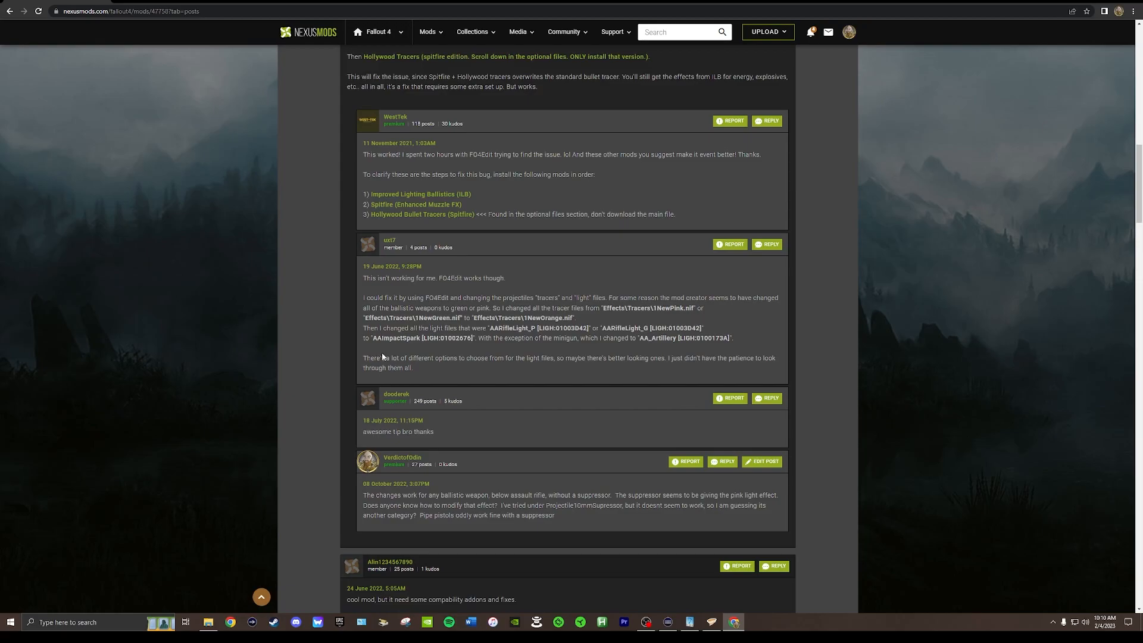
Continue down to the October 2020 posts reporting pink and purple projectiles
scroll("down", 3)
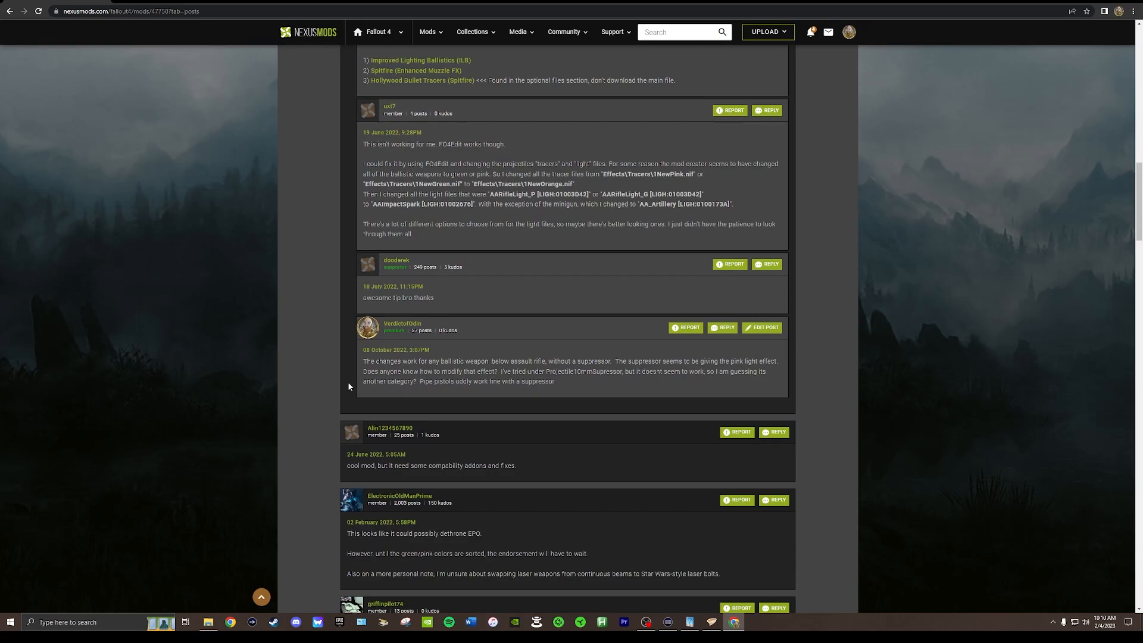
scroll("down", 3)
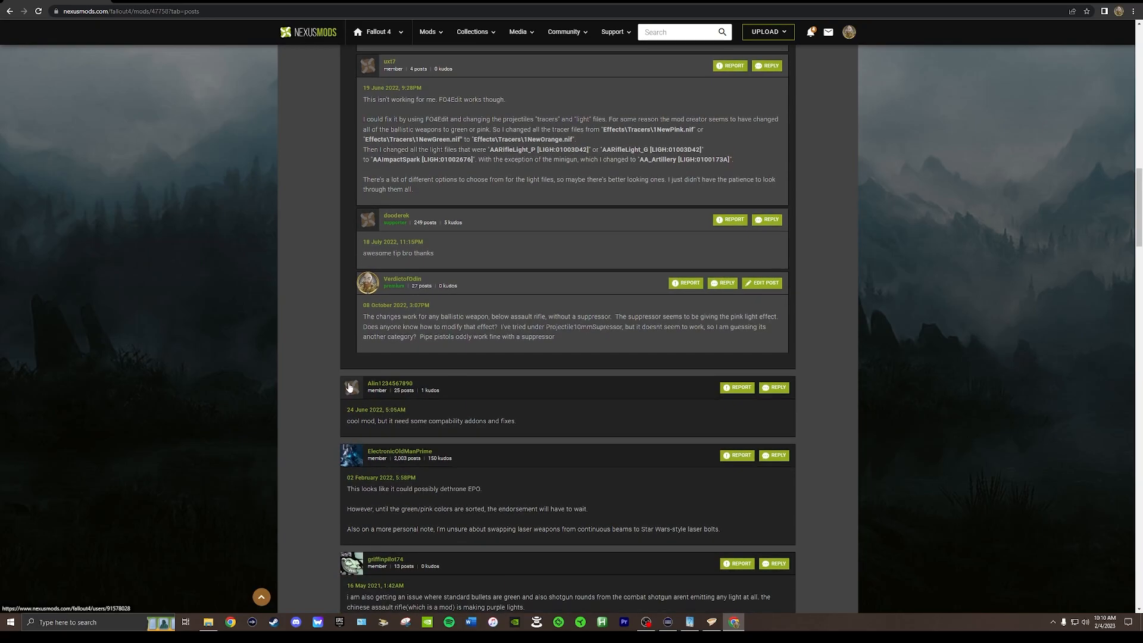
mouse_move(317, 389)
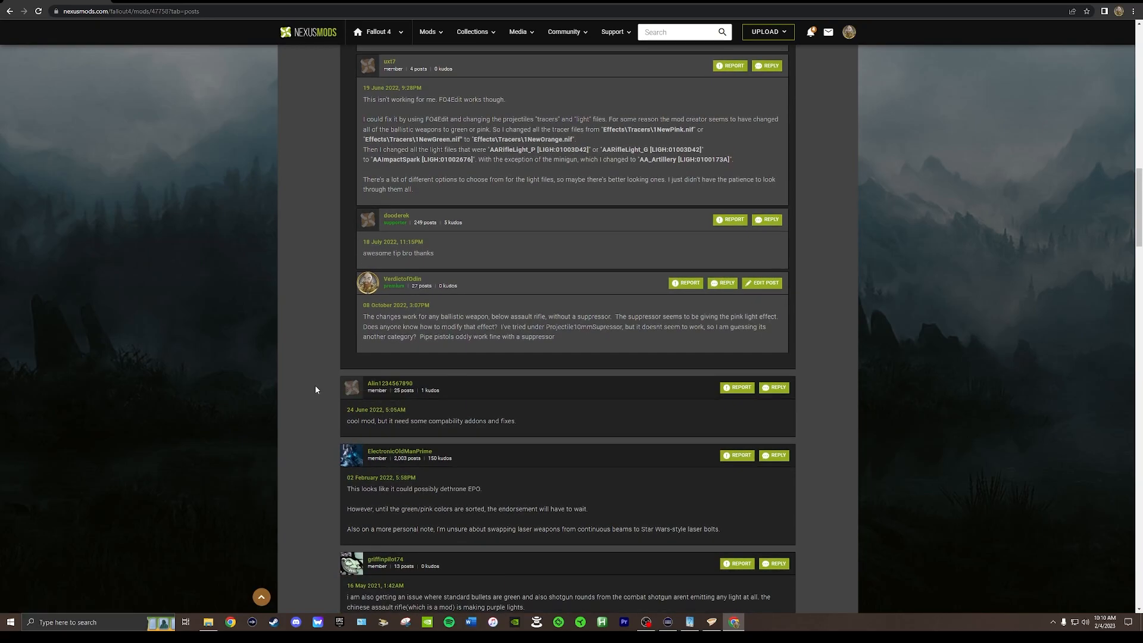
scroll("down", 3)
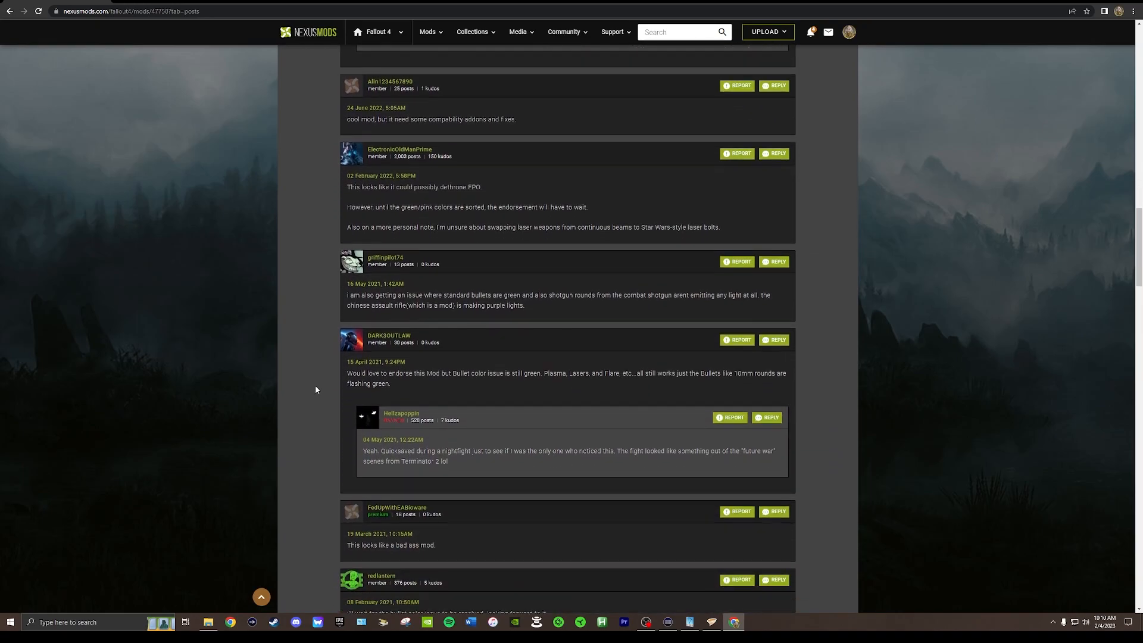
scroll("down", 3)
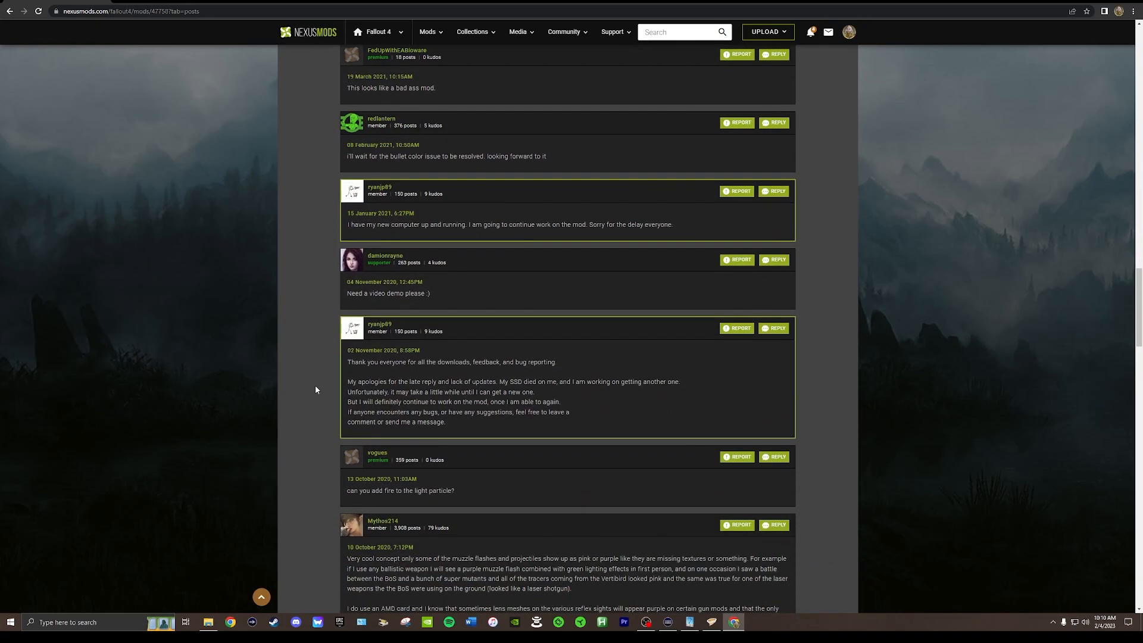
scroll("down", 3)
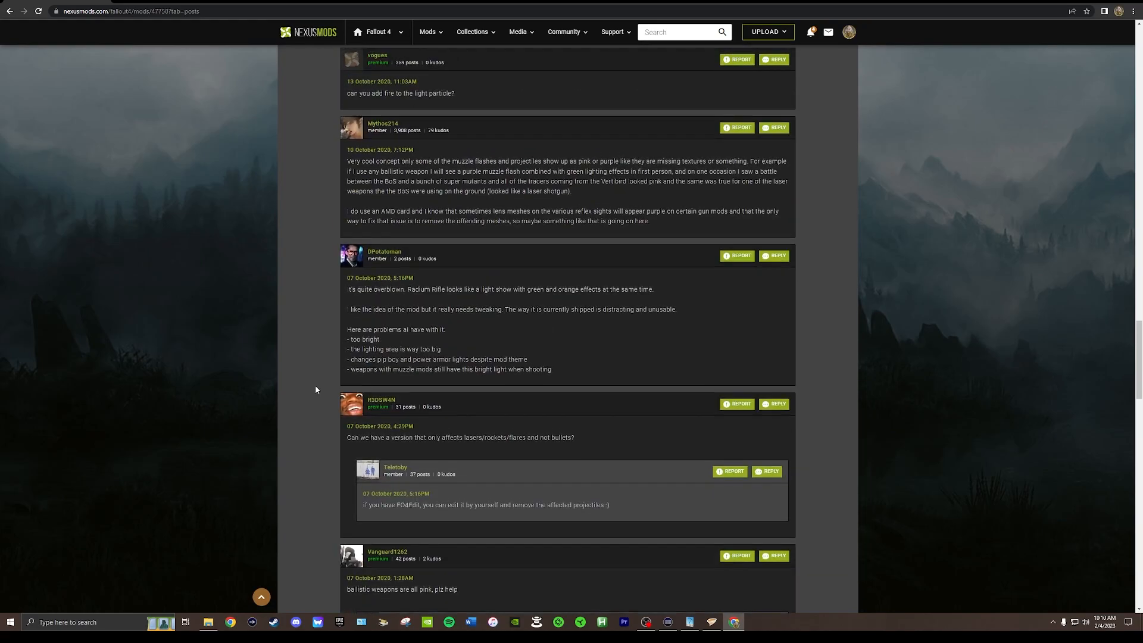
scroll("down", 3)
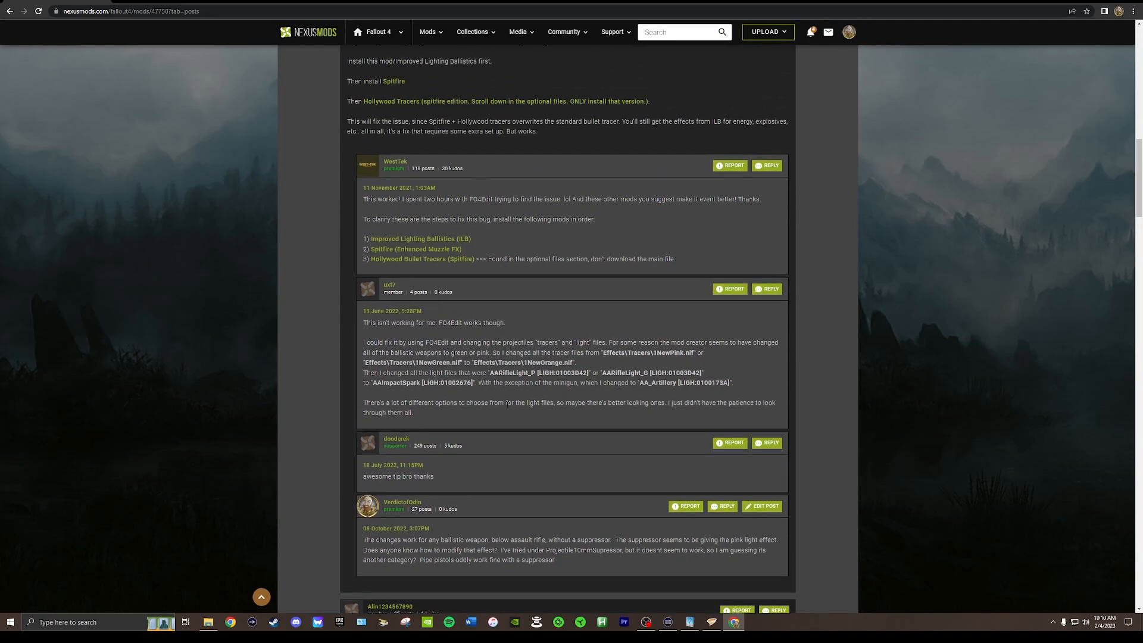
mouse_move(477, 411)
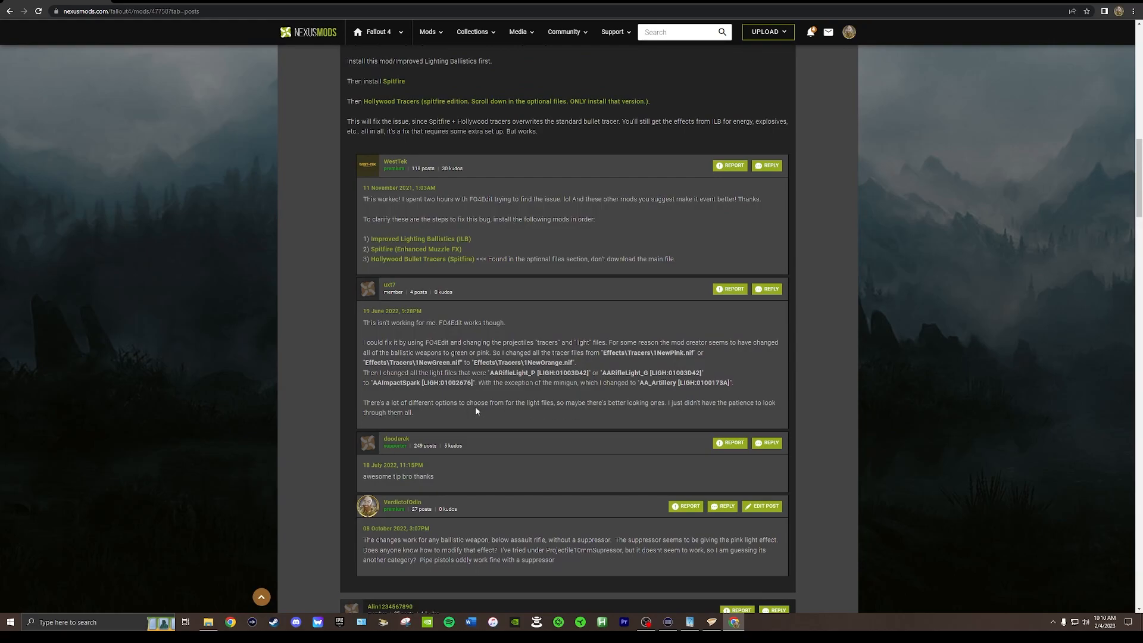
mouse_move(417, 416)
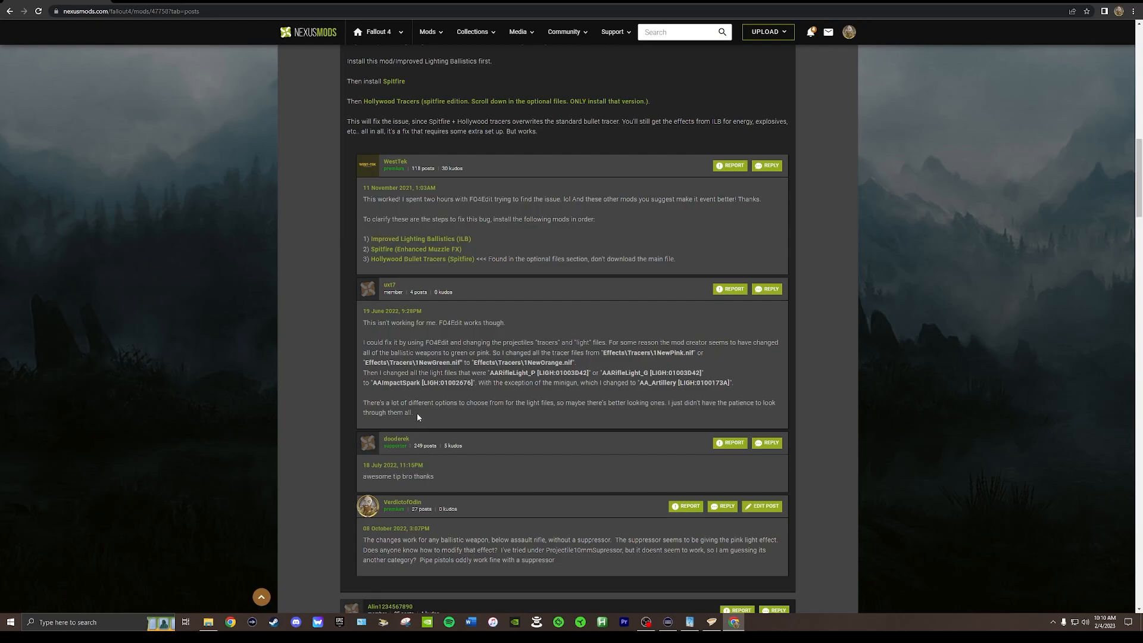
Highlight the FO4Edit tracer-fix reply, clear the selection, and scroll back up the Posts tab
left_click_drag(363, 311, 412, 415)
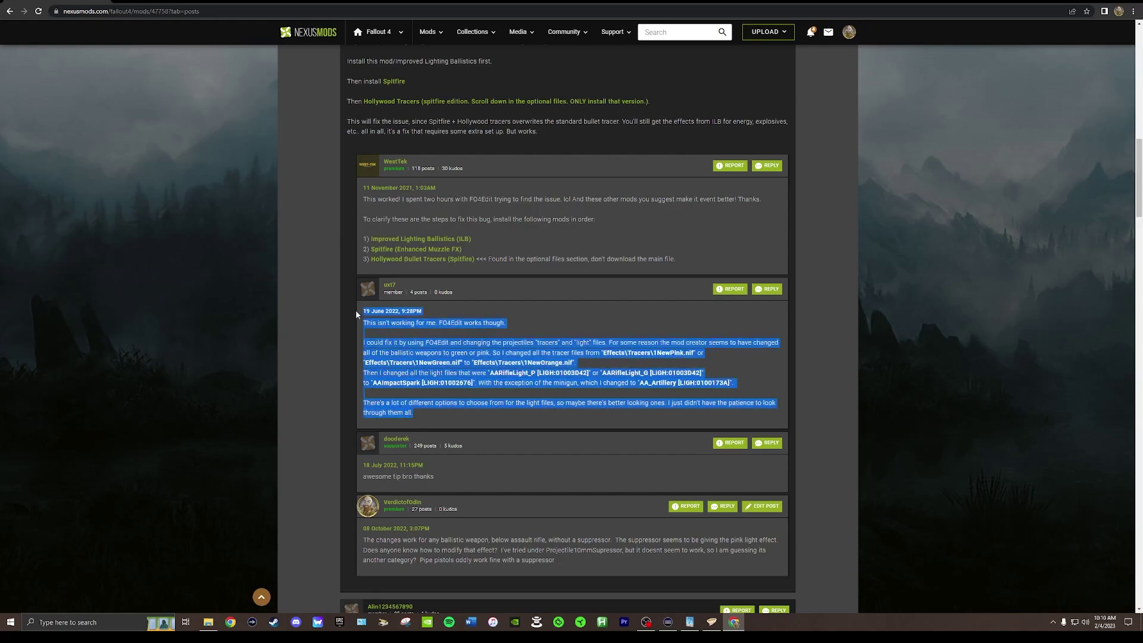
mouse_move(439, 424)
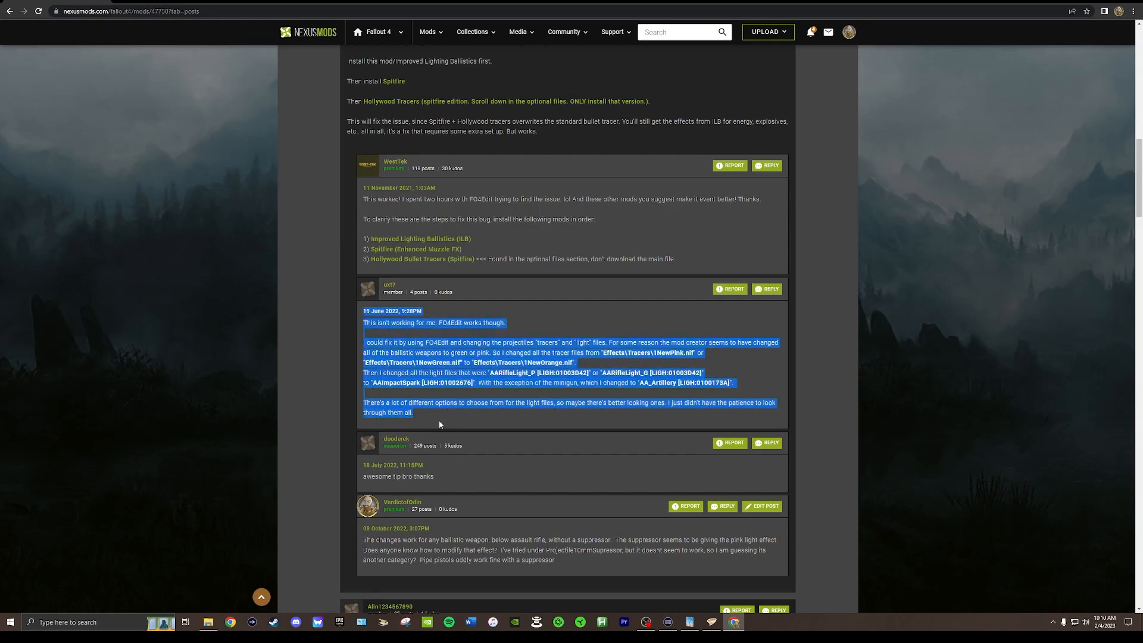
left_click(440, 423)
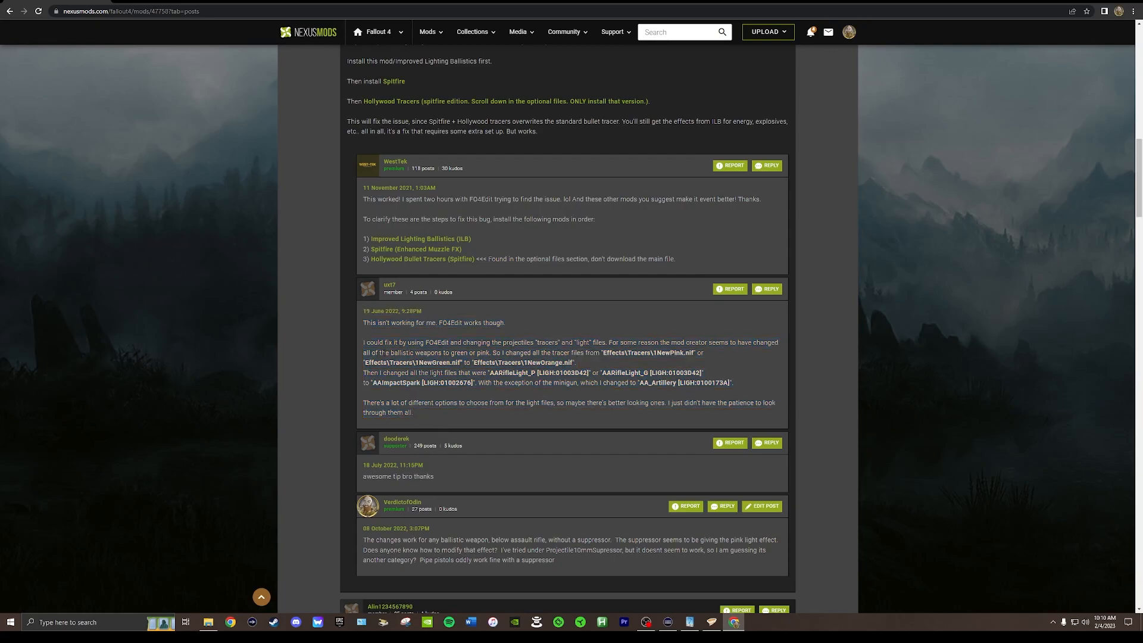
mouse_move(537, 399)
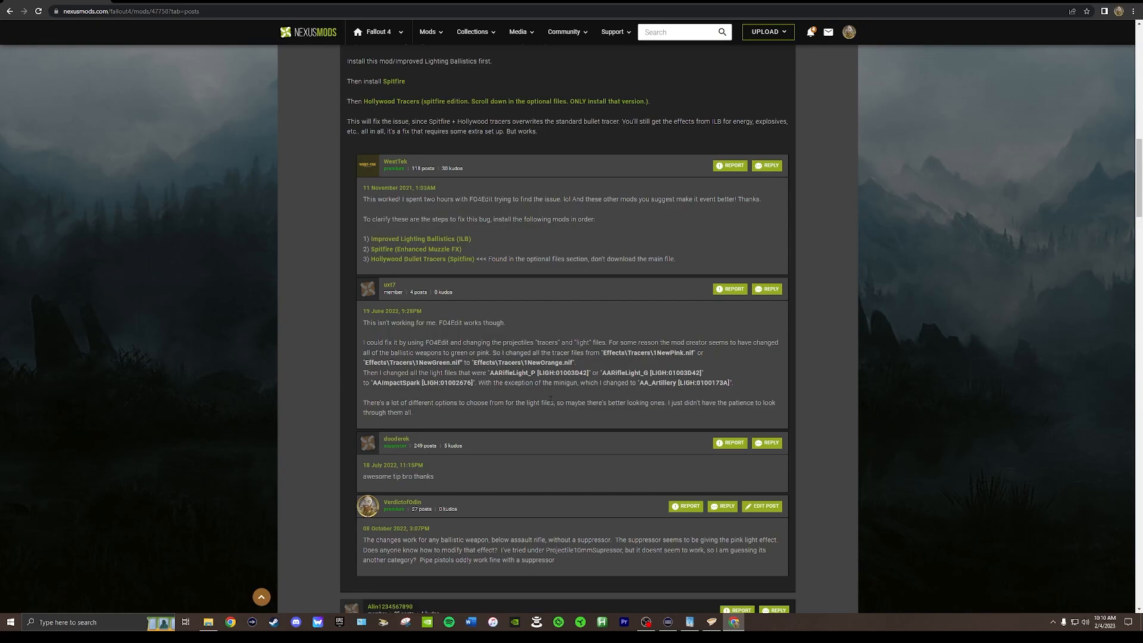
mouse_move(499, 411)
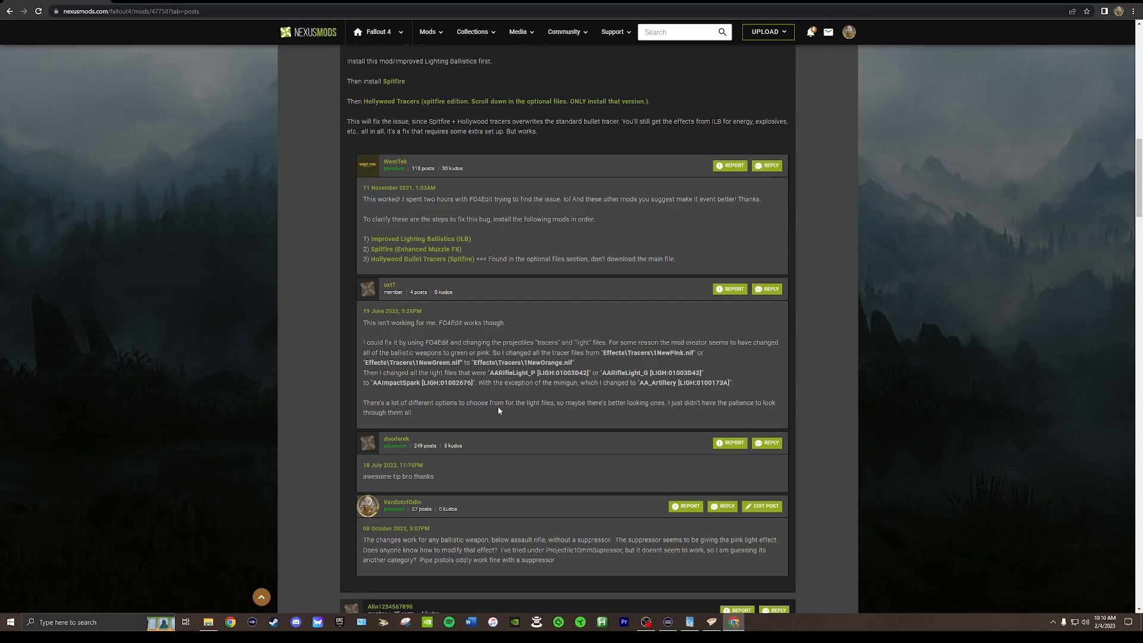
mouse_move(426, 421)
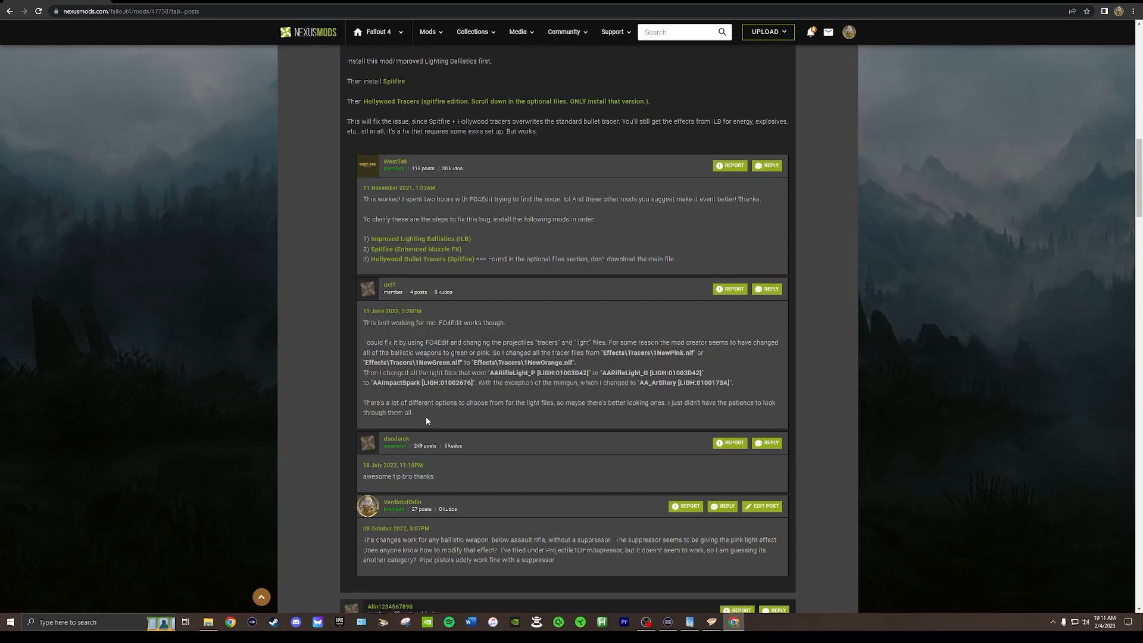
mouse_move(427, 422)
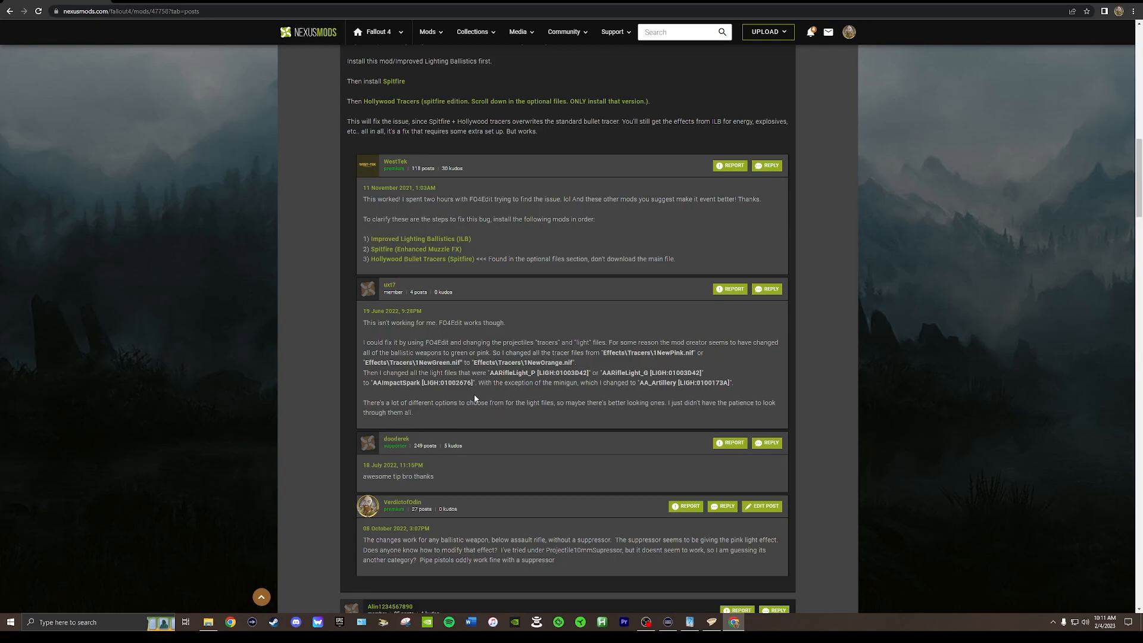
mouse_move(445, 393)
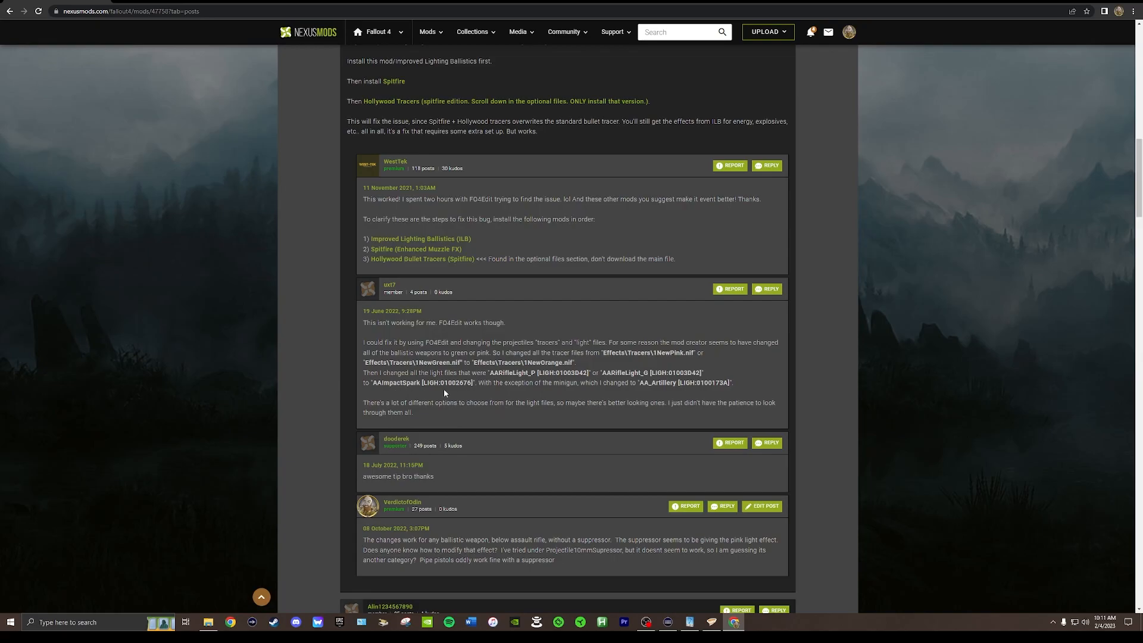
mouse_move(557, 400)
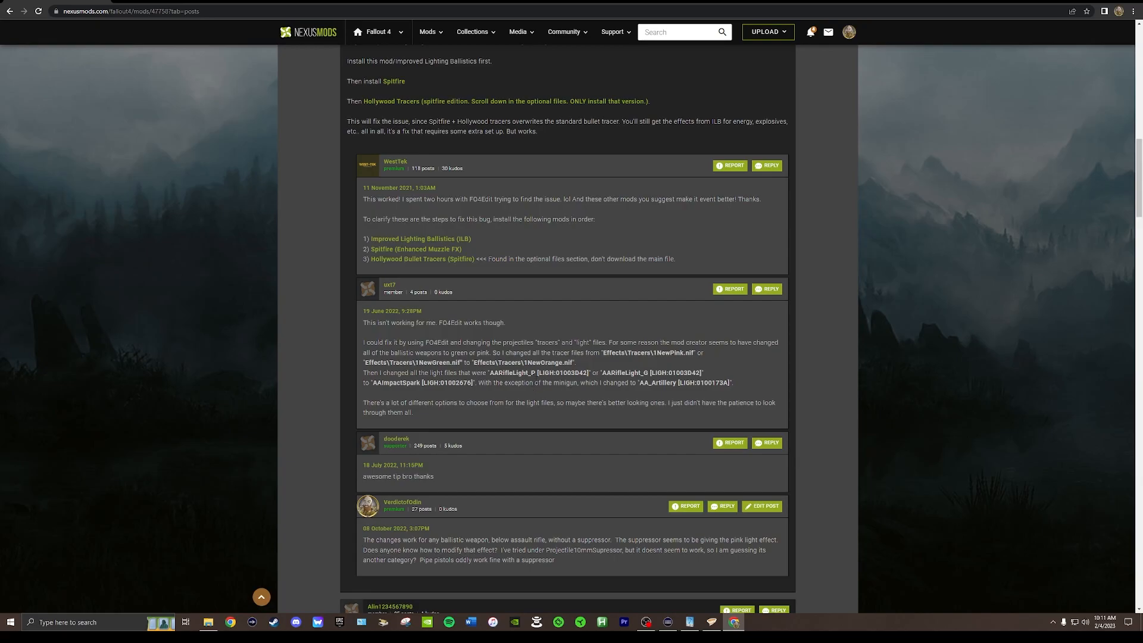
mouse_move(421, 417)
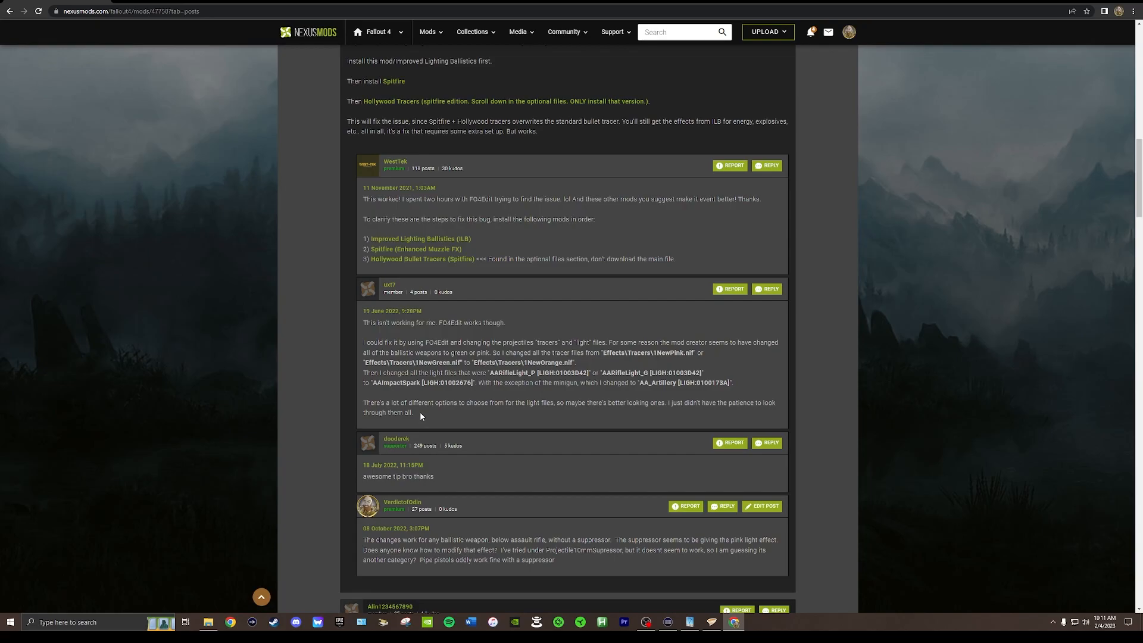
scroll("up", 3)
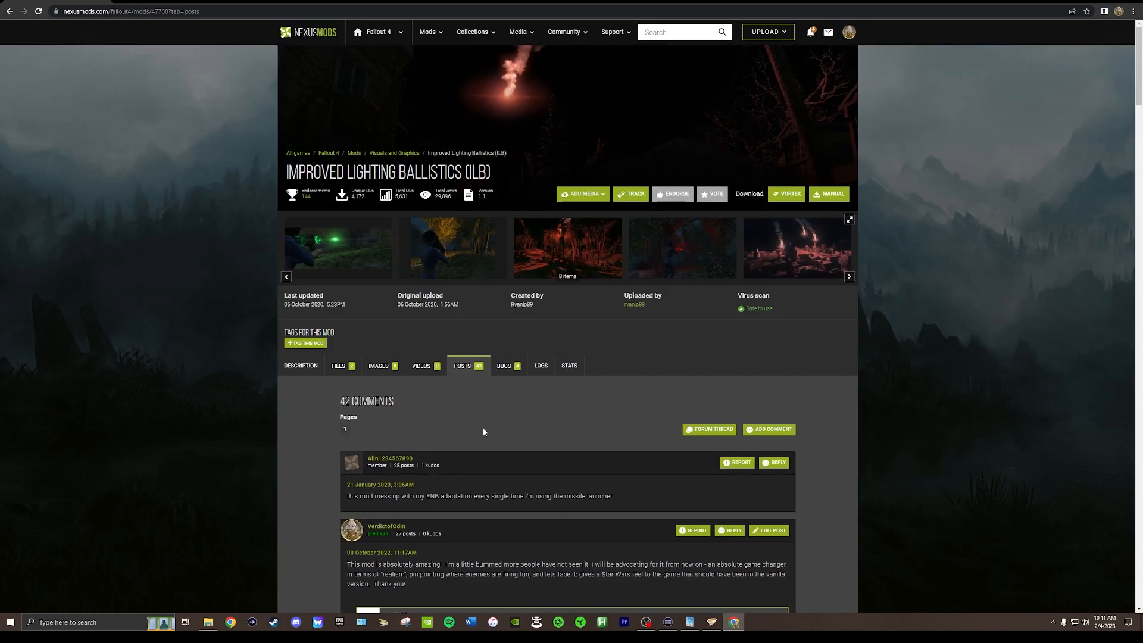
Return to the Description tab showing About This Mod
left_click(300, 365)
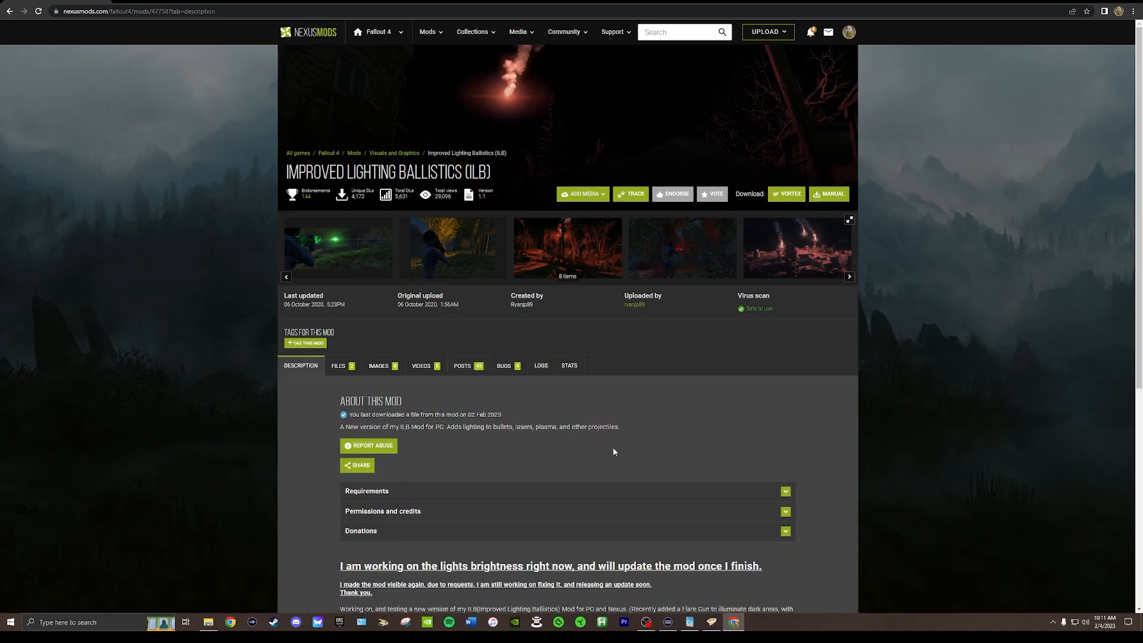
mouse_move(634, 427)
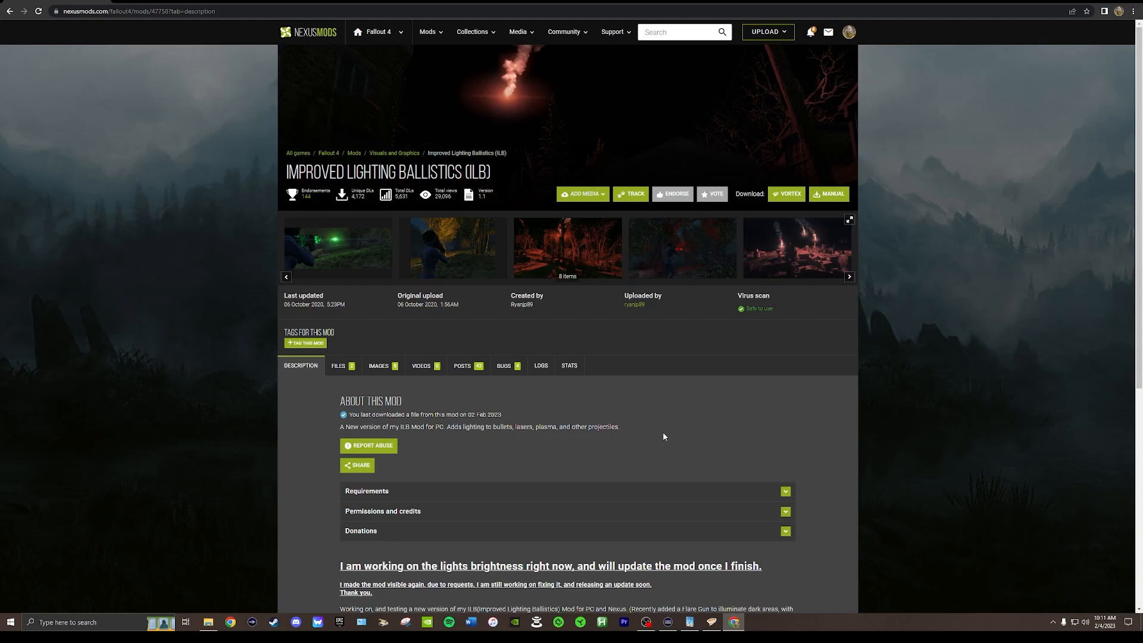
mouse_move(698, 440)
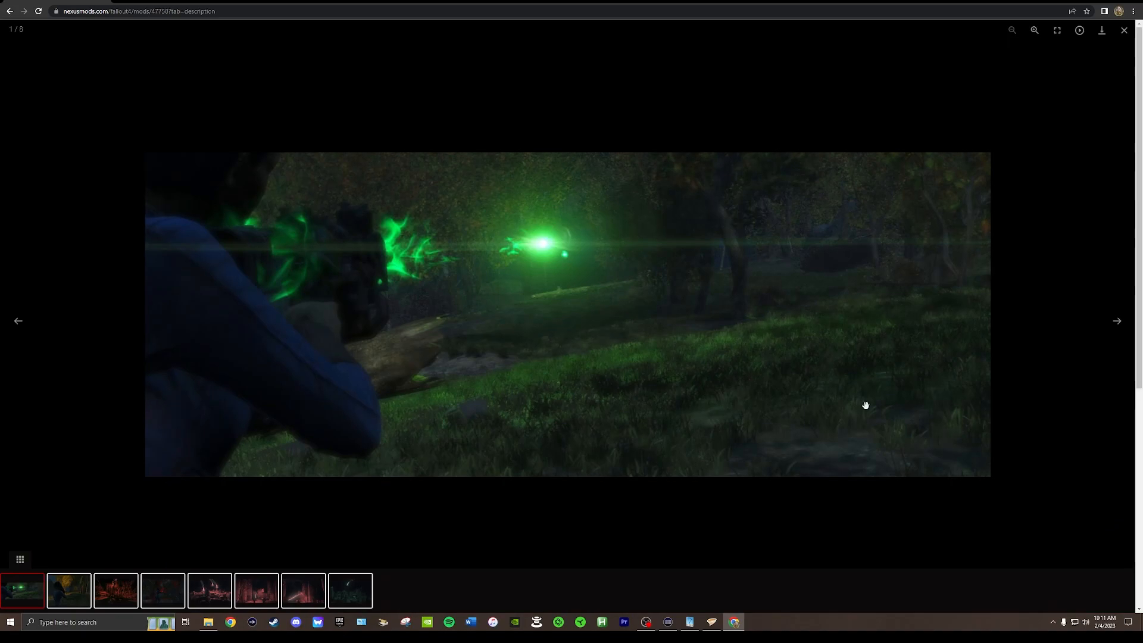
Page the gallery forward to the flares-over-rooftops screenshot, then close the viewer
left_click(1117, 321)
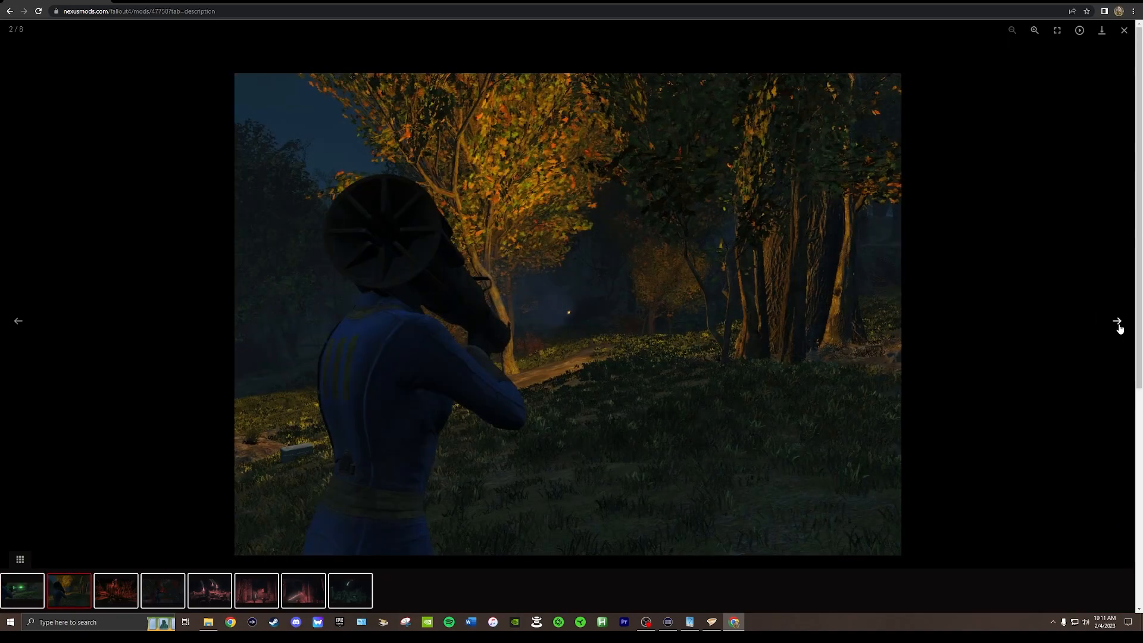
left_click(1117, 321)
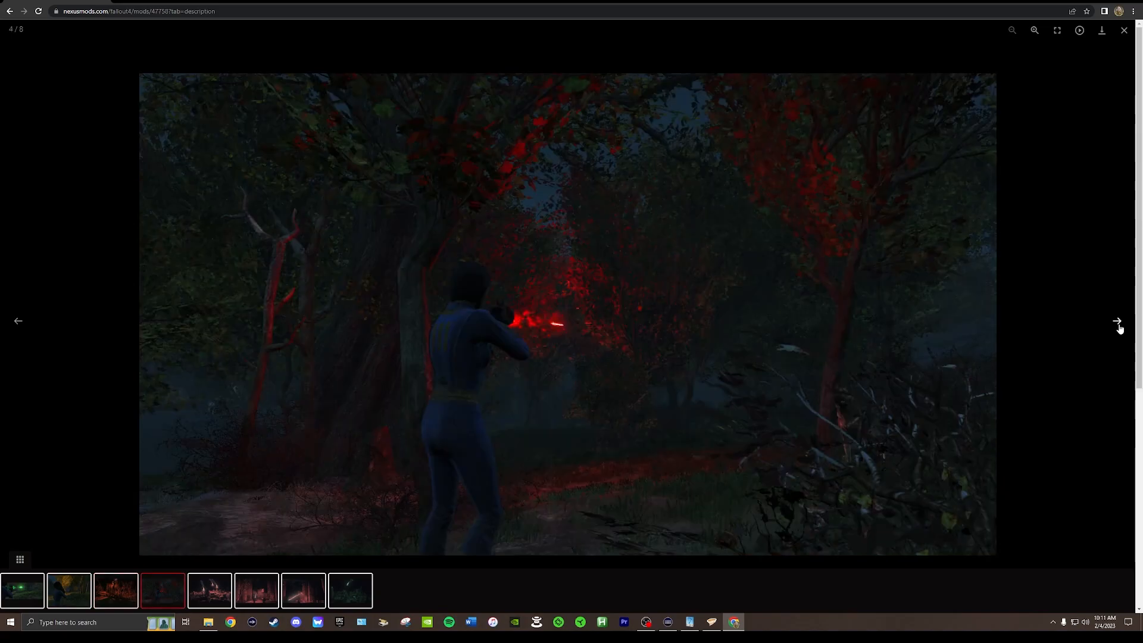
left_click(1117, 321)
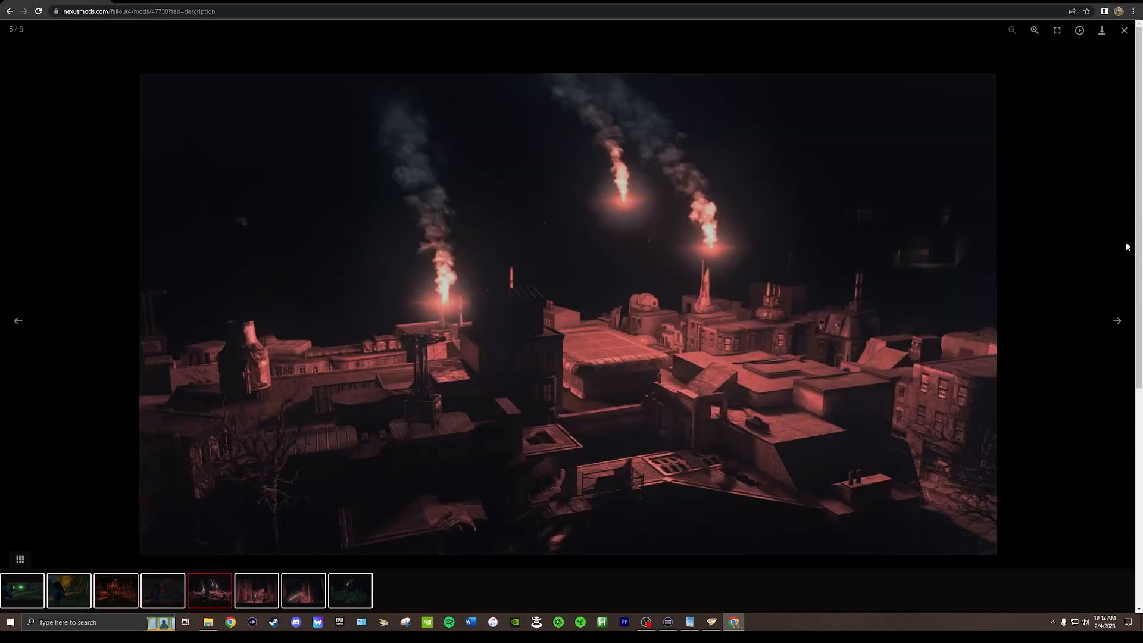
left_click(1123, 31)
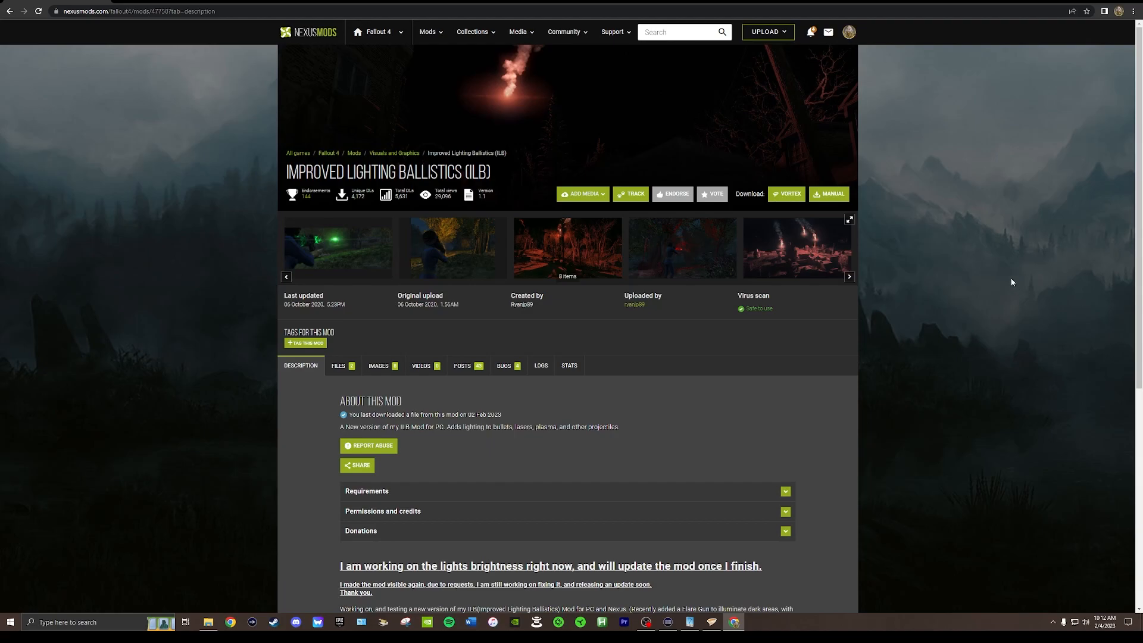
mouse_move(609, 388)
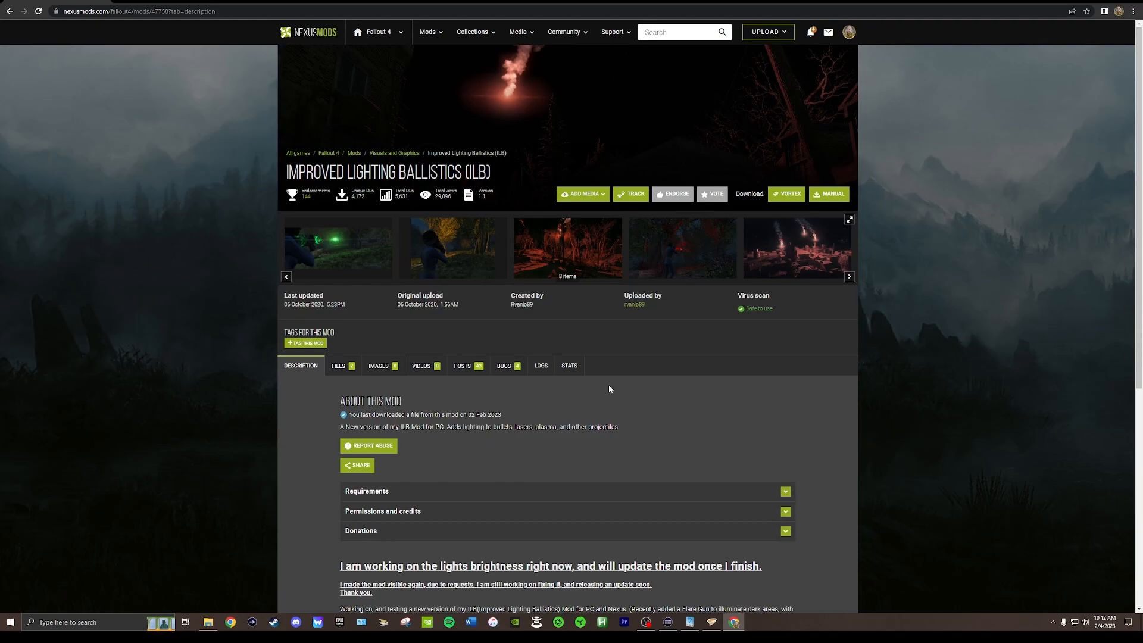
Revisit the Posts tab, scrolling through the Hollywood Tracers fix comments and back up
left_click(462, 365)
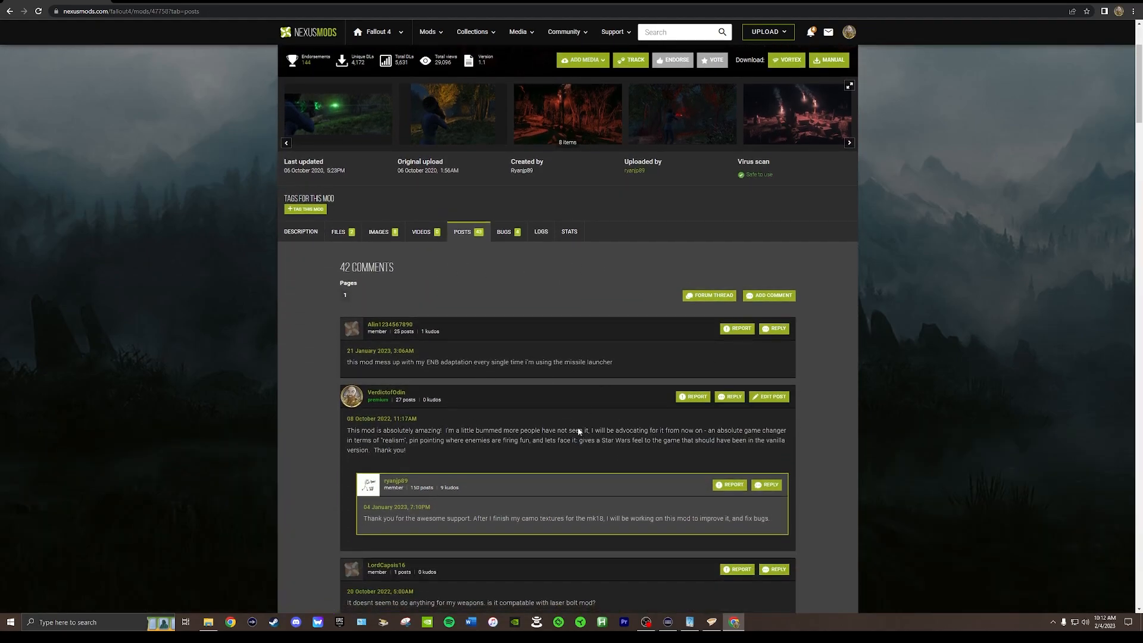
scroll("down", 3)
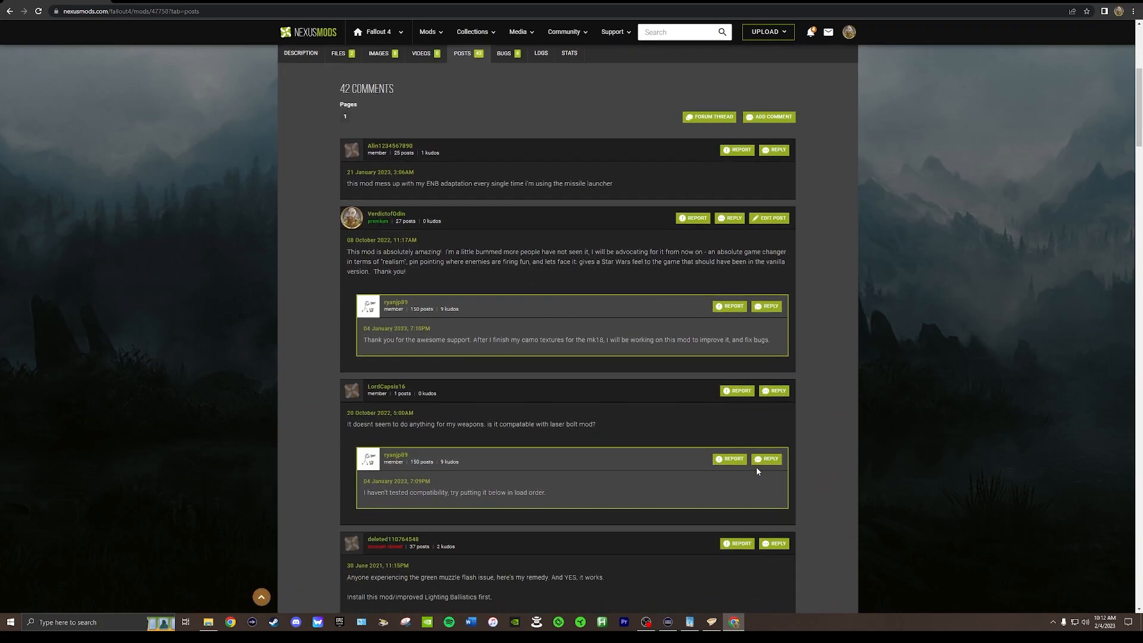
scroll("down", 3)
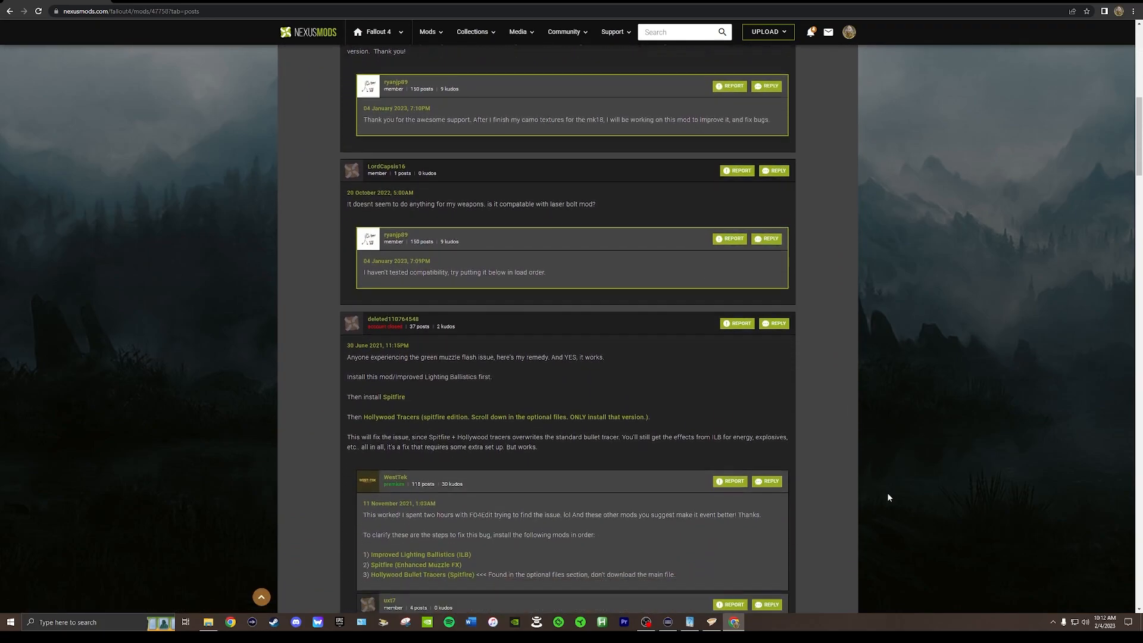
scroll("down", 3)
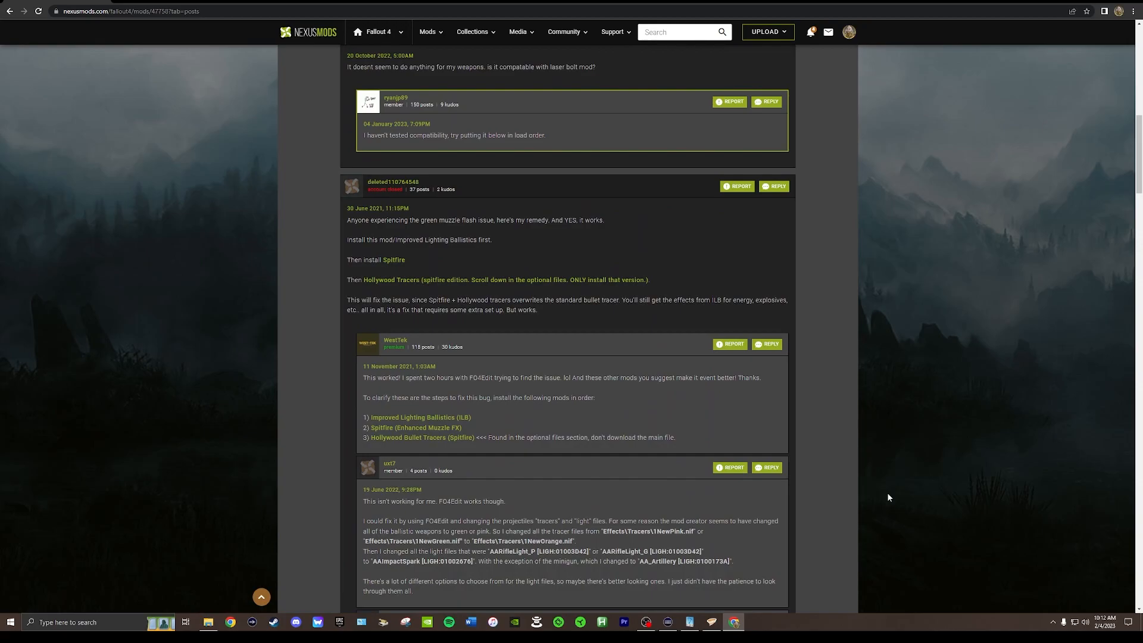
scroll("down", 3)
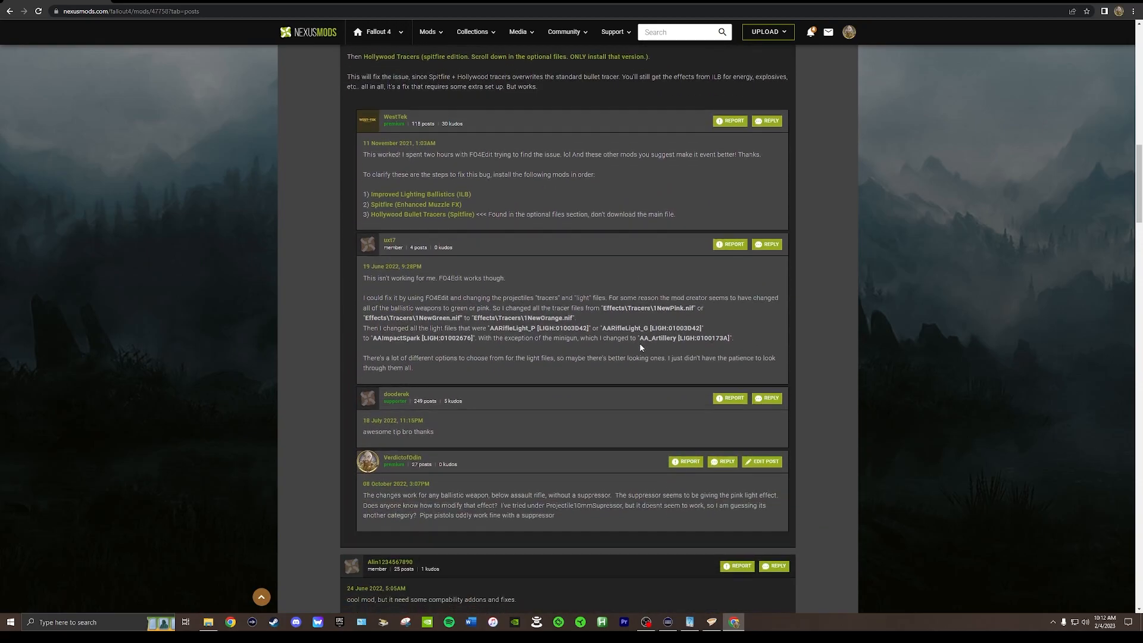
mouse_move(441, 224)
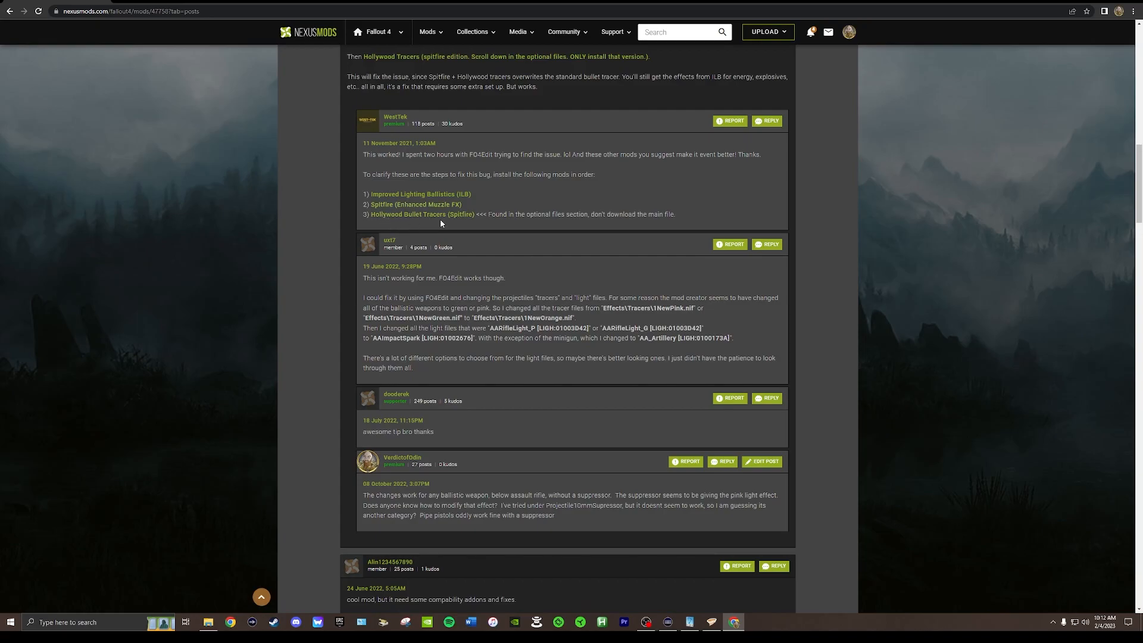
mouse_move(429, 221)
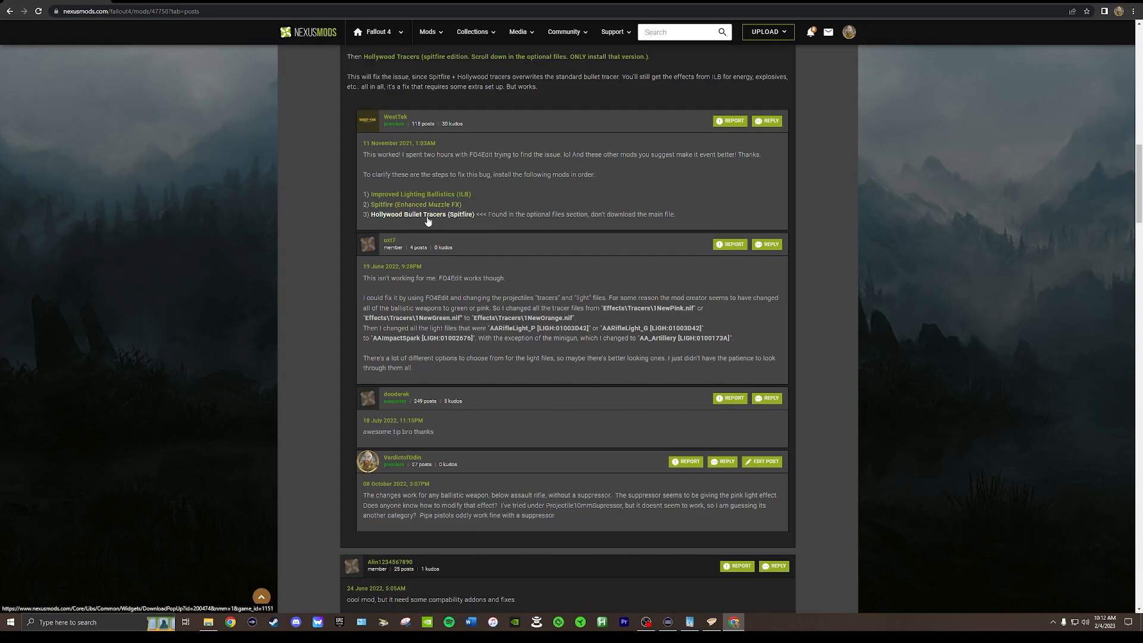
scroll("up", 3)
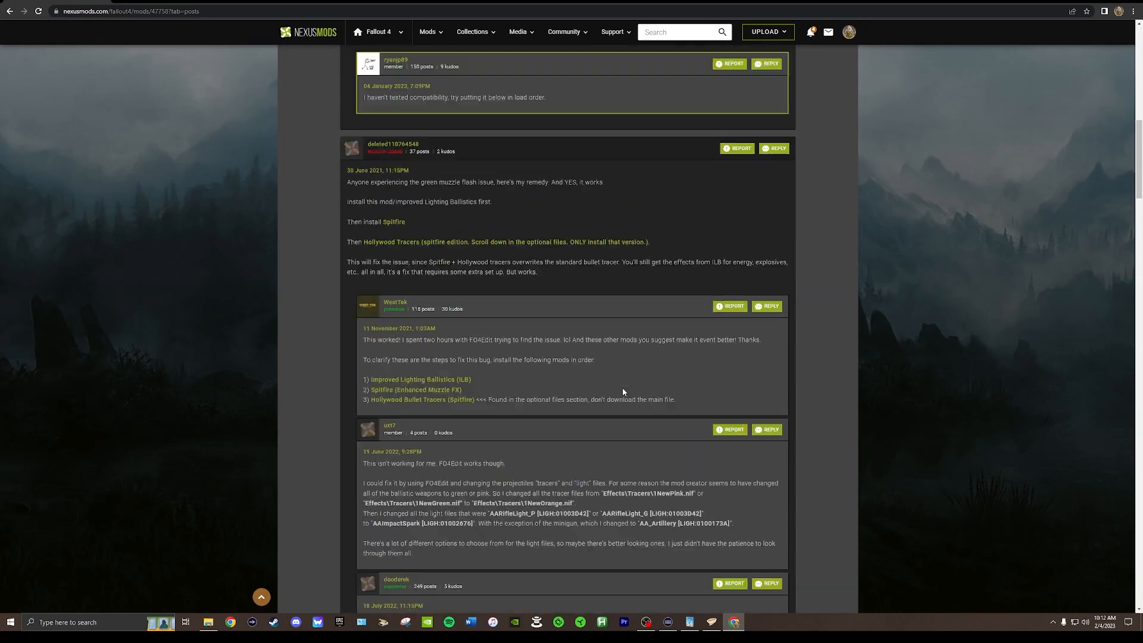
scroll("up", 3)
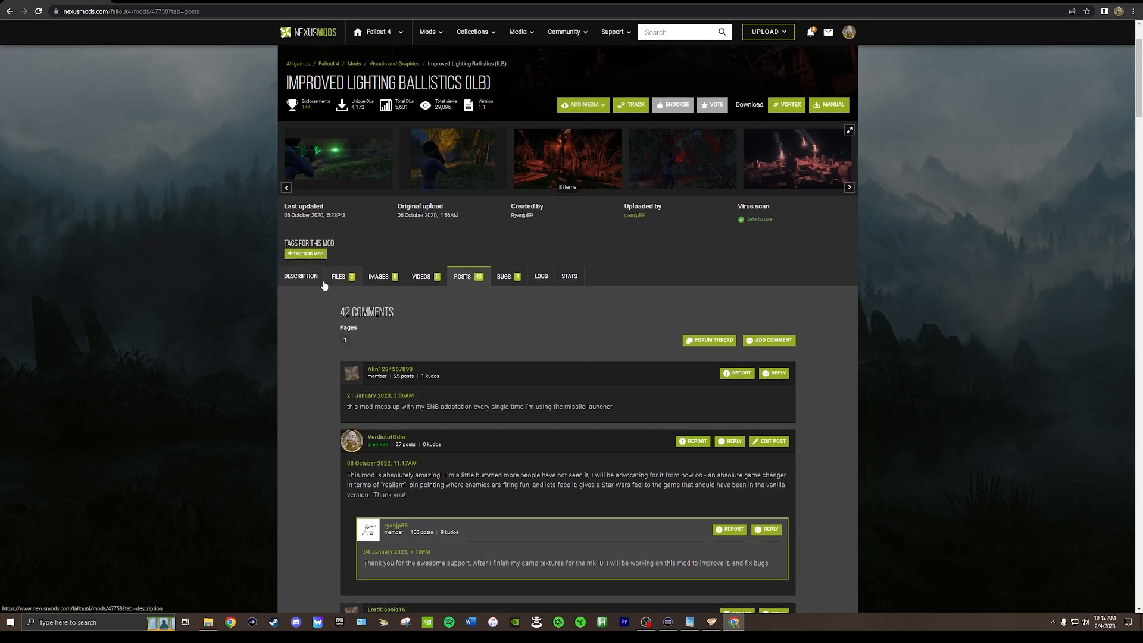
Return to the Description tab and open the uploader's profile link in a new tab
left_click(300, 276)
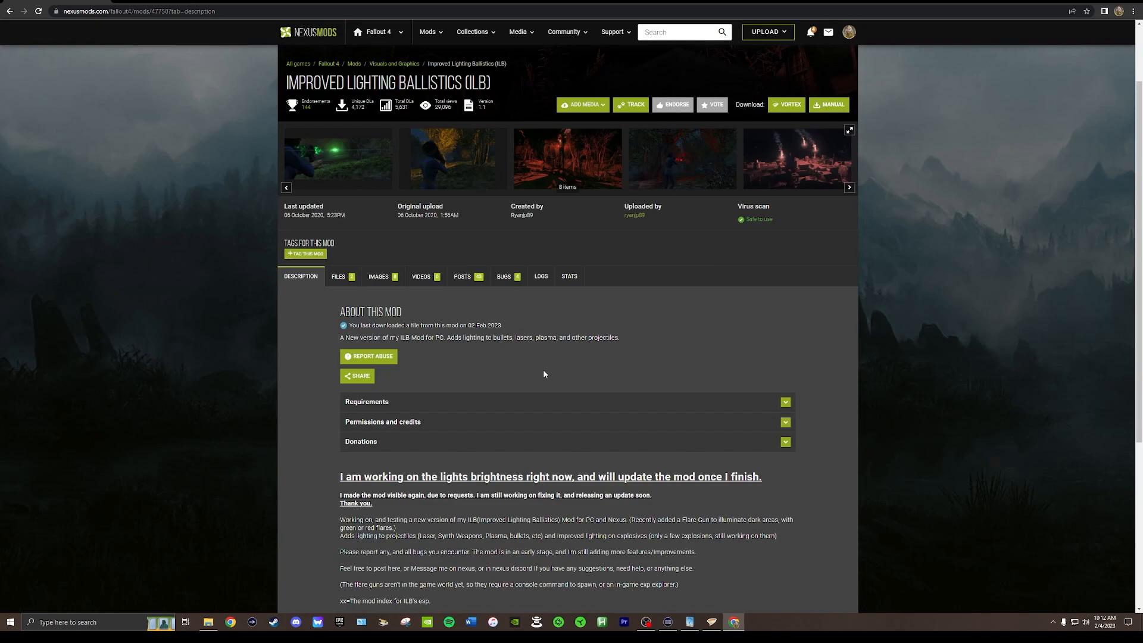
right_click(634, 215)
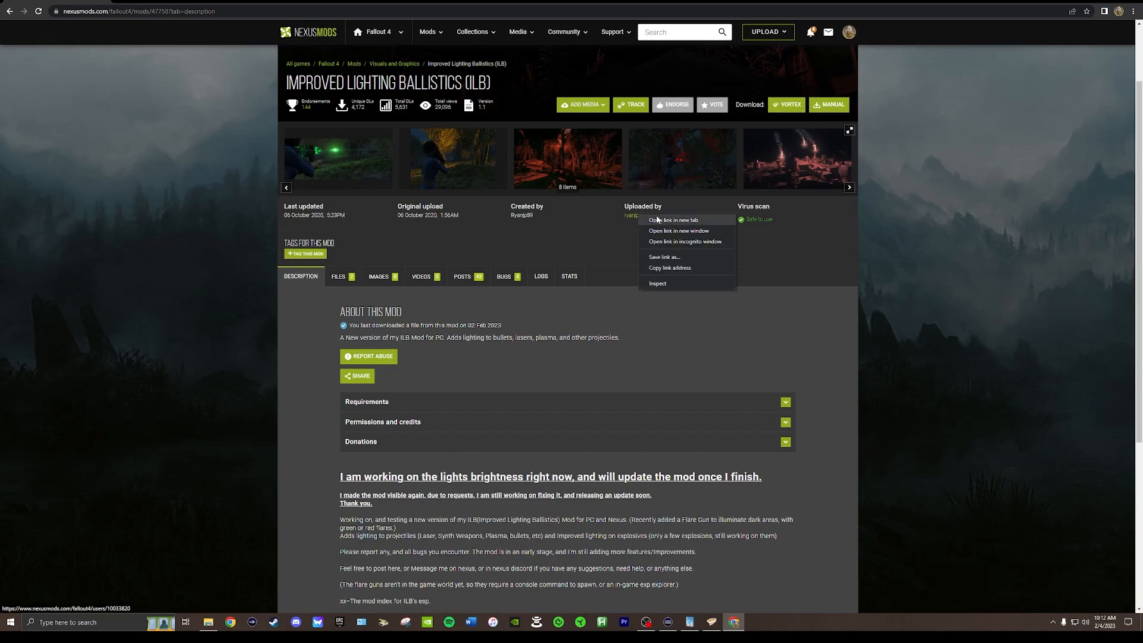
left_click(193, 134)
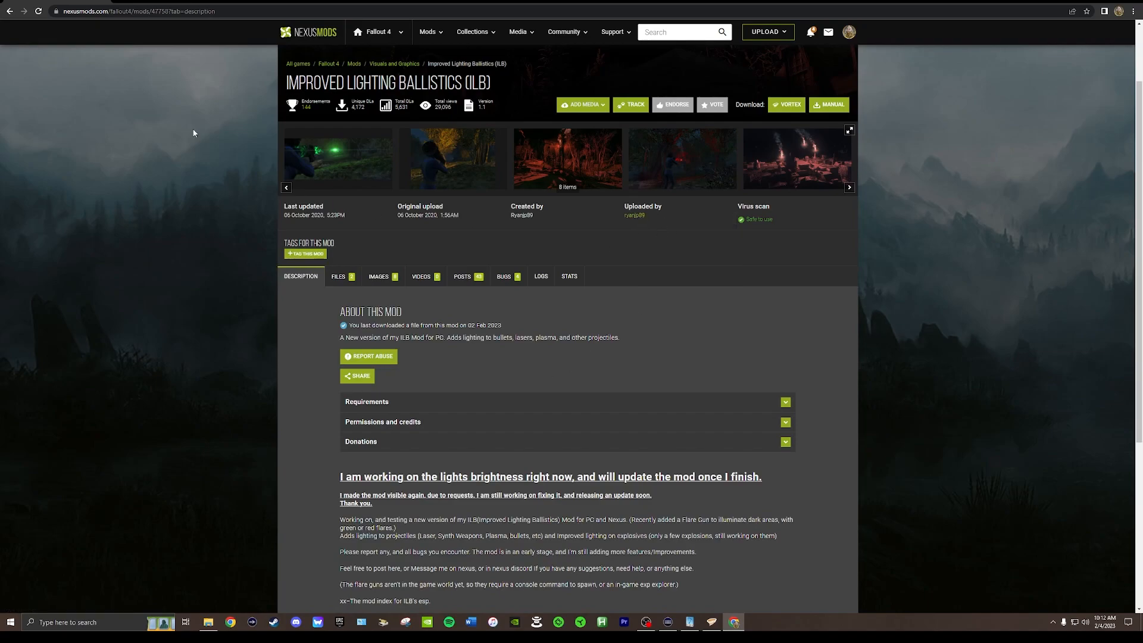
left_click(634, 215)
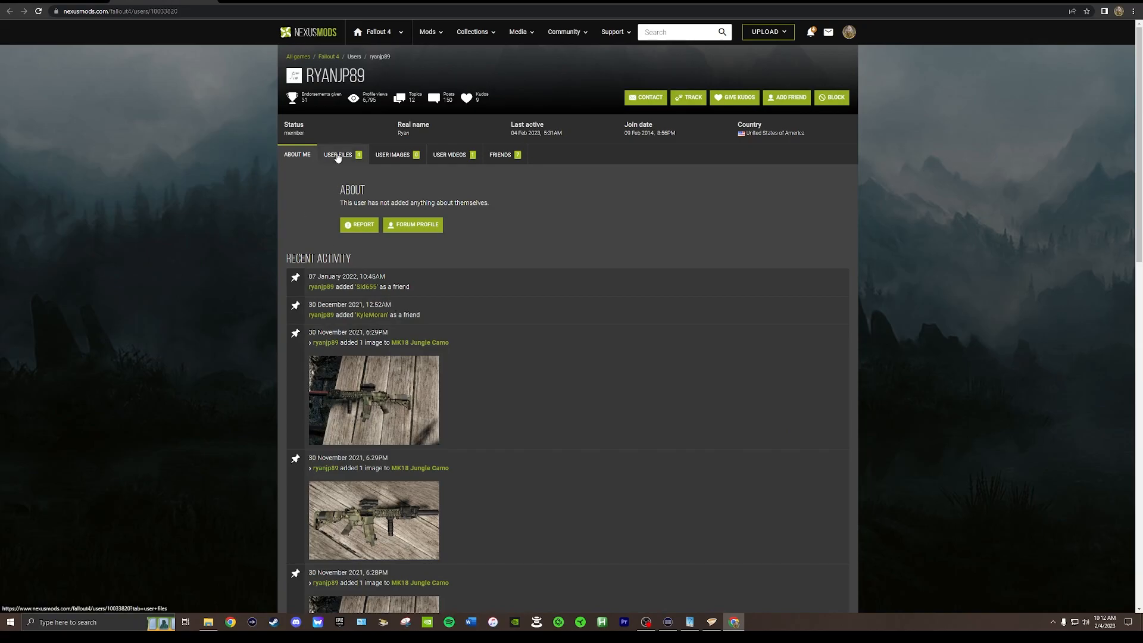
left_click(338, 153)
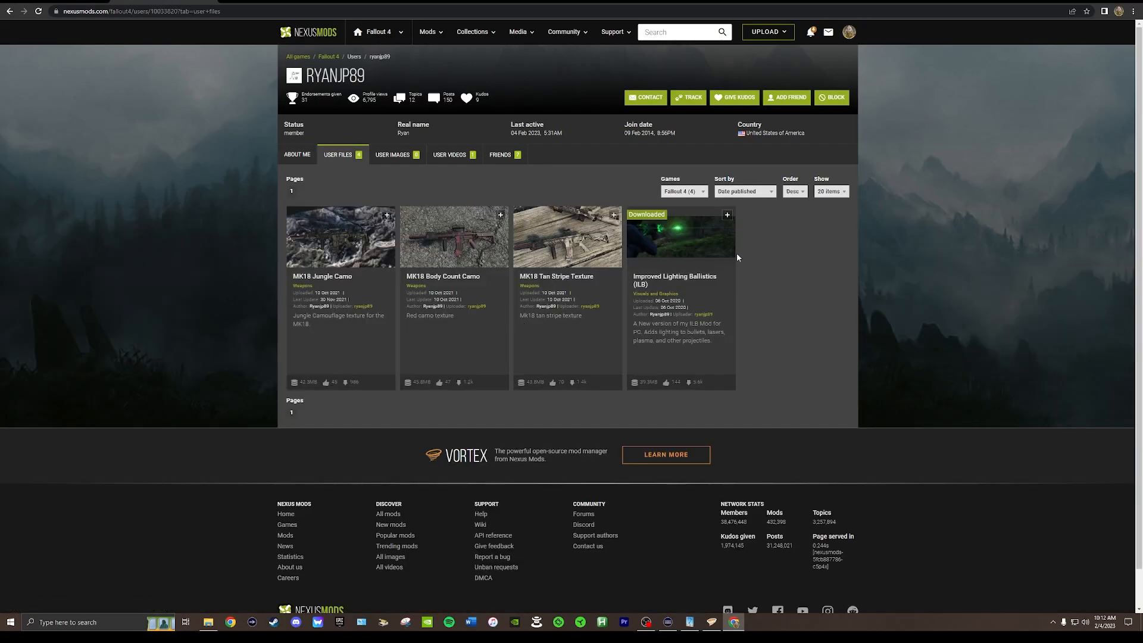
mouse_move(457, 281)
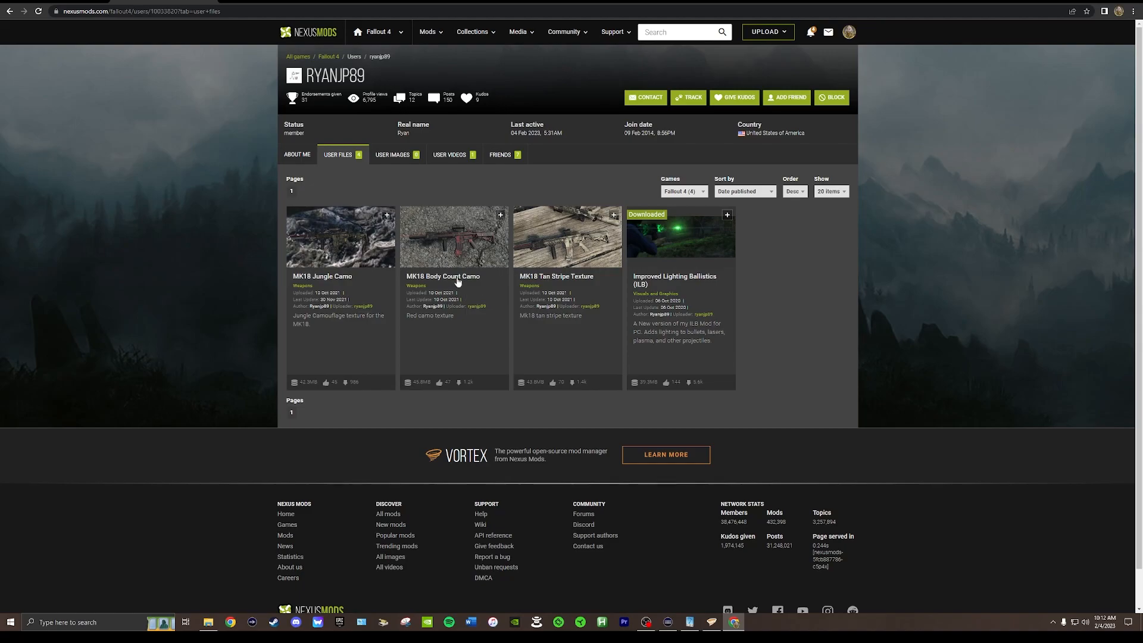
left_click(457, 282)
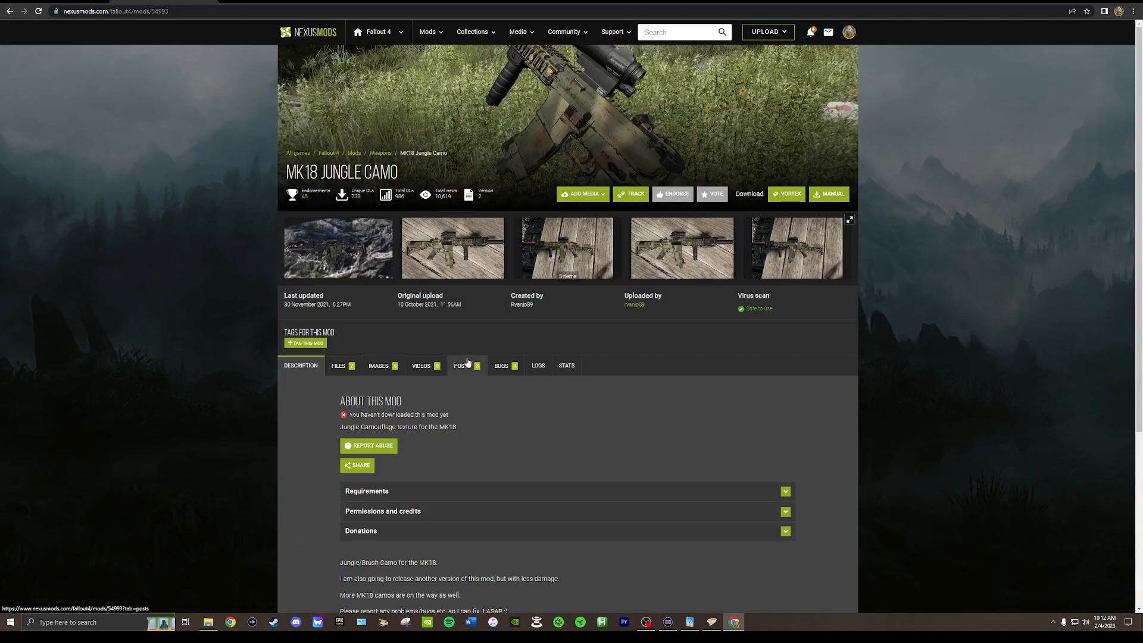
View an MK18 Jungle Camo screenshot full-size and close the image view
left_click(452, 248)
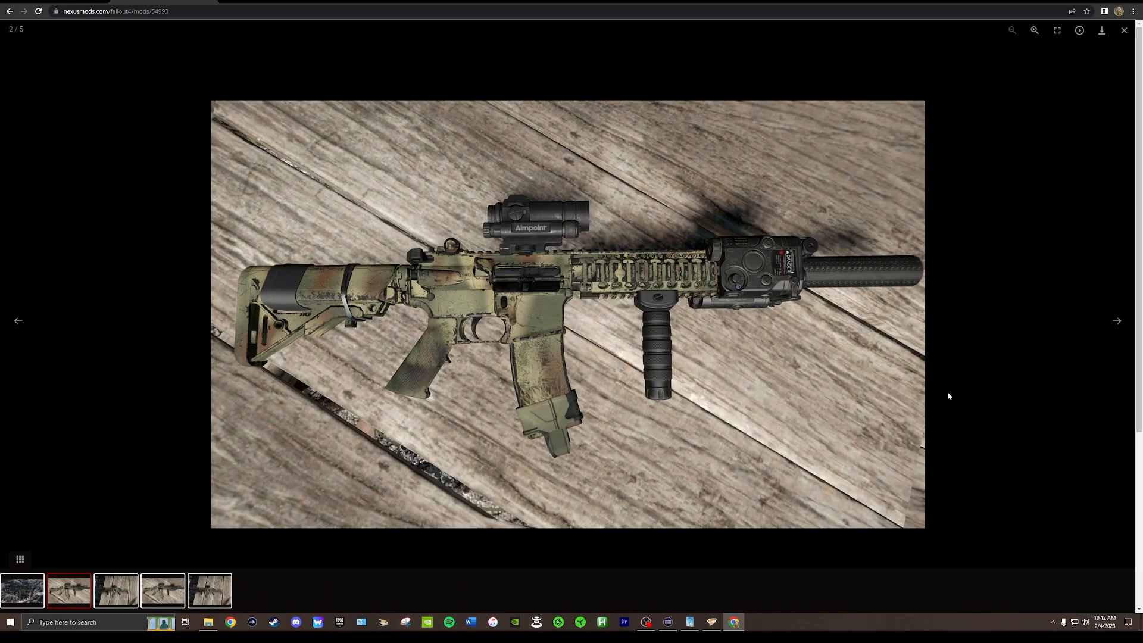
left_click(1117, 322)
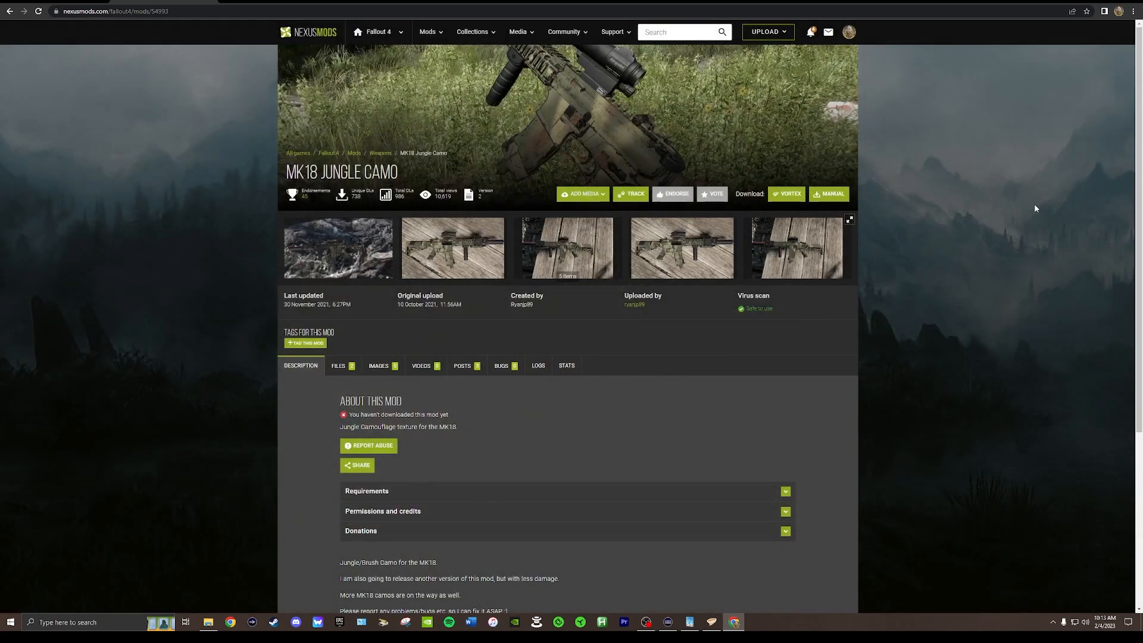
mouse_move(338, 372)
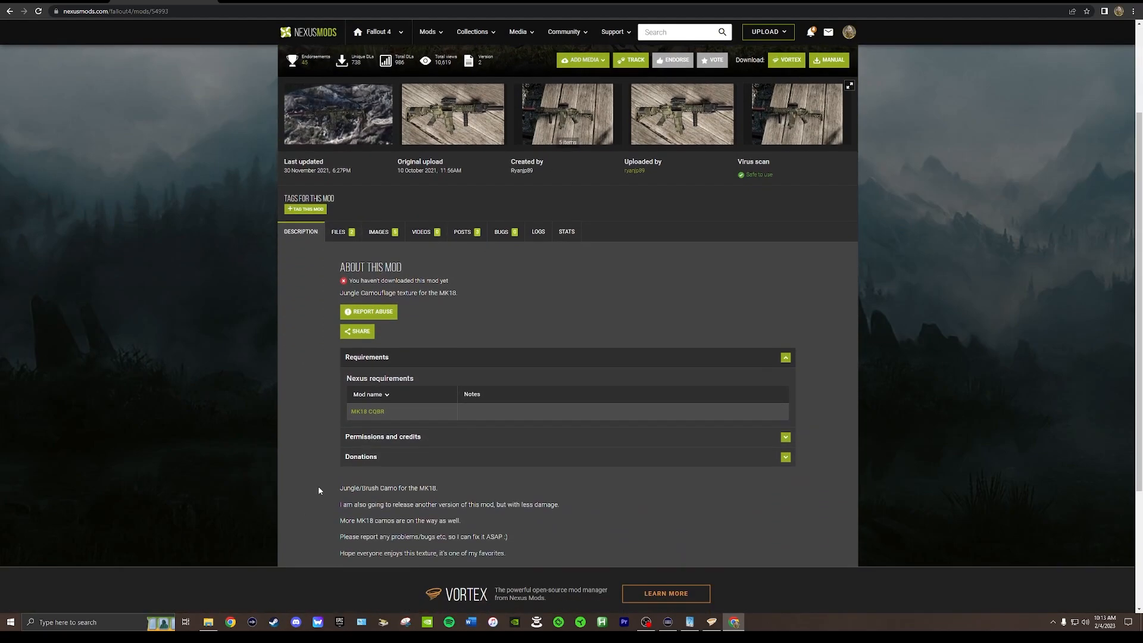
mouse_move(376, 416)
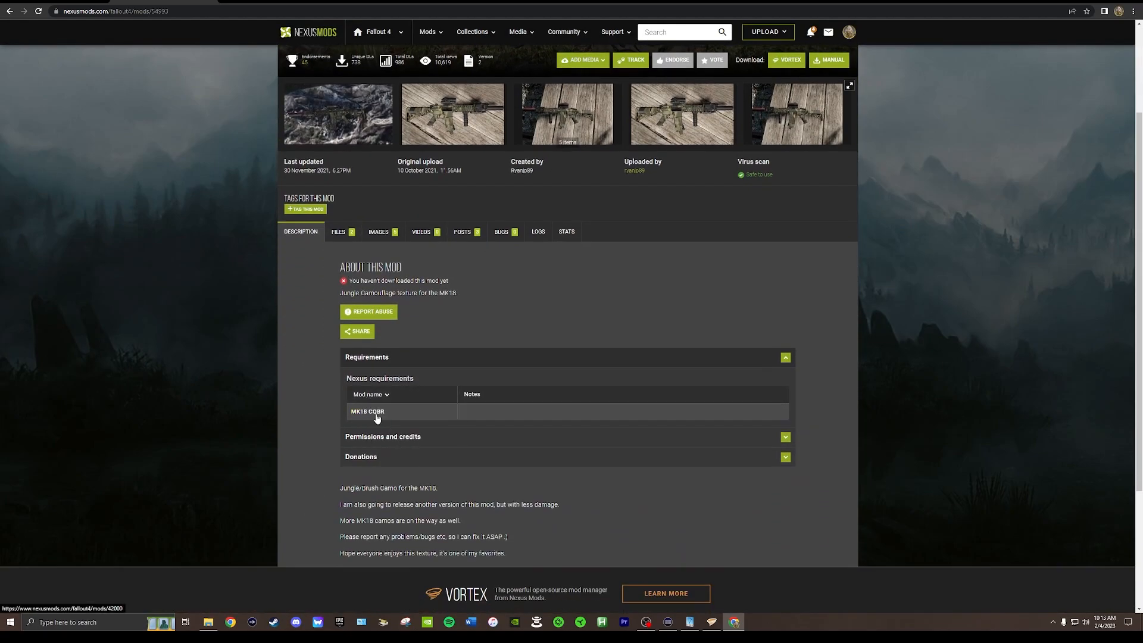
Go to the required MK18 CQBR mod and start stepping through its screenshot gallery
left_click(367, 411)
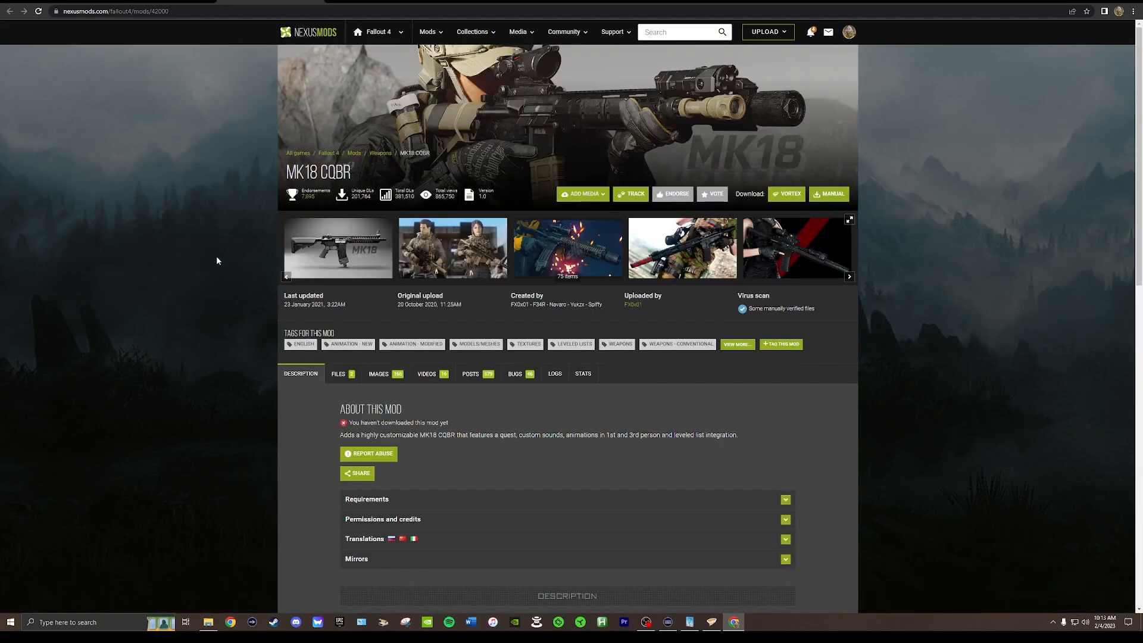
left_click(338, 248)
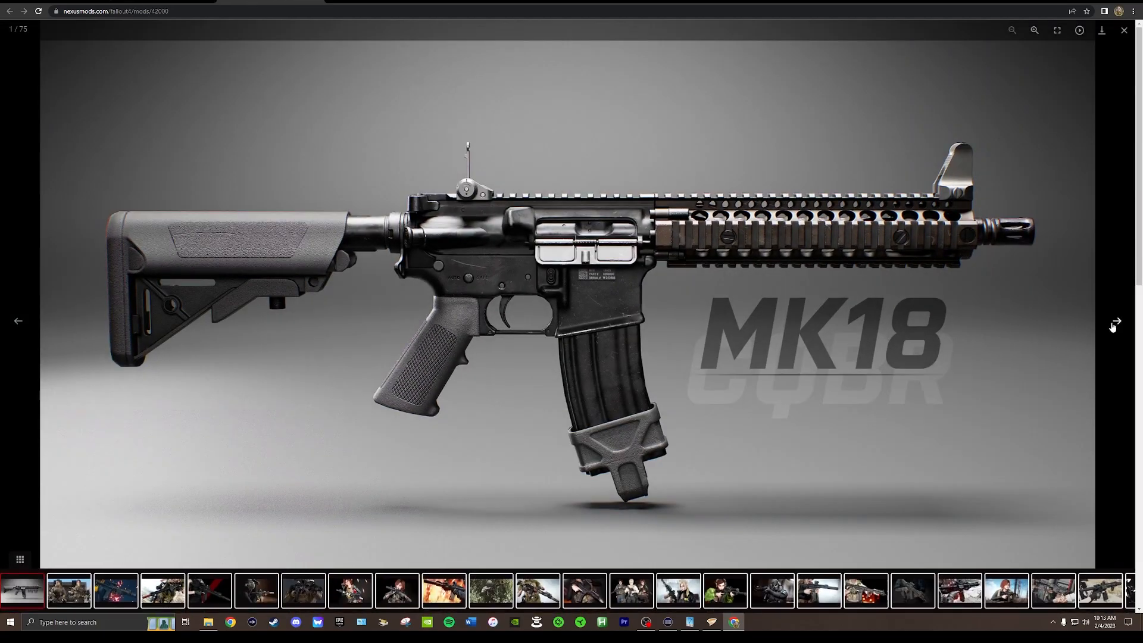
left_click(1117, 322)
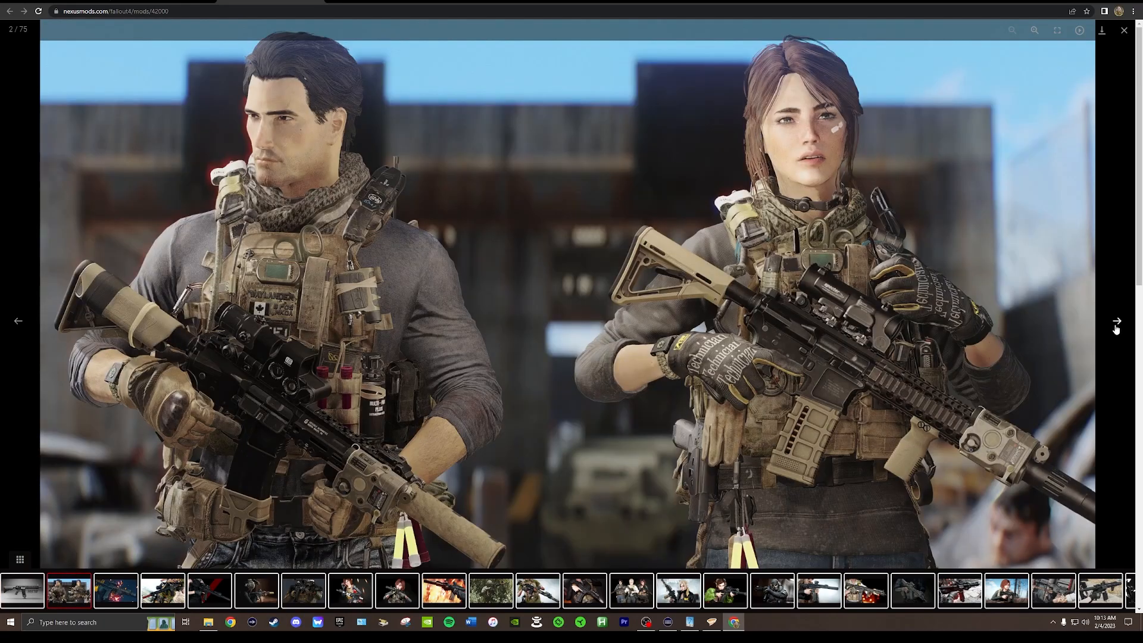
left_click(1116, 321)
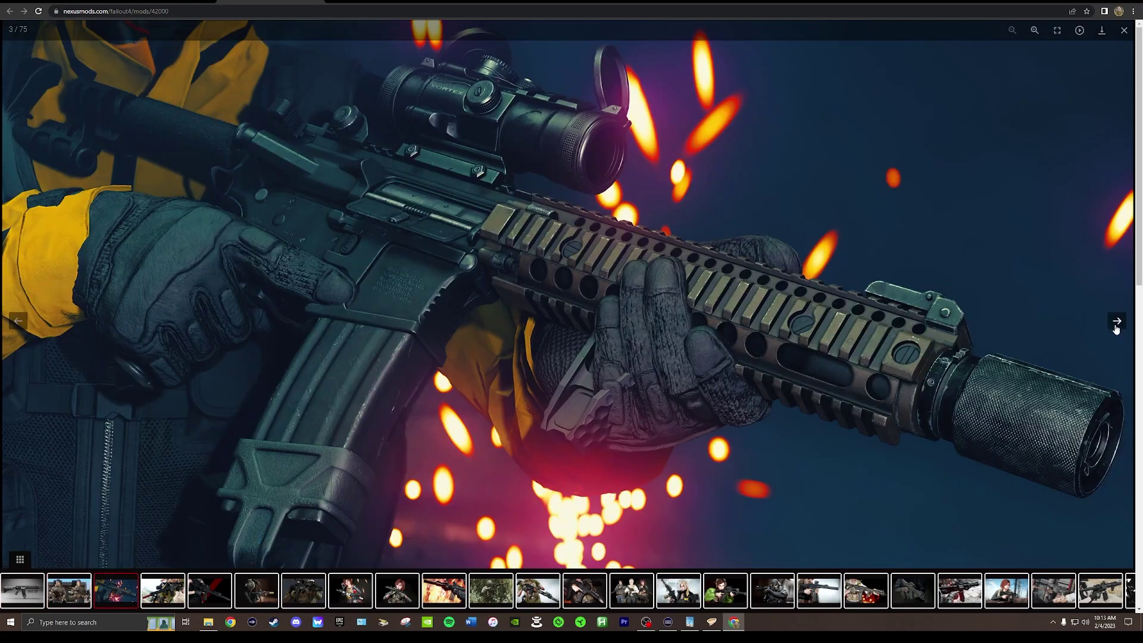
left_click(1115, 322)
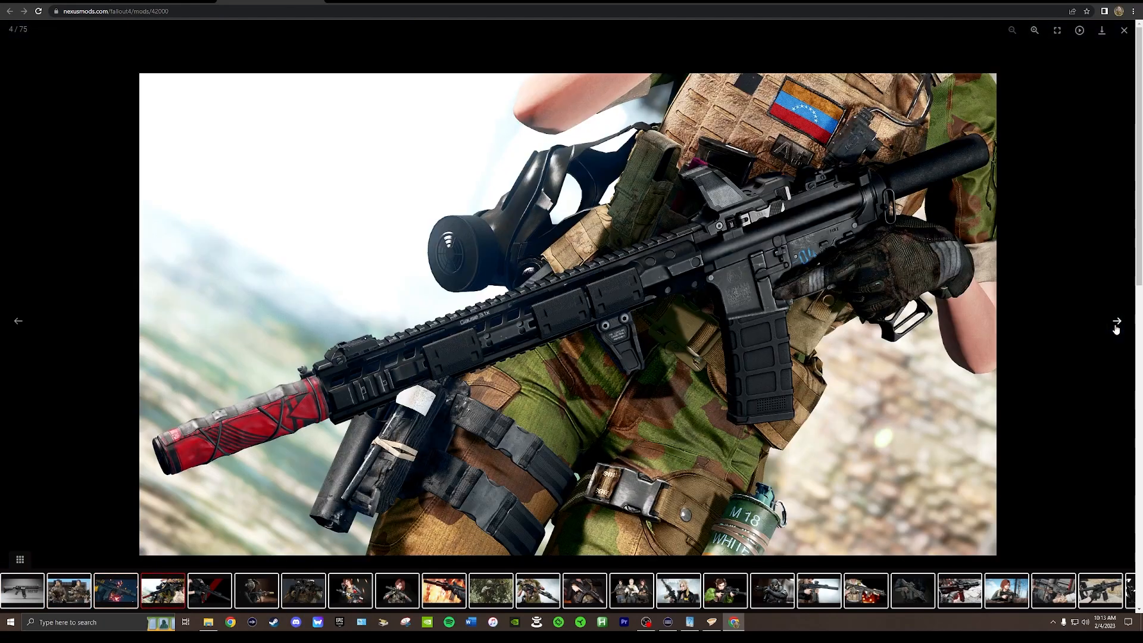
Continue through the remaining MK18 CQBR screenshots to the eighth, then close the gallery
left_click(1114, 321)
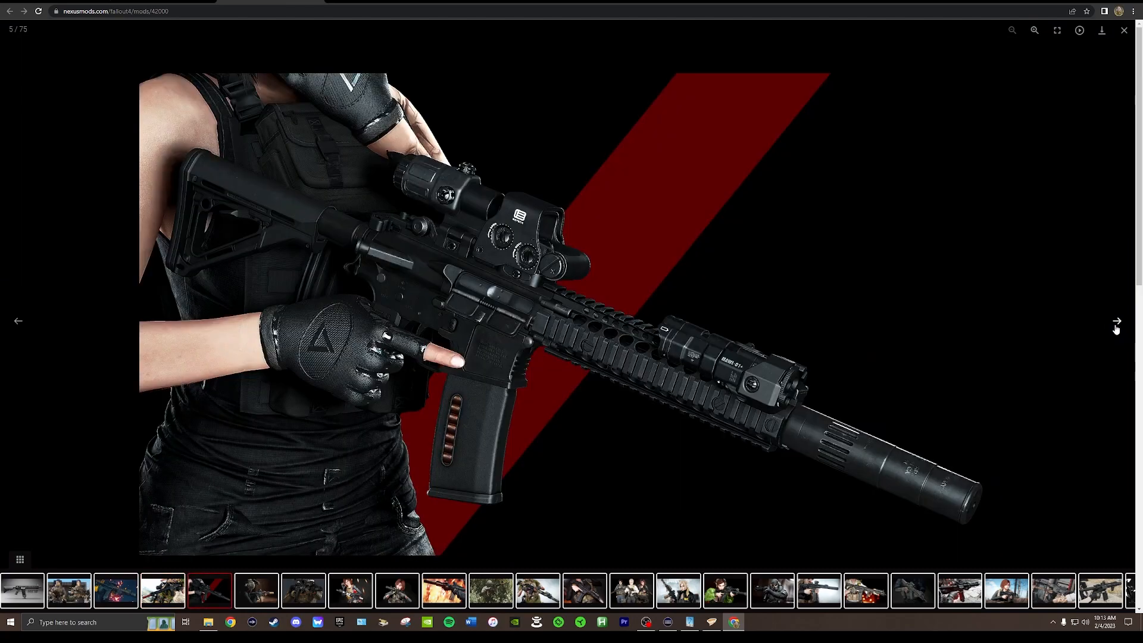
left_click(1117, 322)
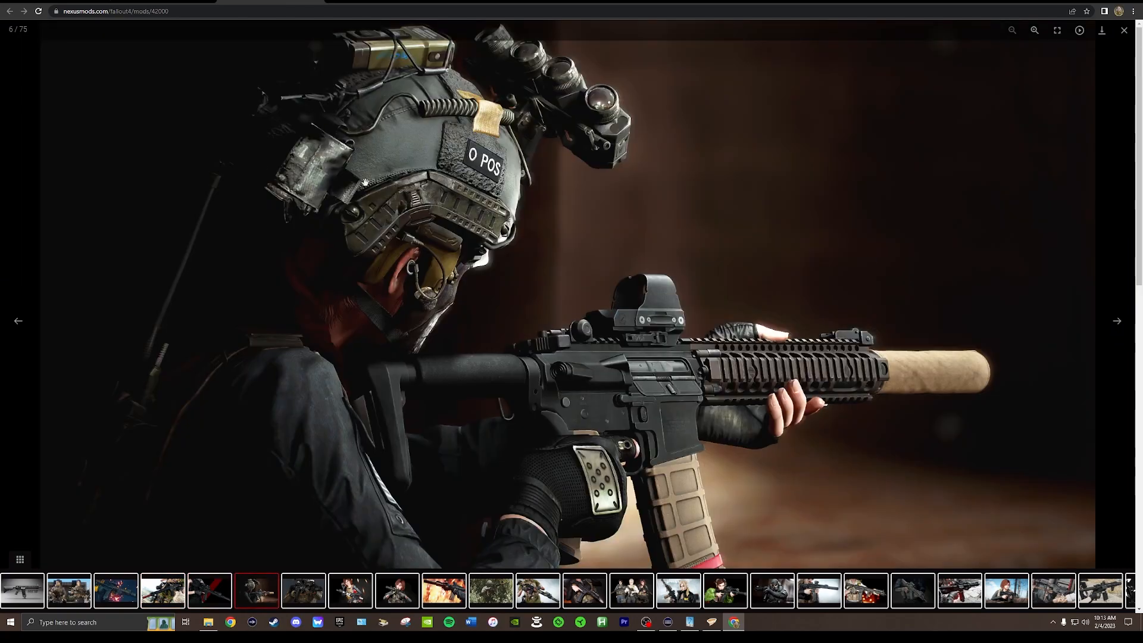
left_click(1117, 321)
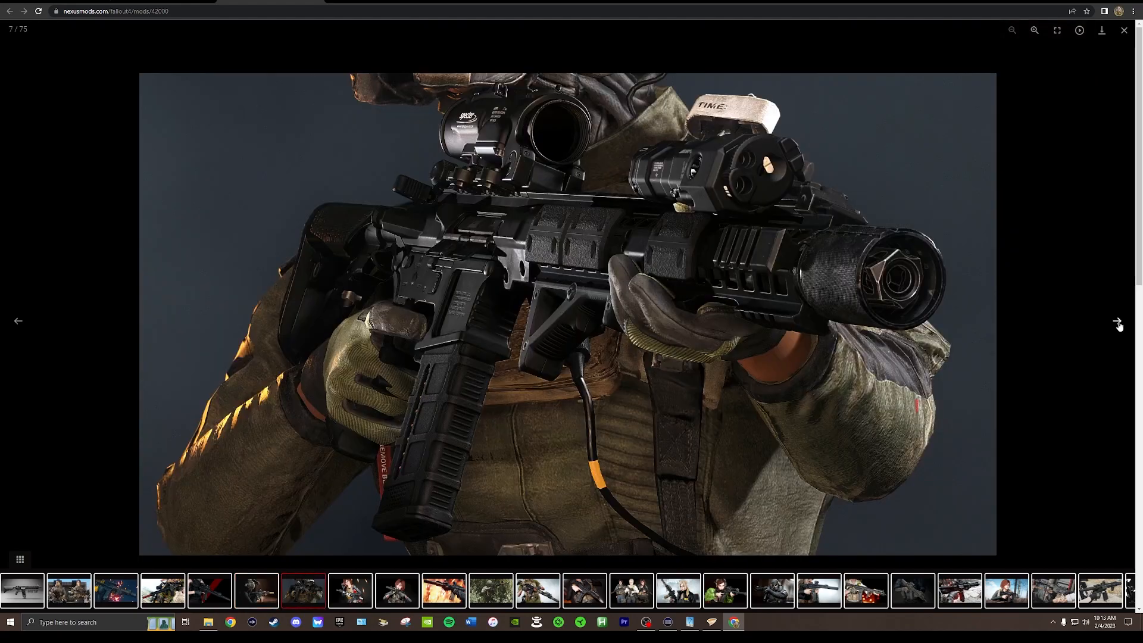
left_click(1117, 322)
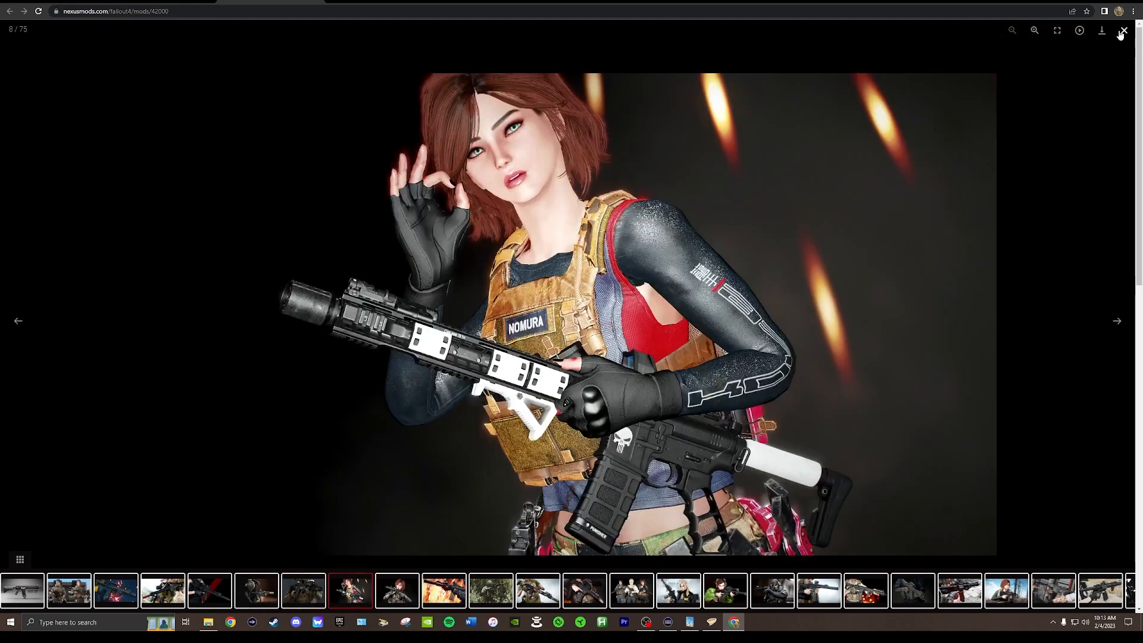
left_click(1122, 31)
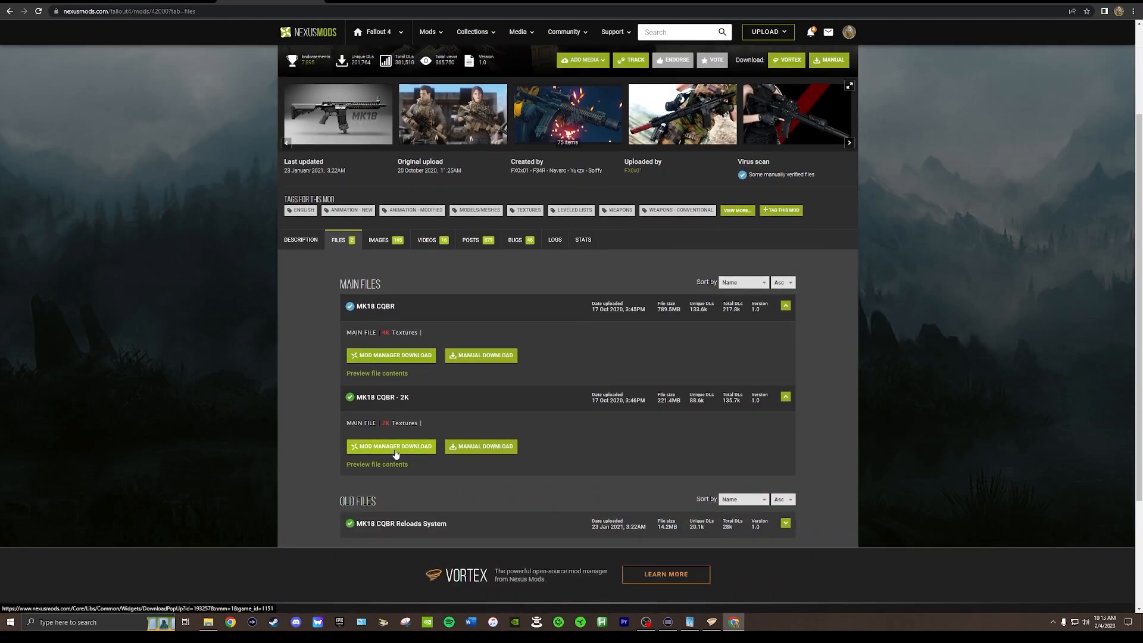
Send the MK18 CQBR - 2K file to Vortex via Mod Manager Download, then minimize Vortex
left_click(391, 446)
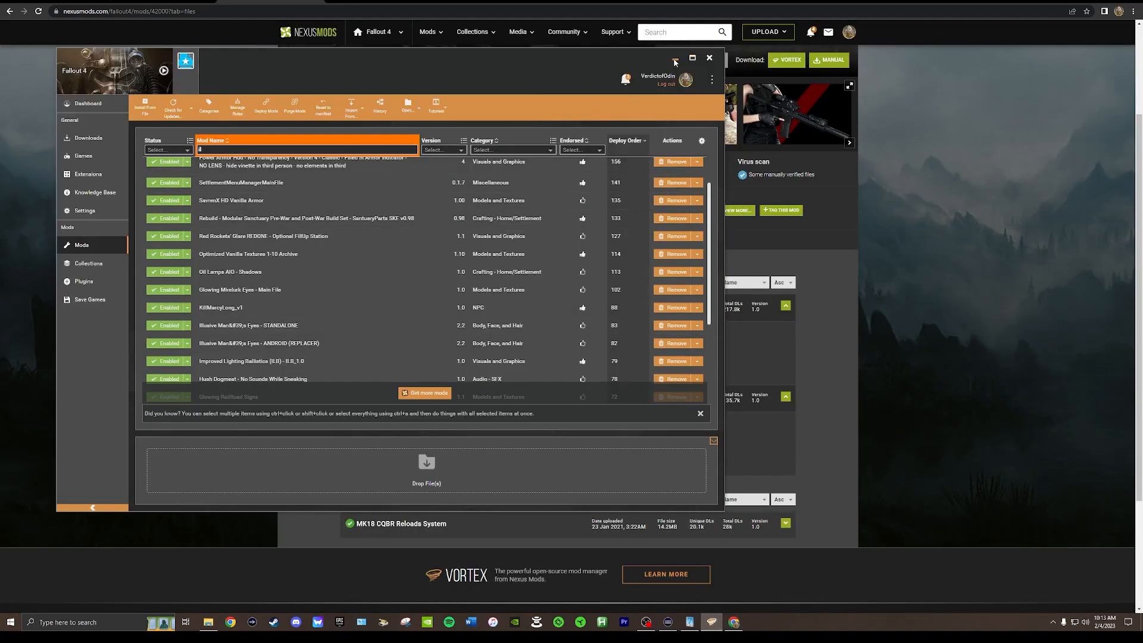
left_click(675, 57)
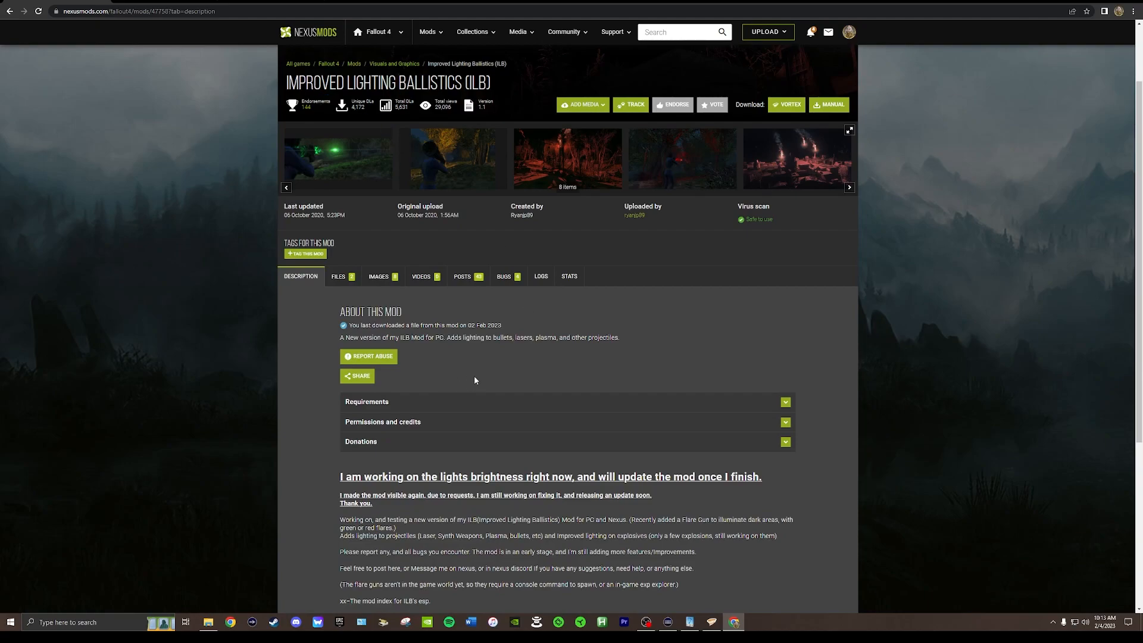
mouse_move(562, 438)
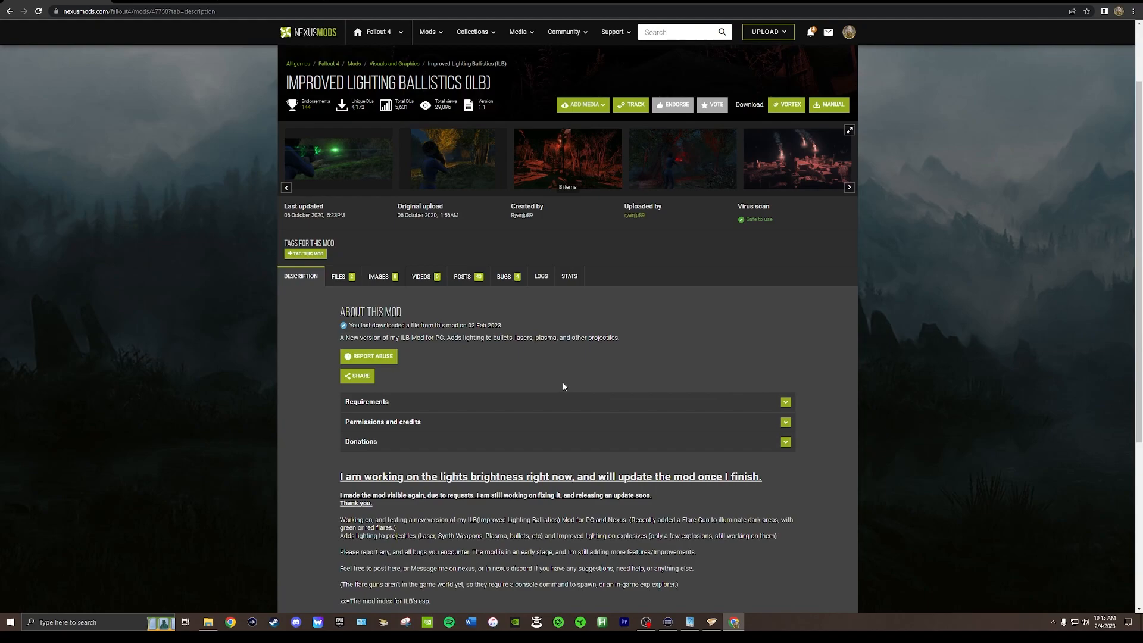
mouse_move(326, 100)
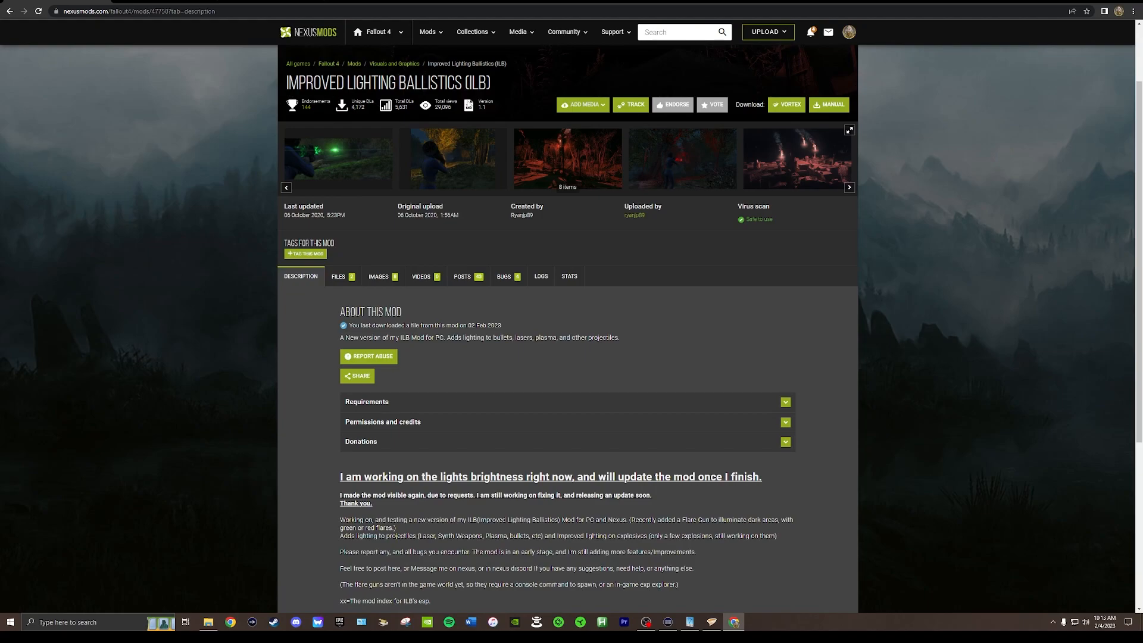
mouse_move(277, 474)
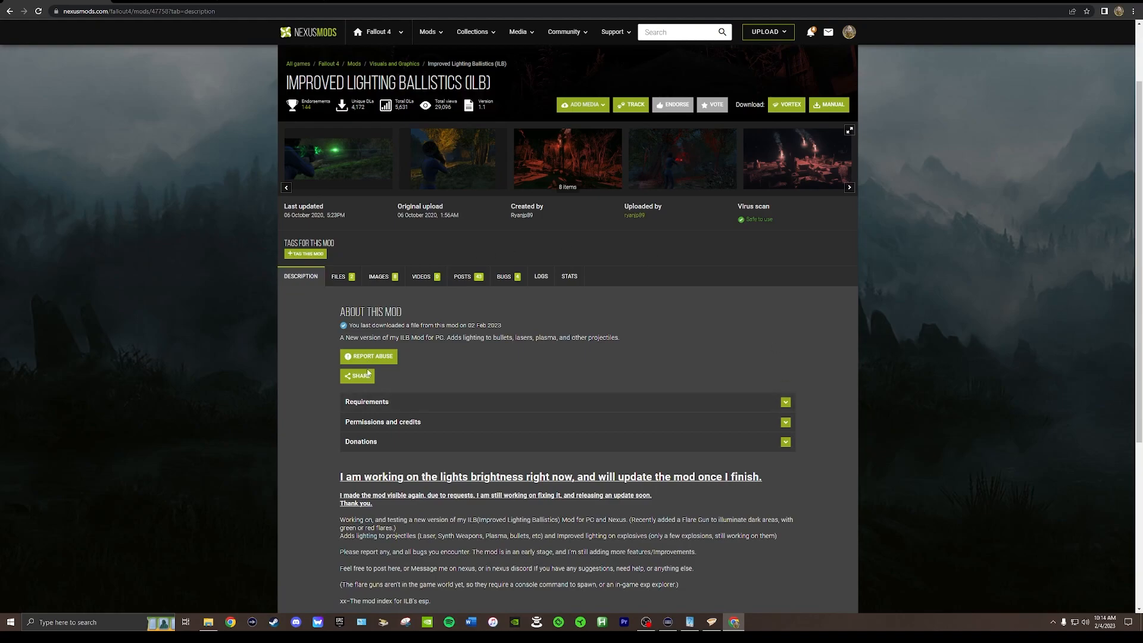
mouse_move(657, 355)
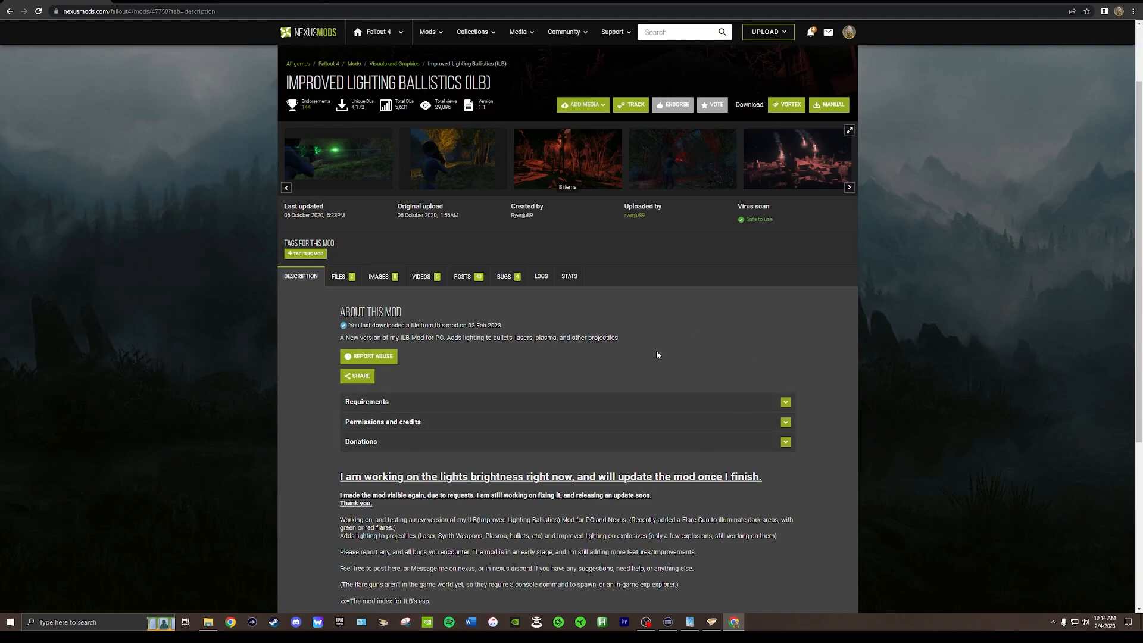
mouse_move(205, 309)
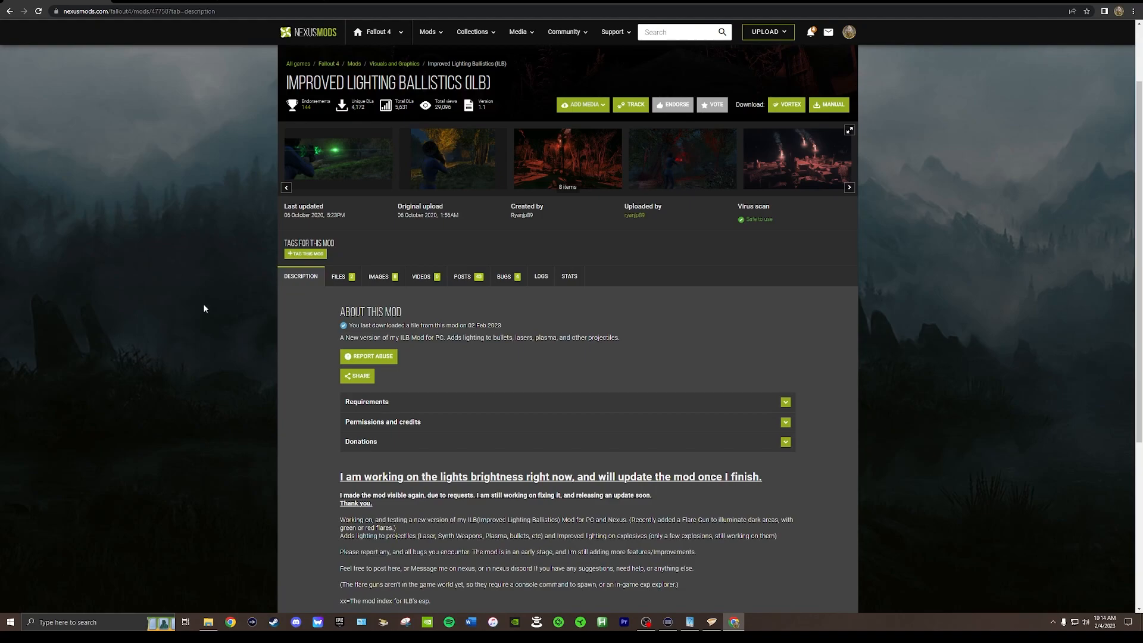
mouse_move(197, 319)
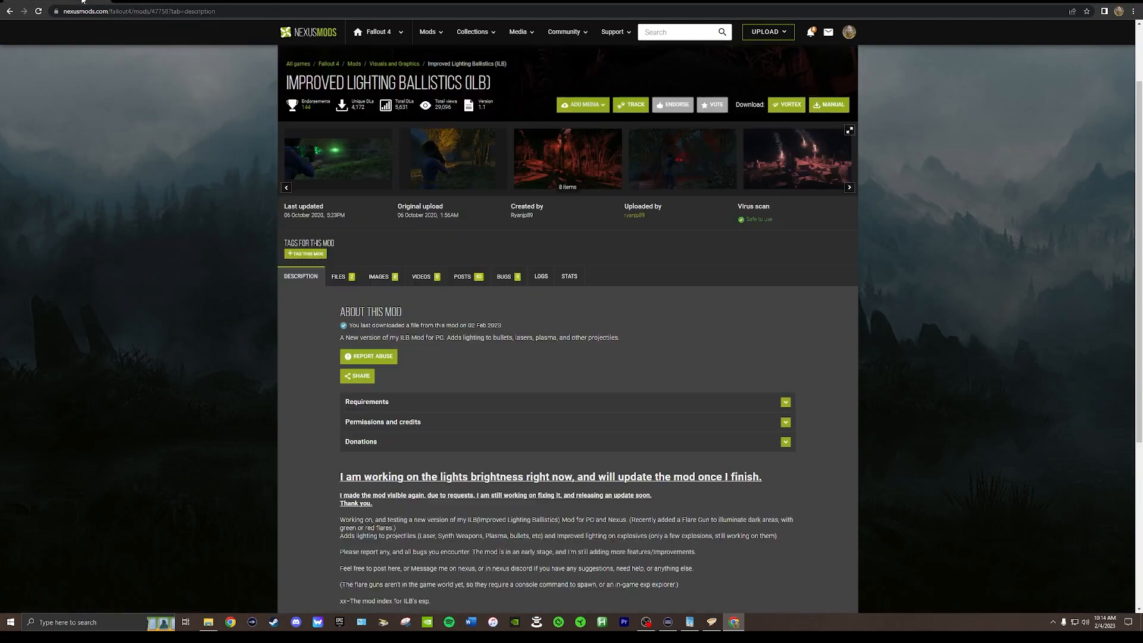
mouse_move(159, 227)
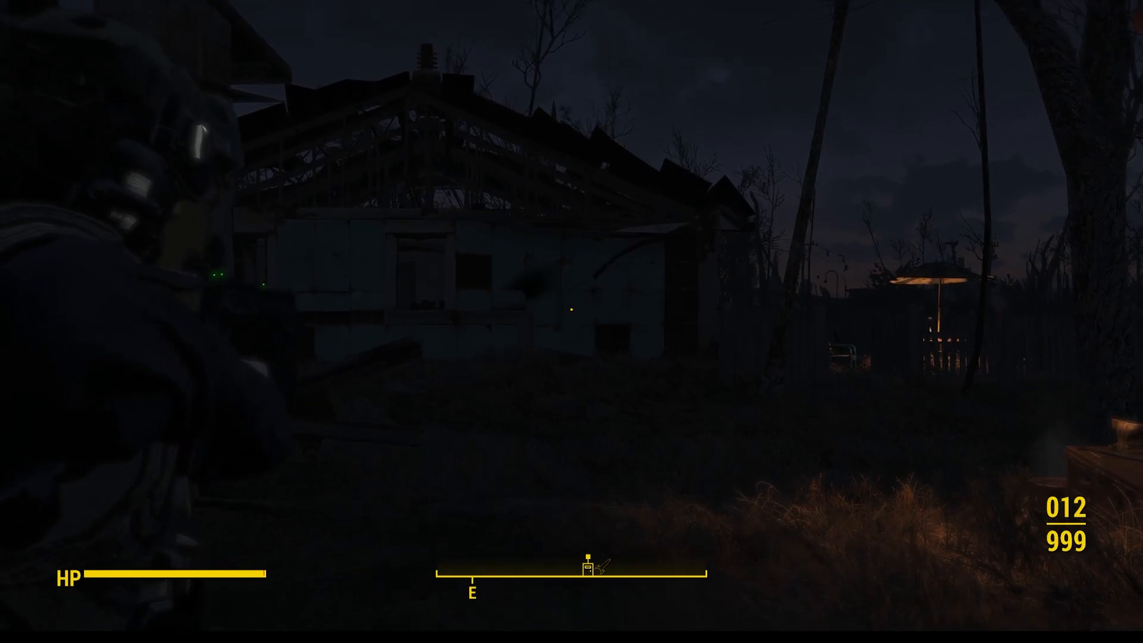
Fire repeated glowing red rounds at the dark settlement houses and across the yard
left_click(569, 314)
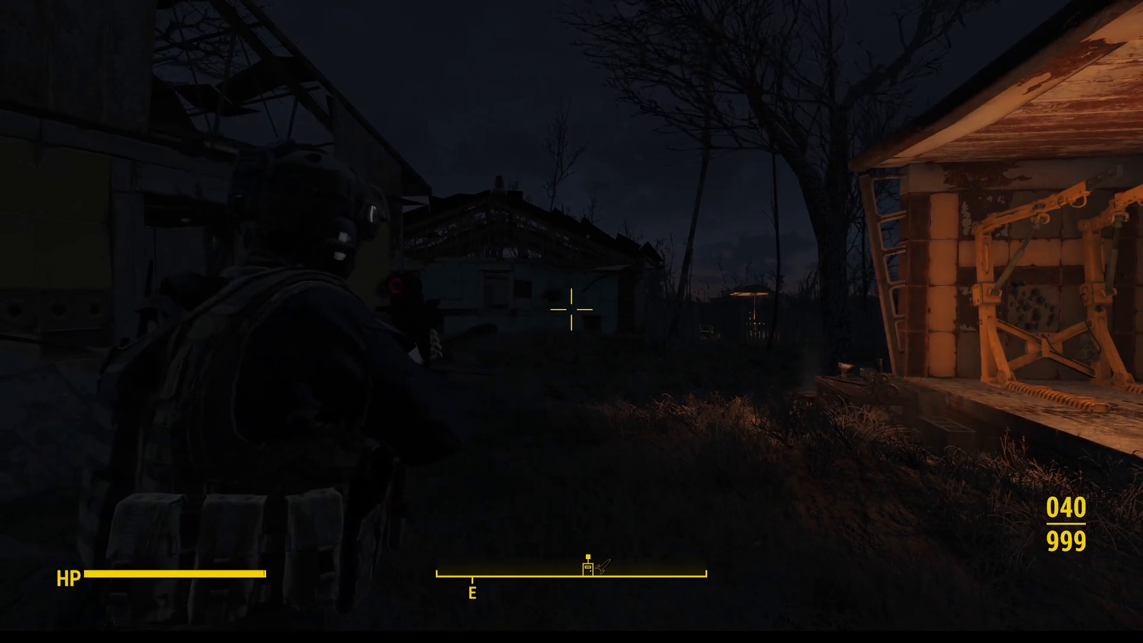
left_click(569, 315)
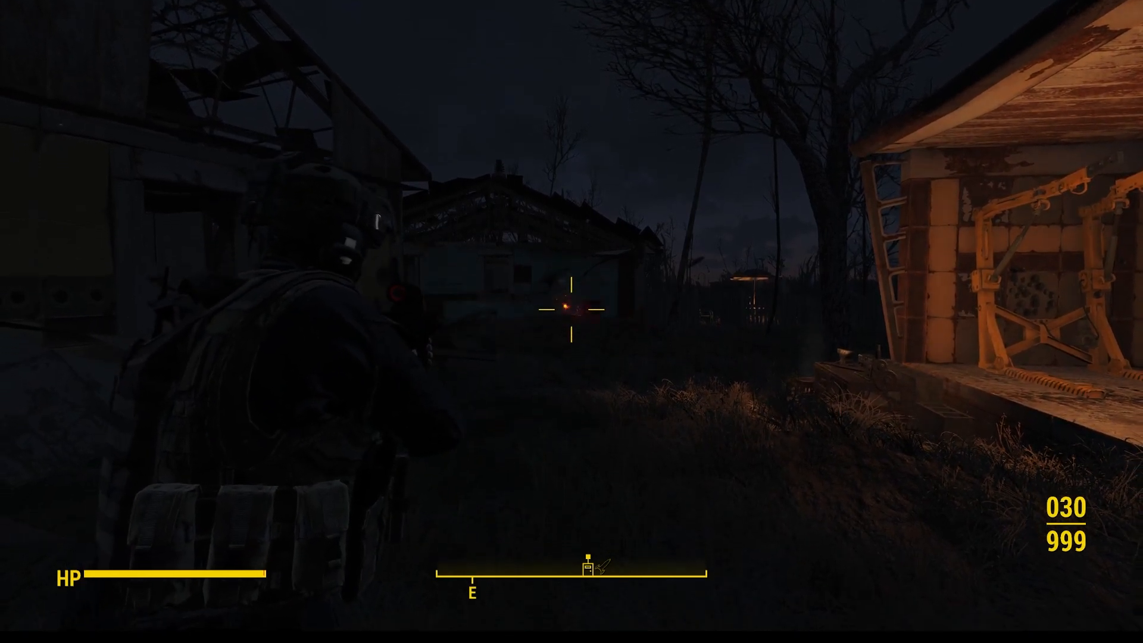
left_click(572, 312)
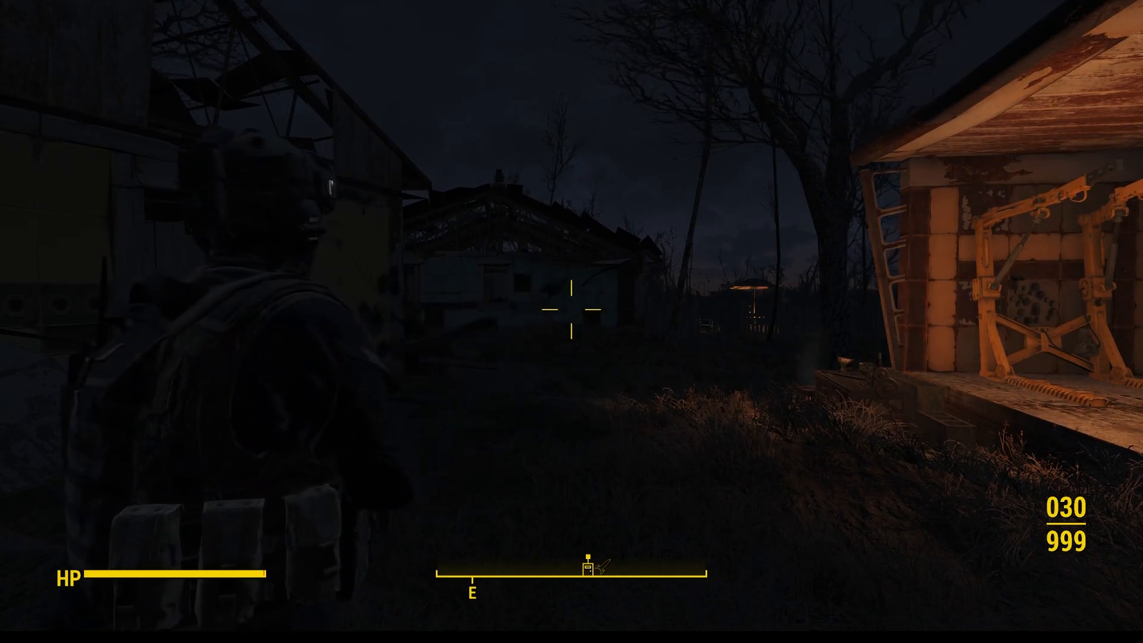
left_click(572, 319)
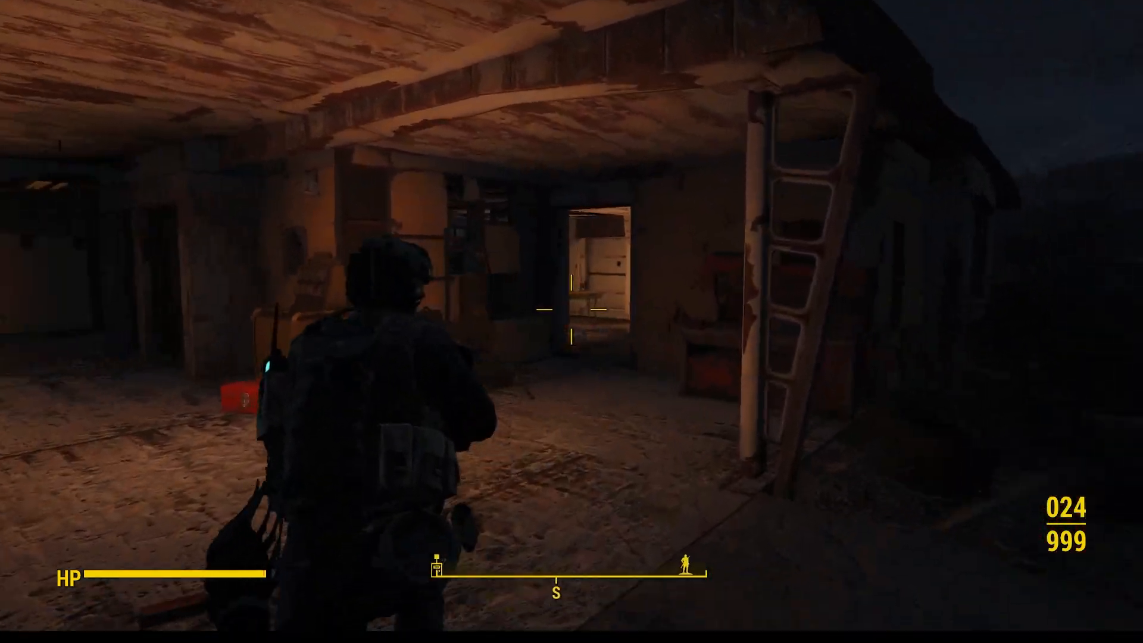
left_click(567, 316)
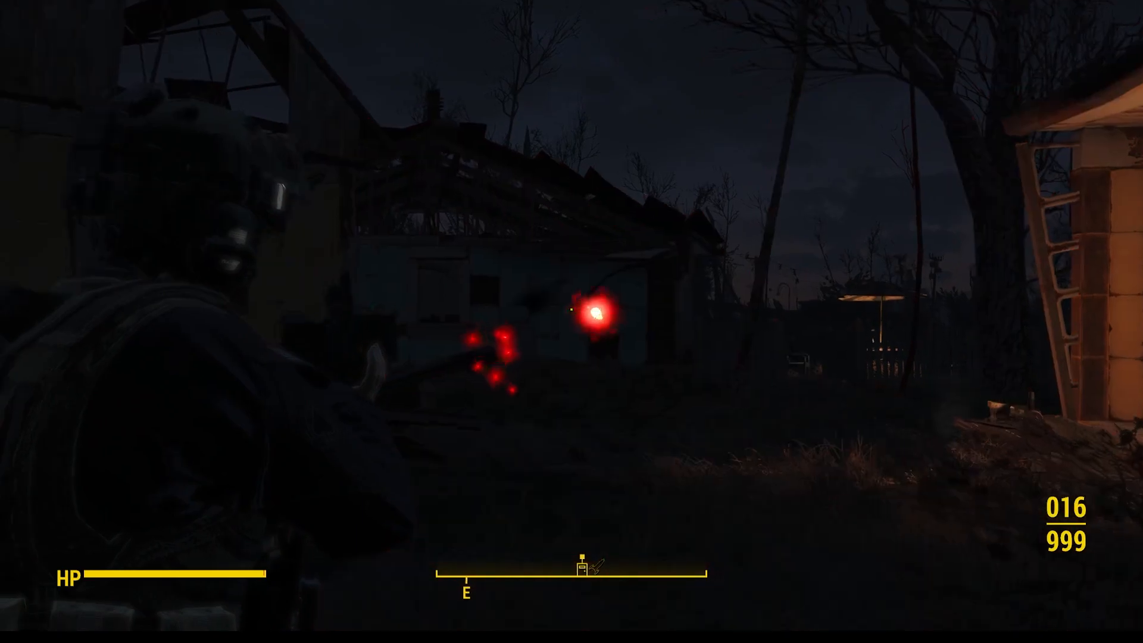
left_click(590, 316)
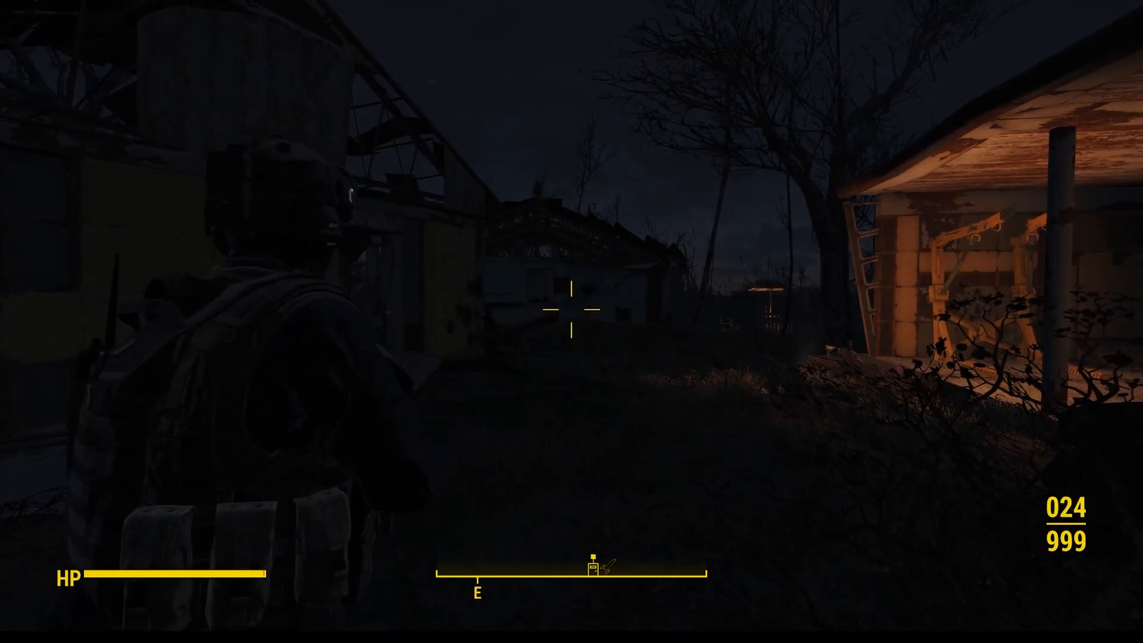
left_click(574, 317)
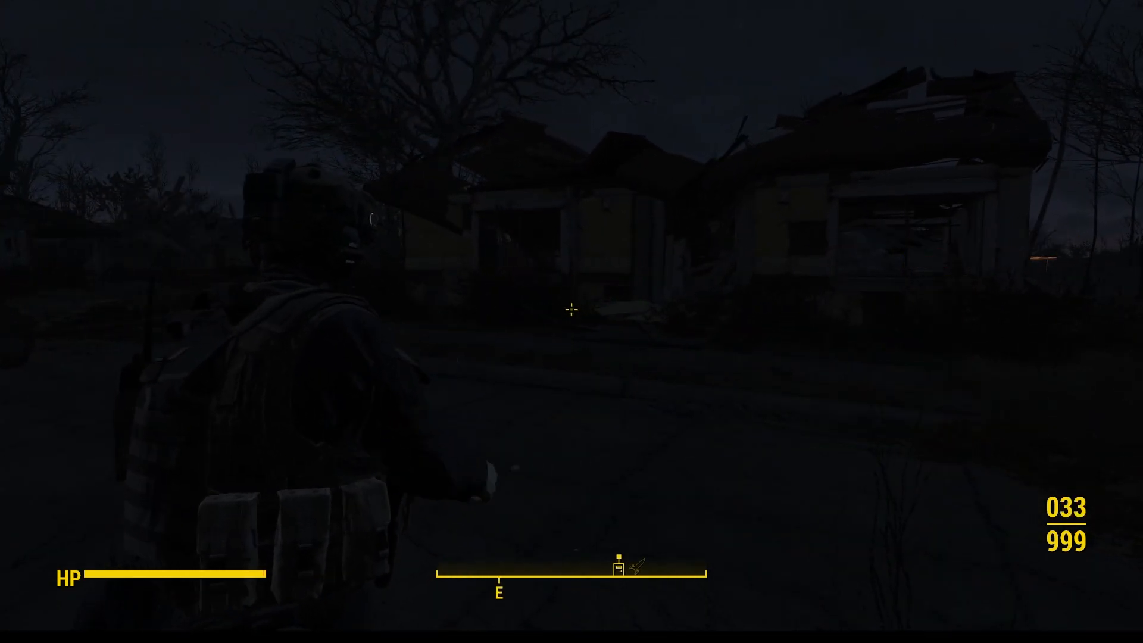
Fire a green glowing round down the dark street to light the road and houses
left_click(573, 310)
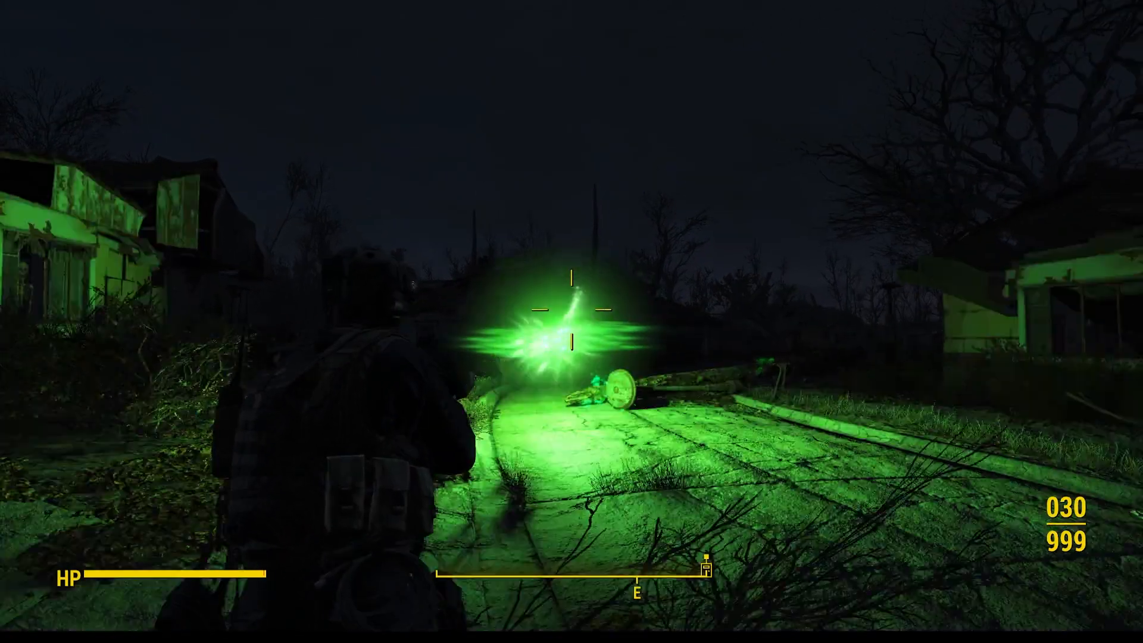
left_click(572, 322)
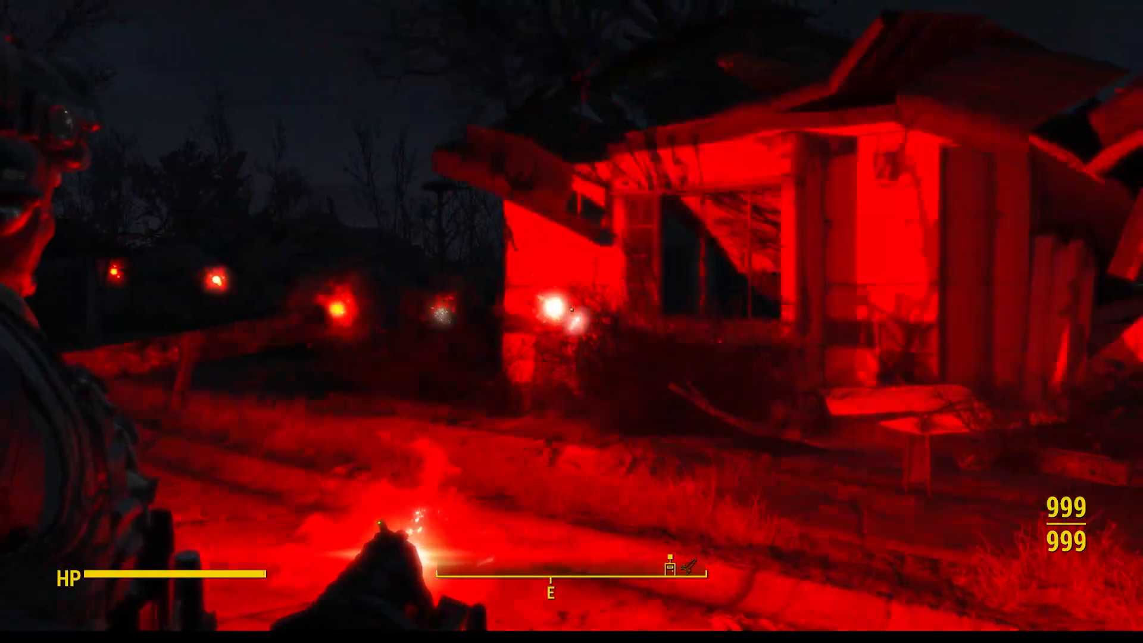
mouse_move(571, 321)
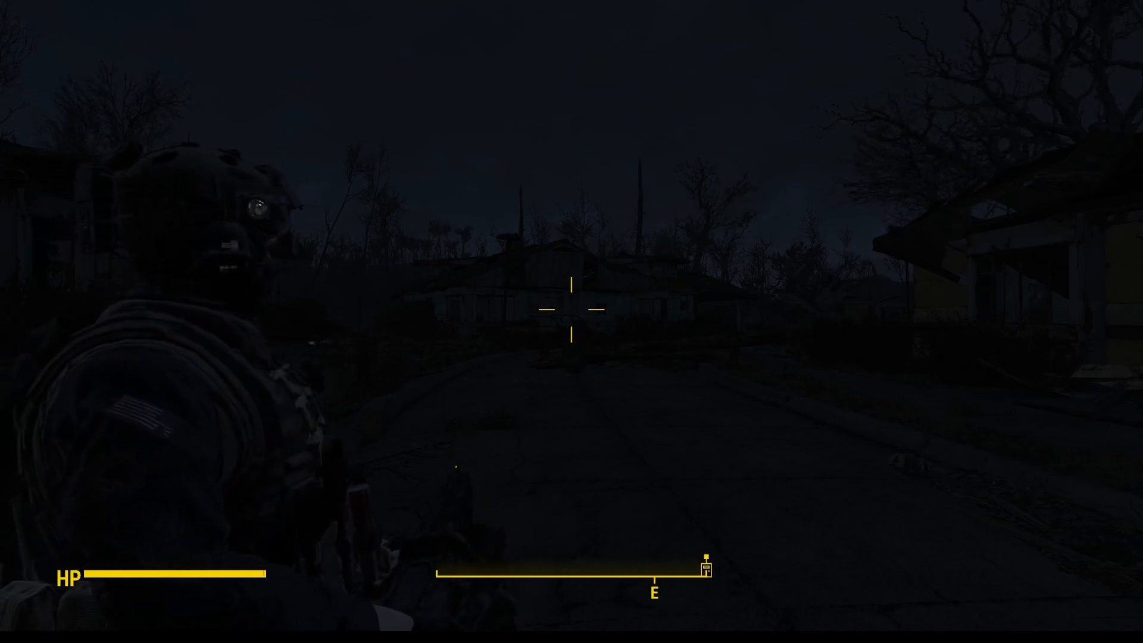
key("tab")
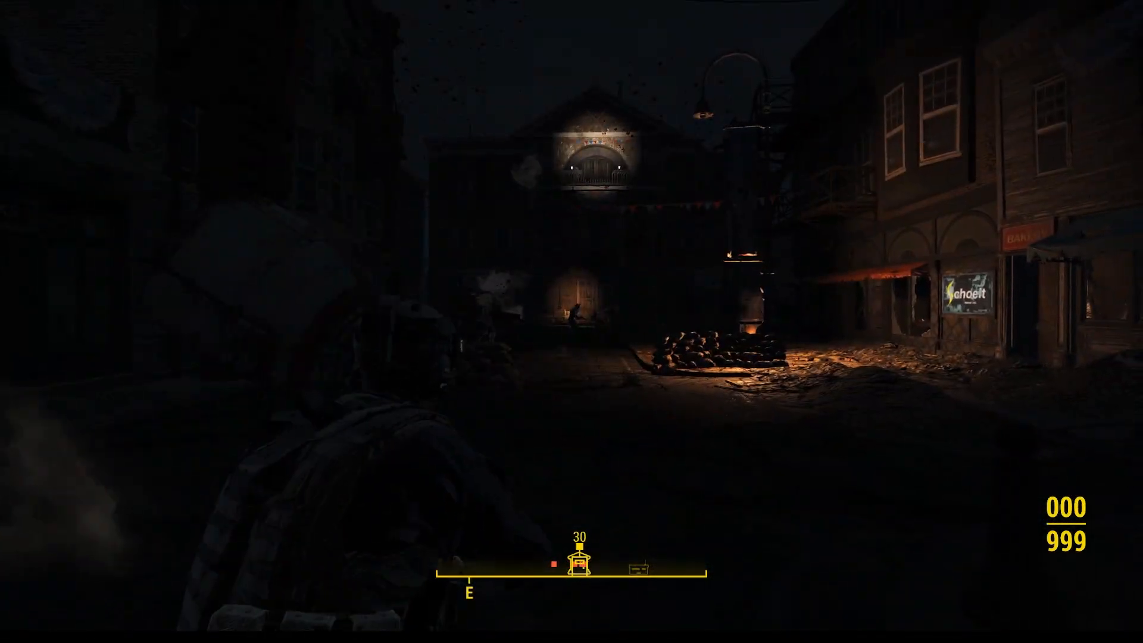
mouse_move(656, 329)
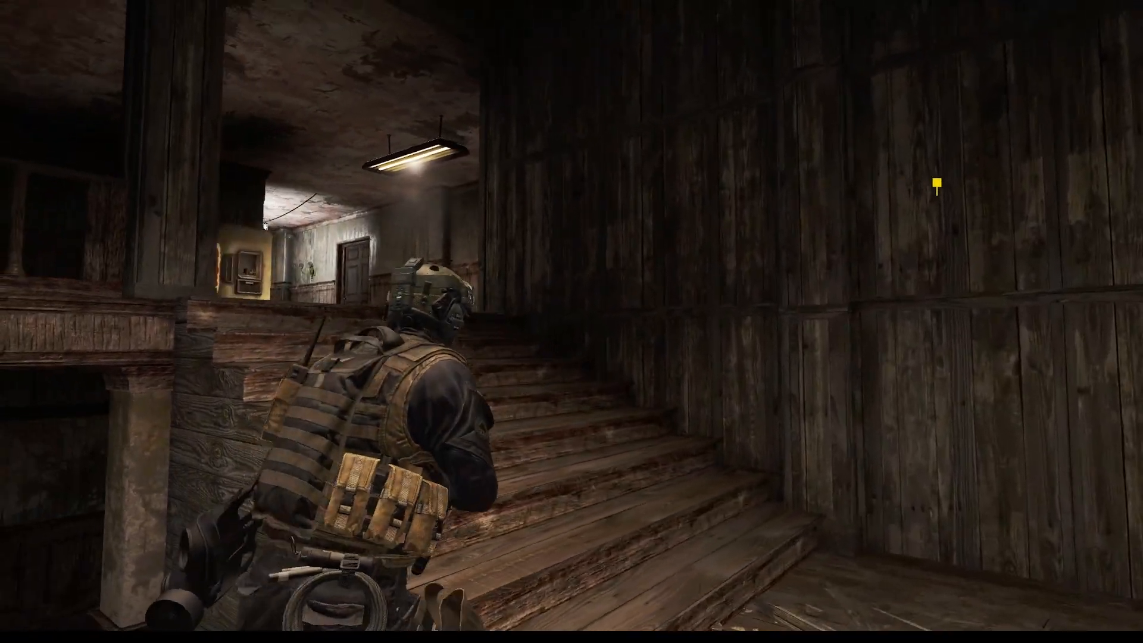
Walk forward up the wooden staircase into the lit upstairs hallway
key("w")
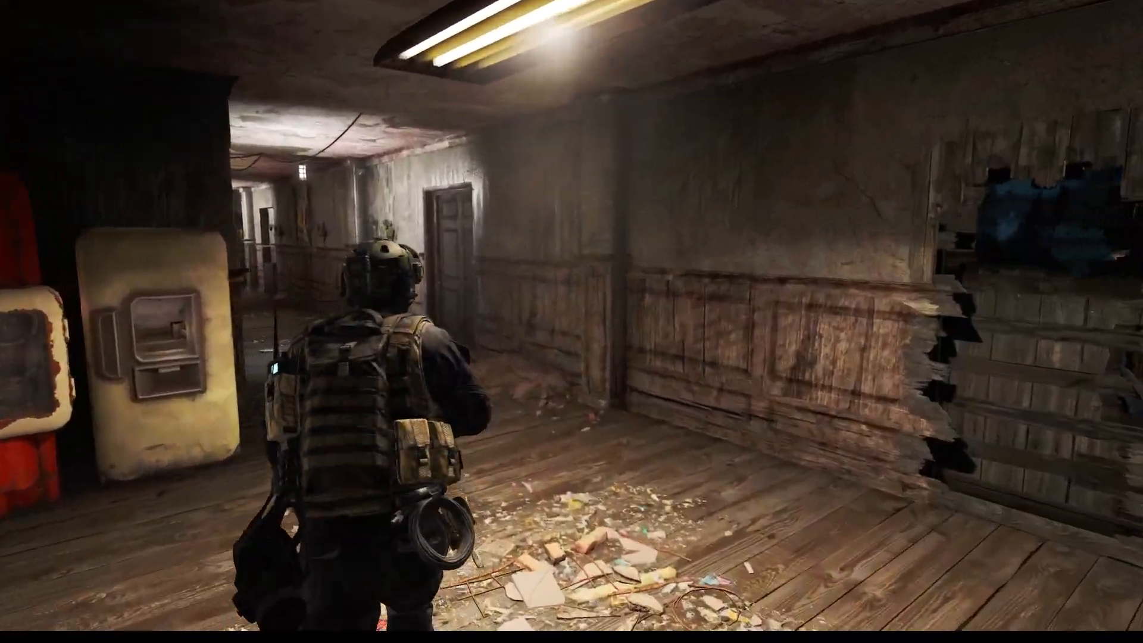